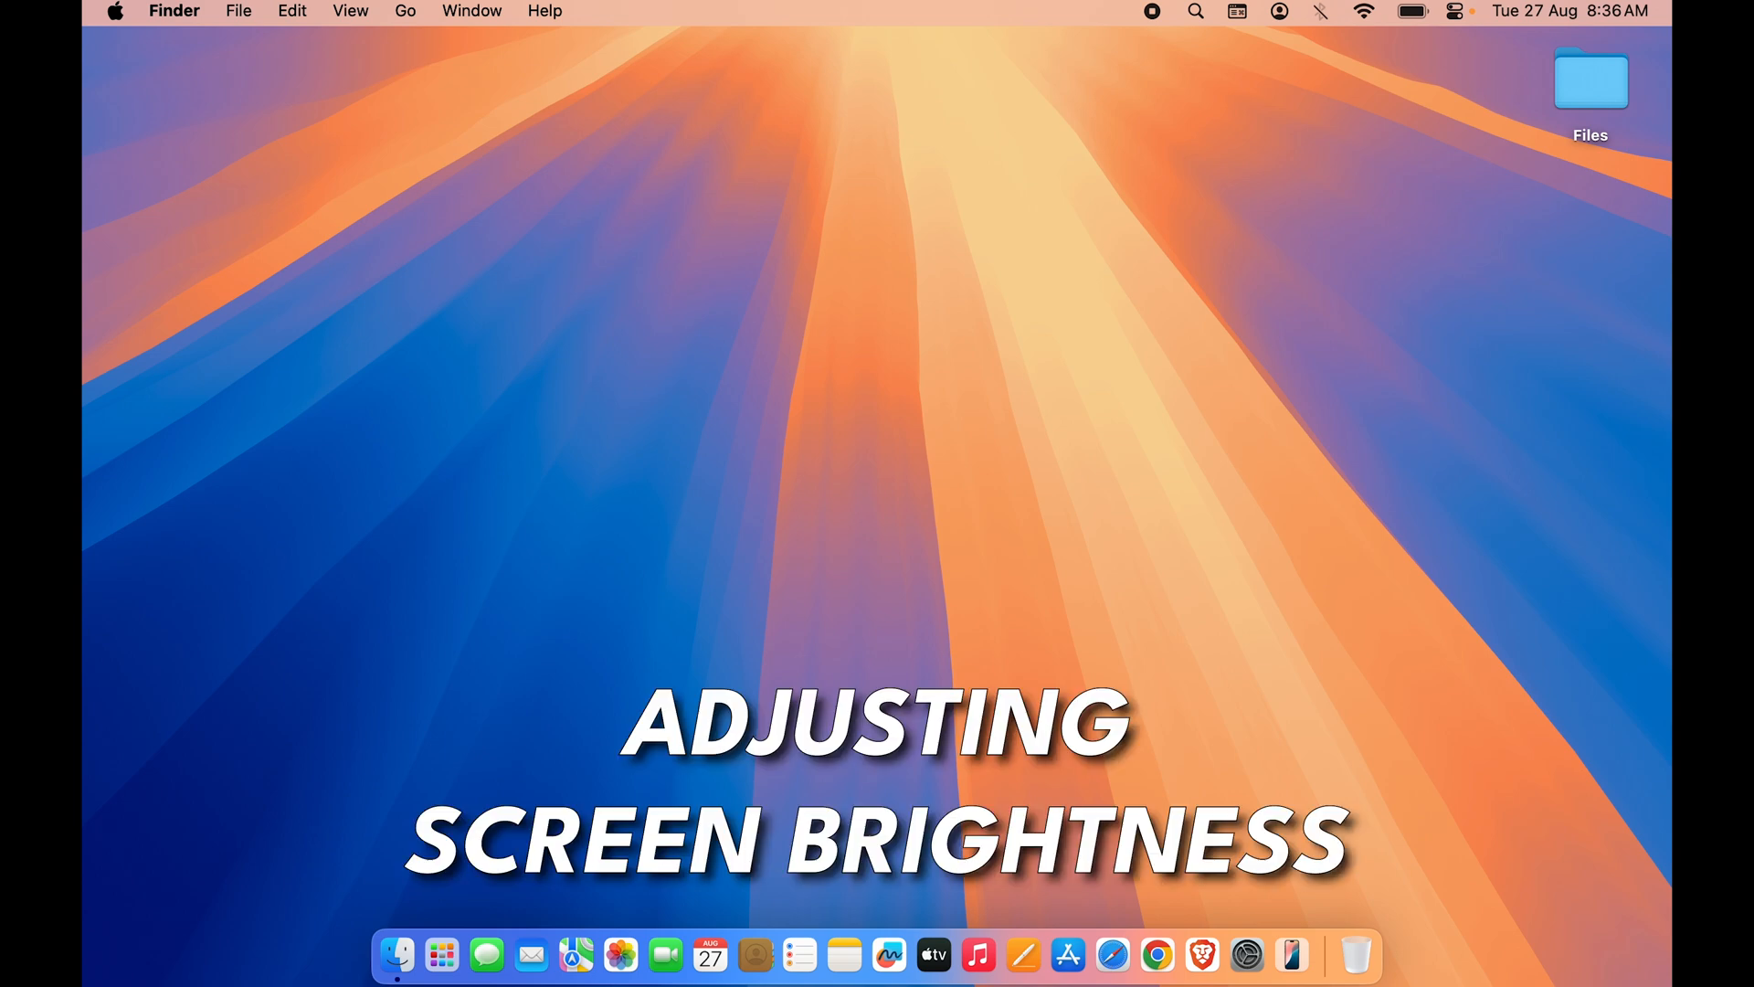
mouse_move(1355, 954)
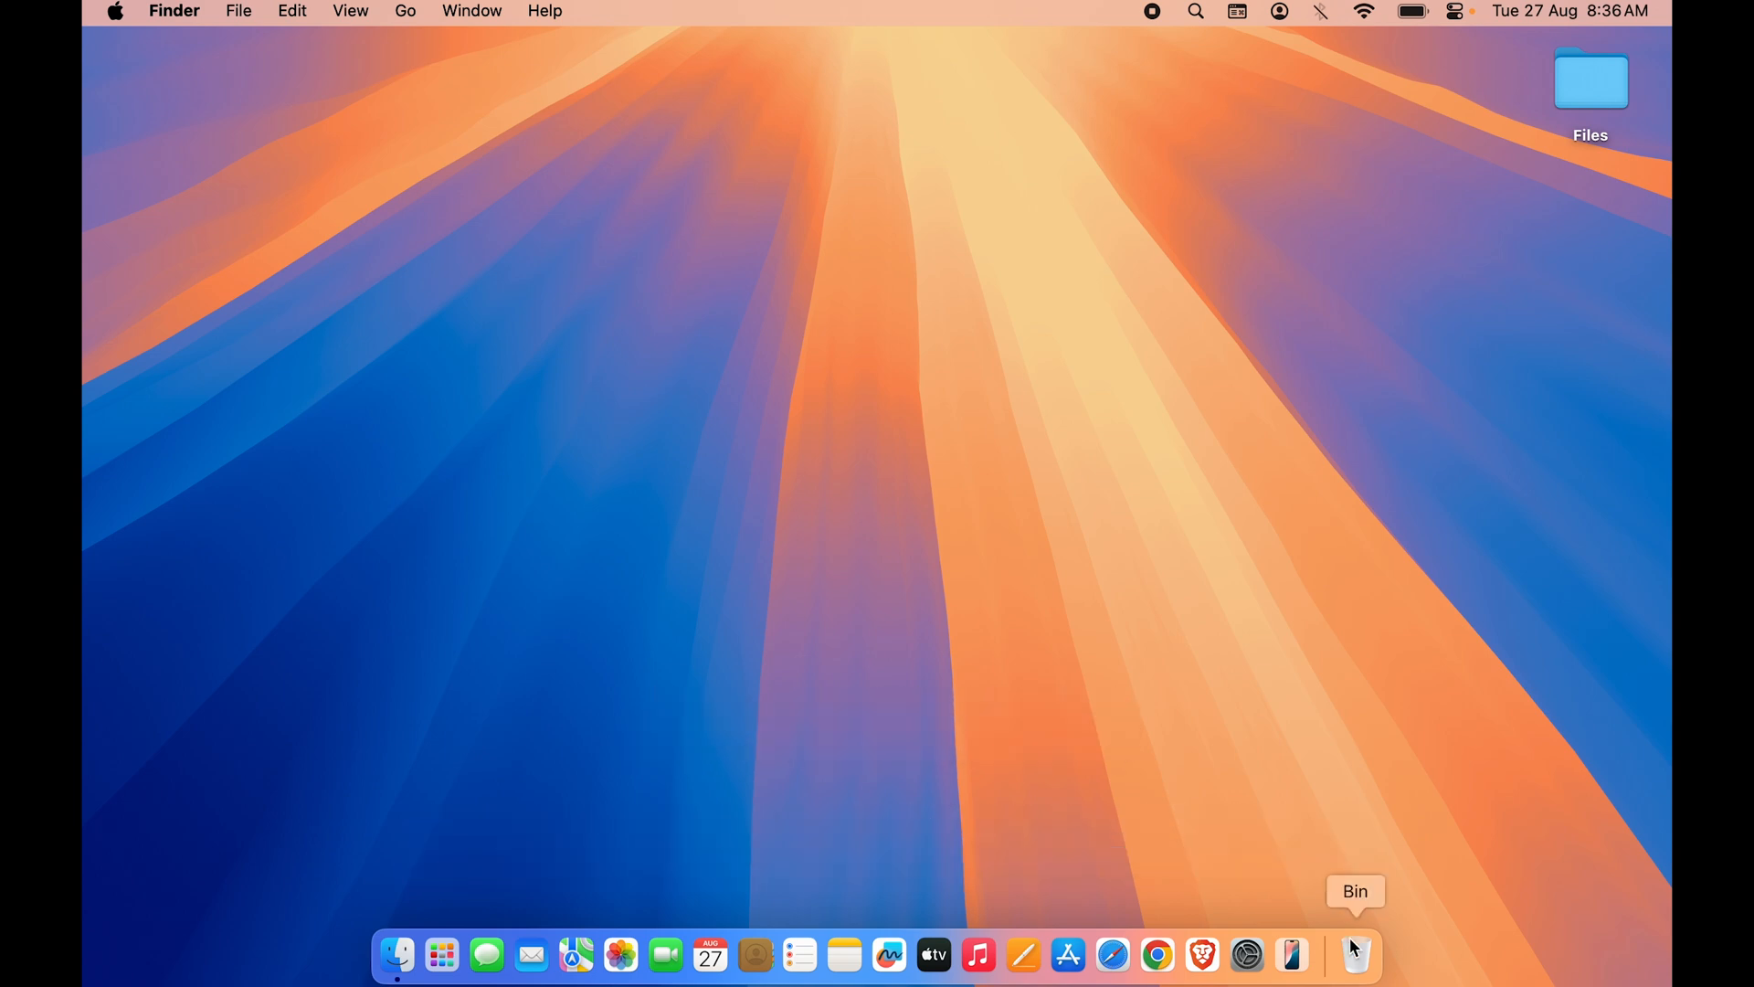
mouse_move(910, 757)
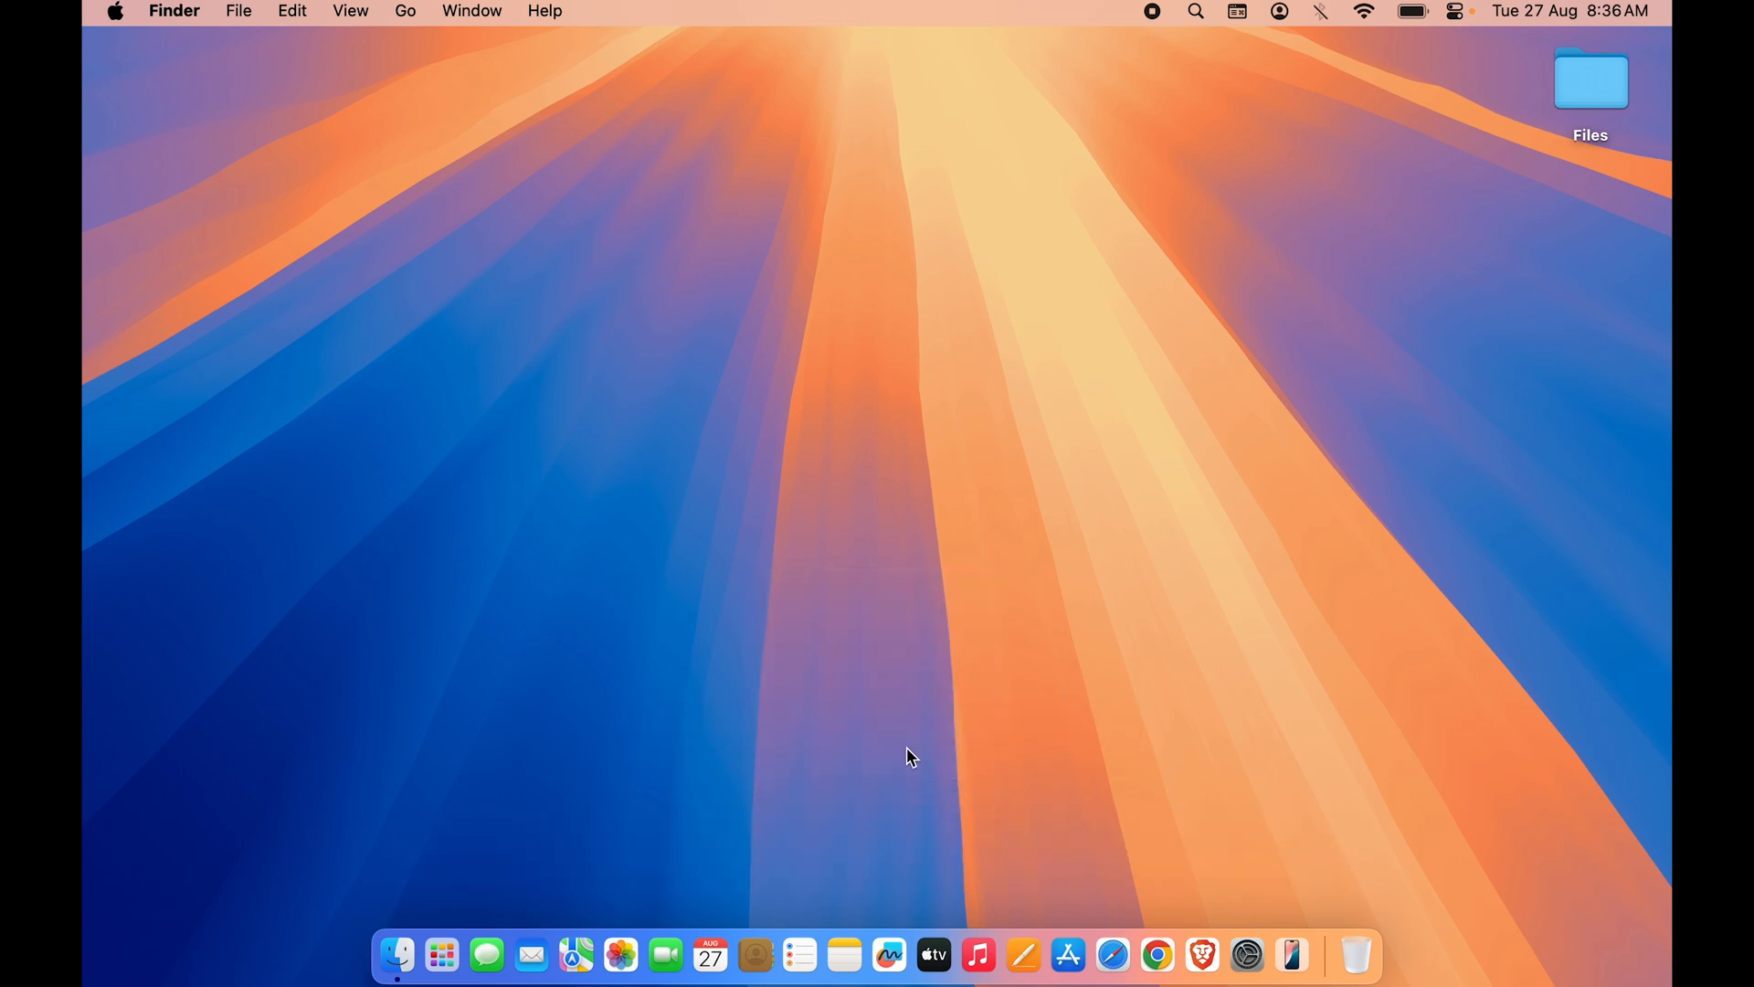
mouse_move(1017, 568)
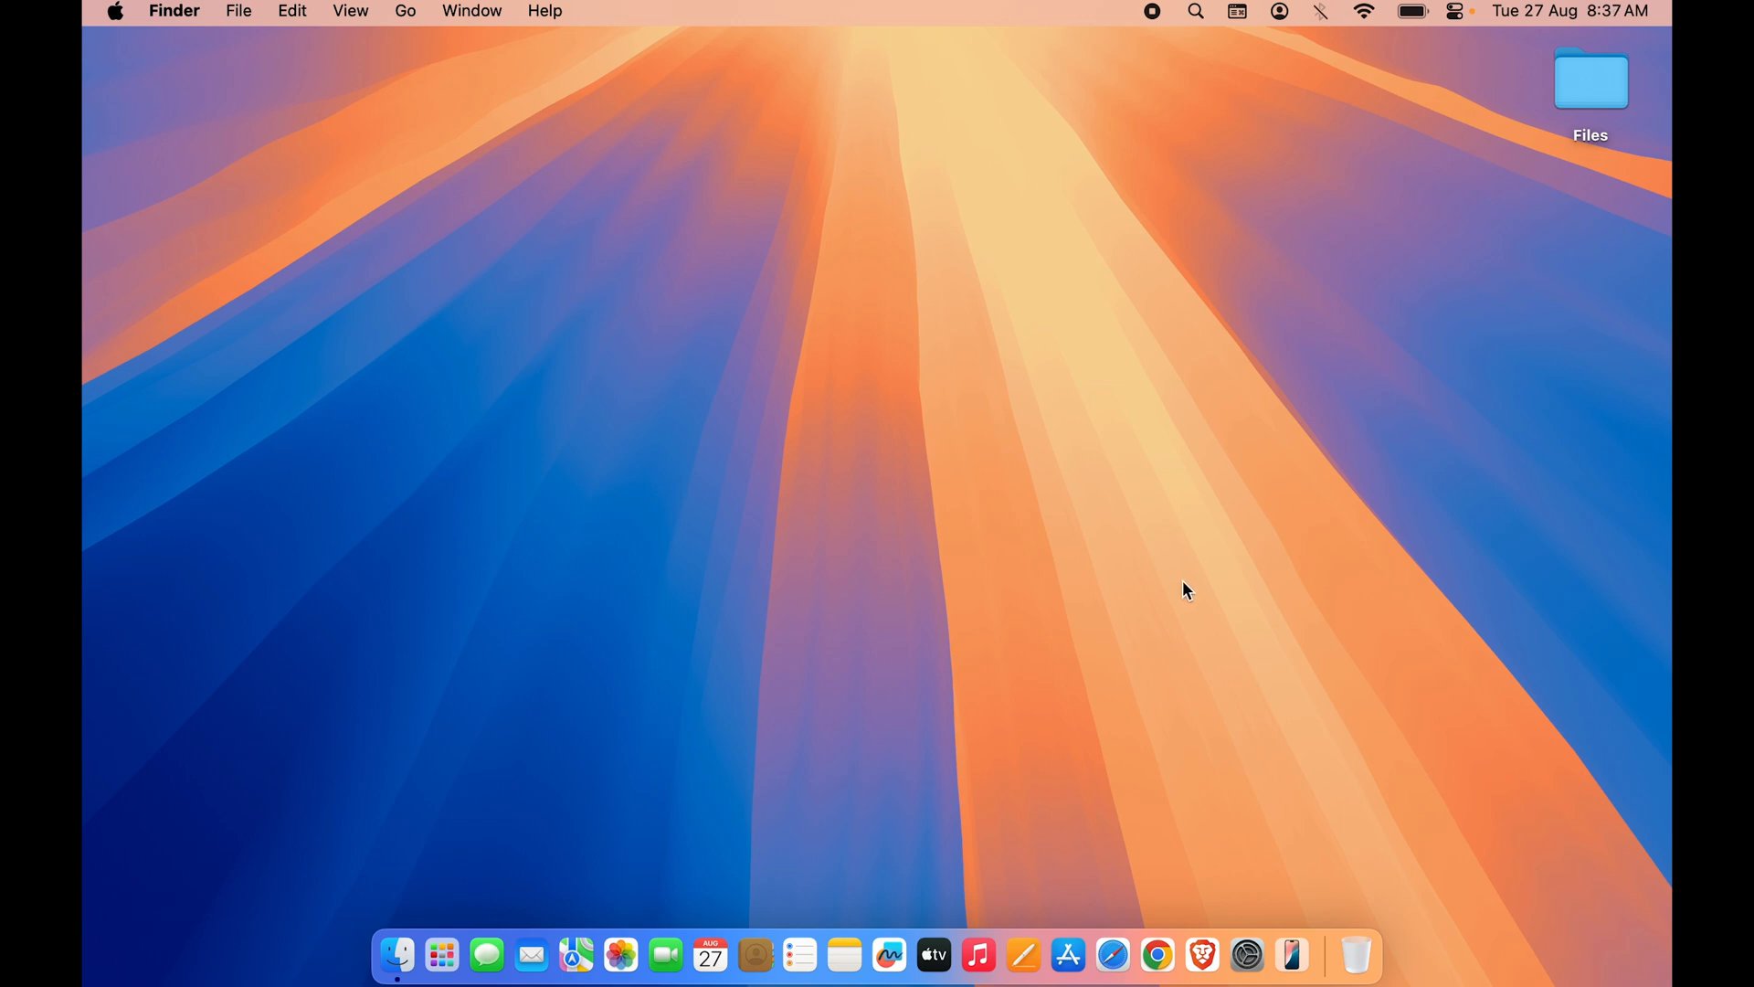
Step: Lower the Display brightness in Control Centre slightly from full
click(1454, 11)
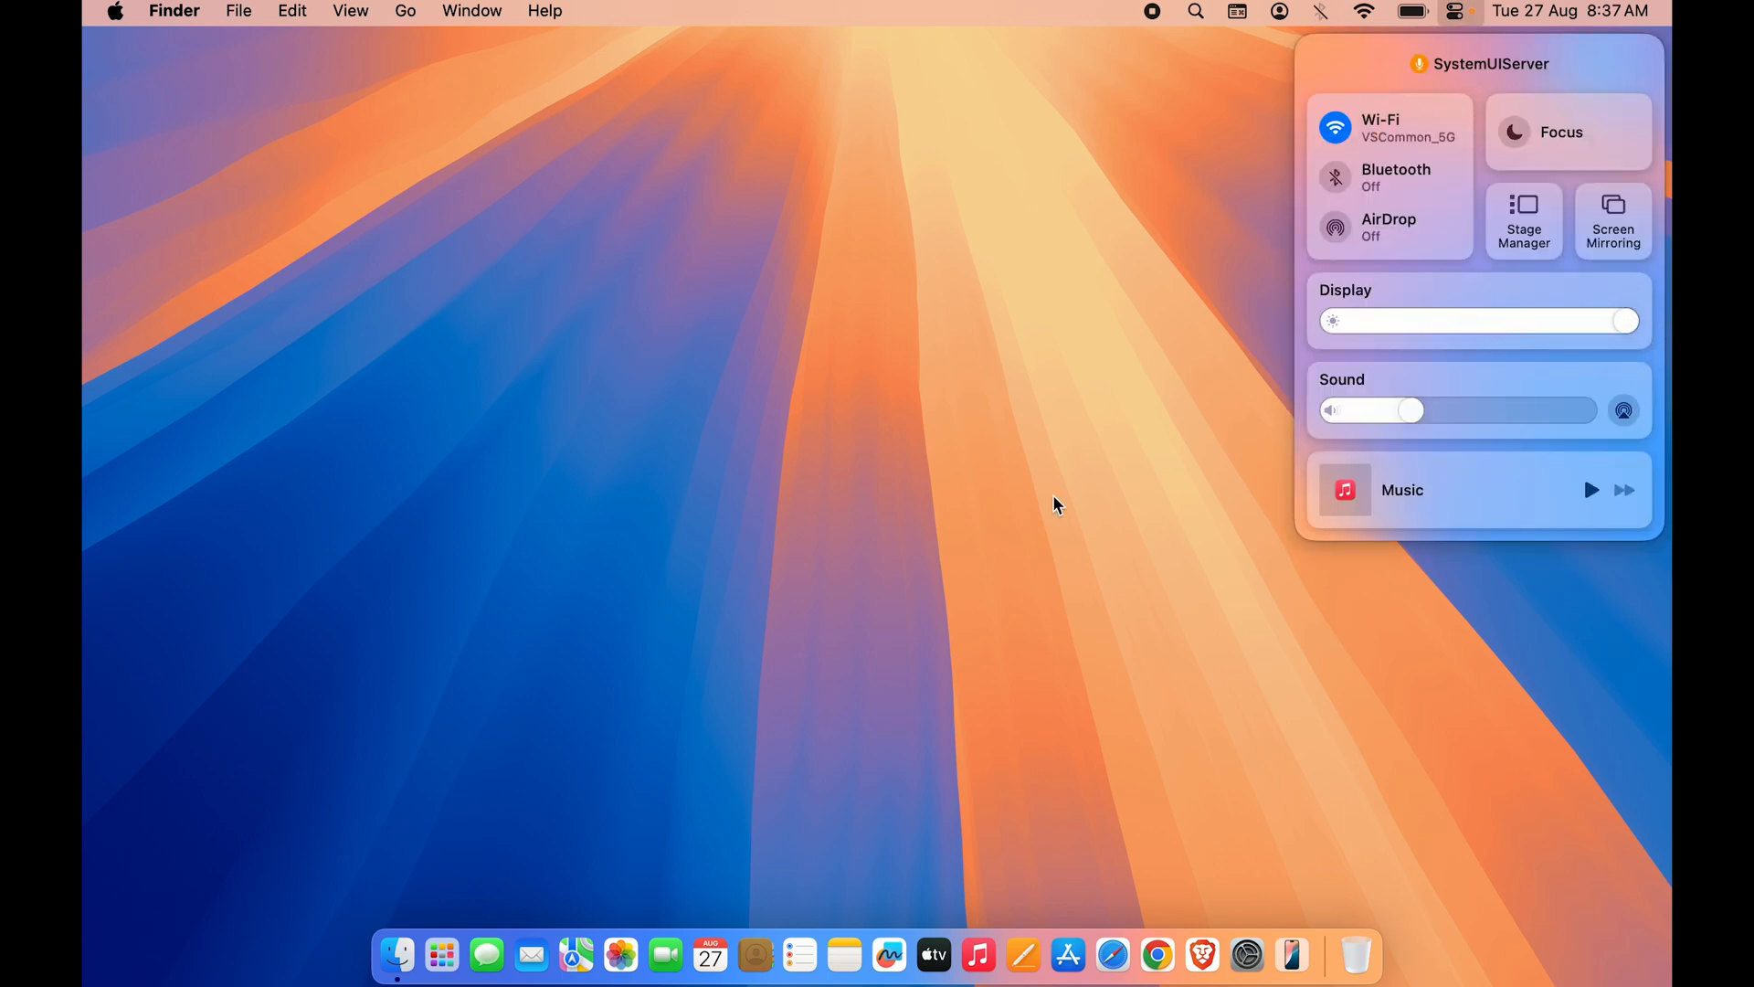
drag(1624, 321, 1589, 321)
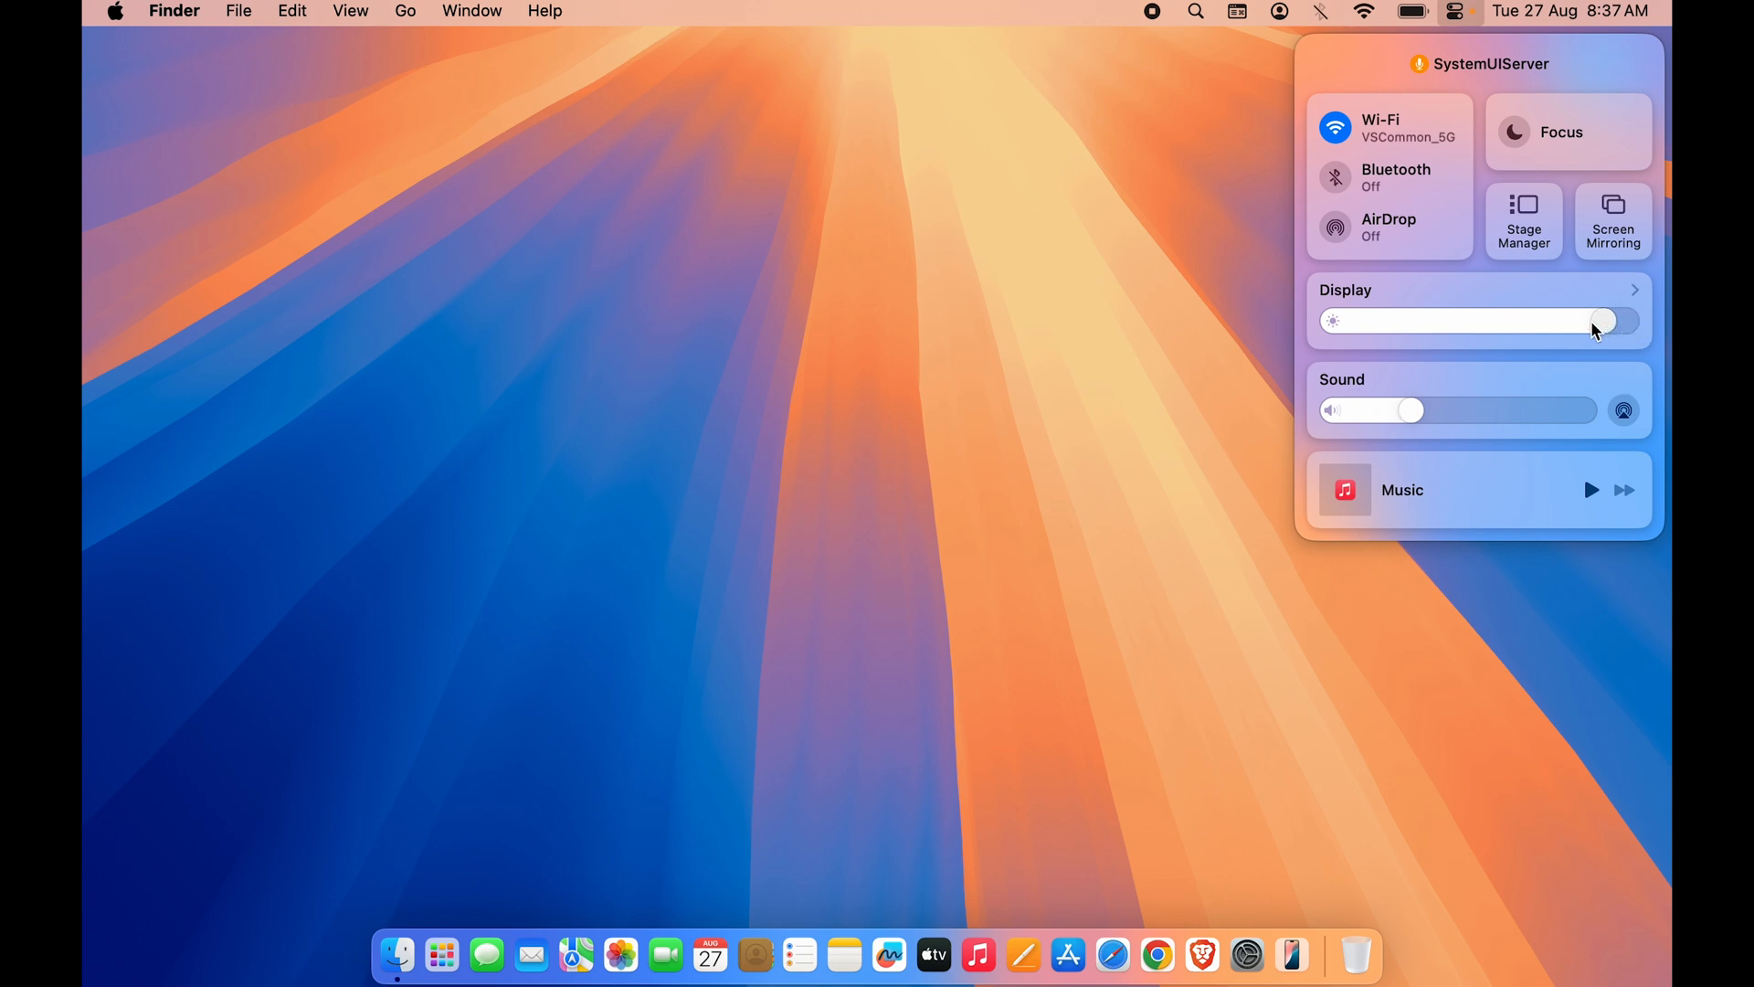
drag(1600, 320, 1481, 321)
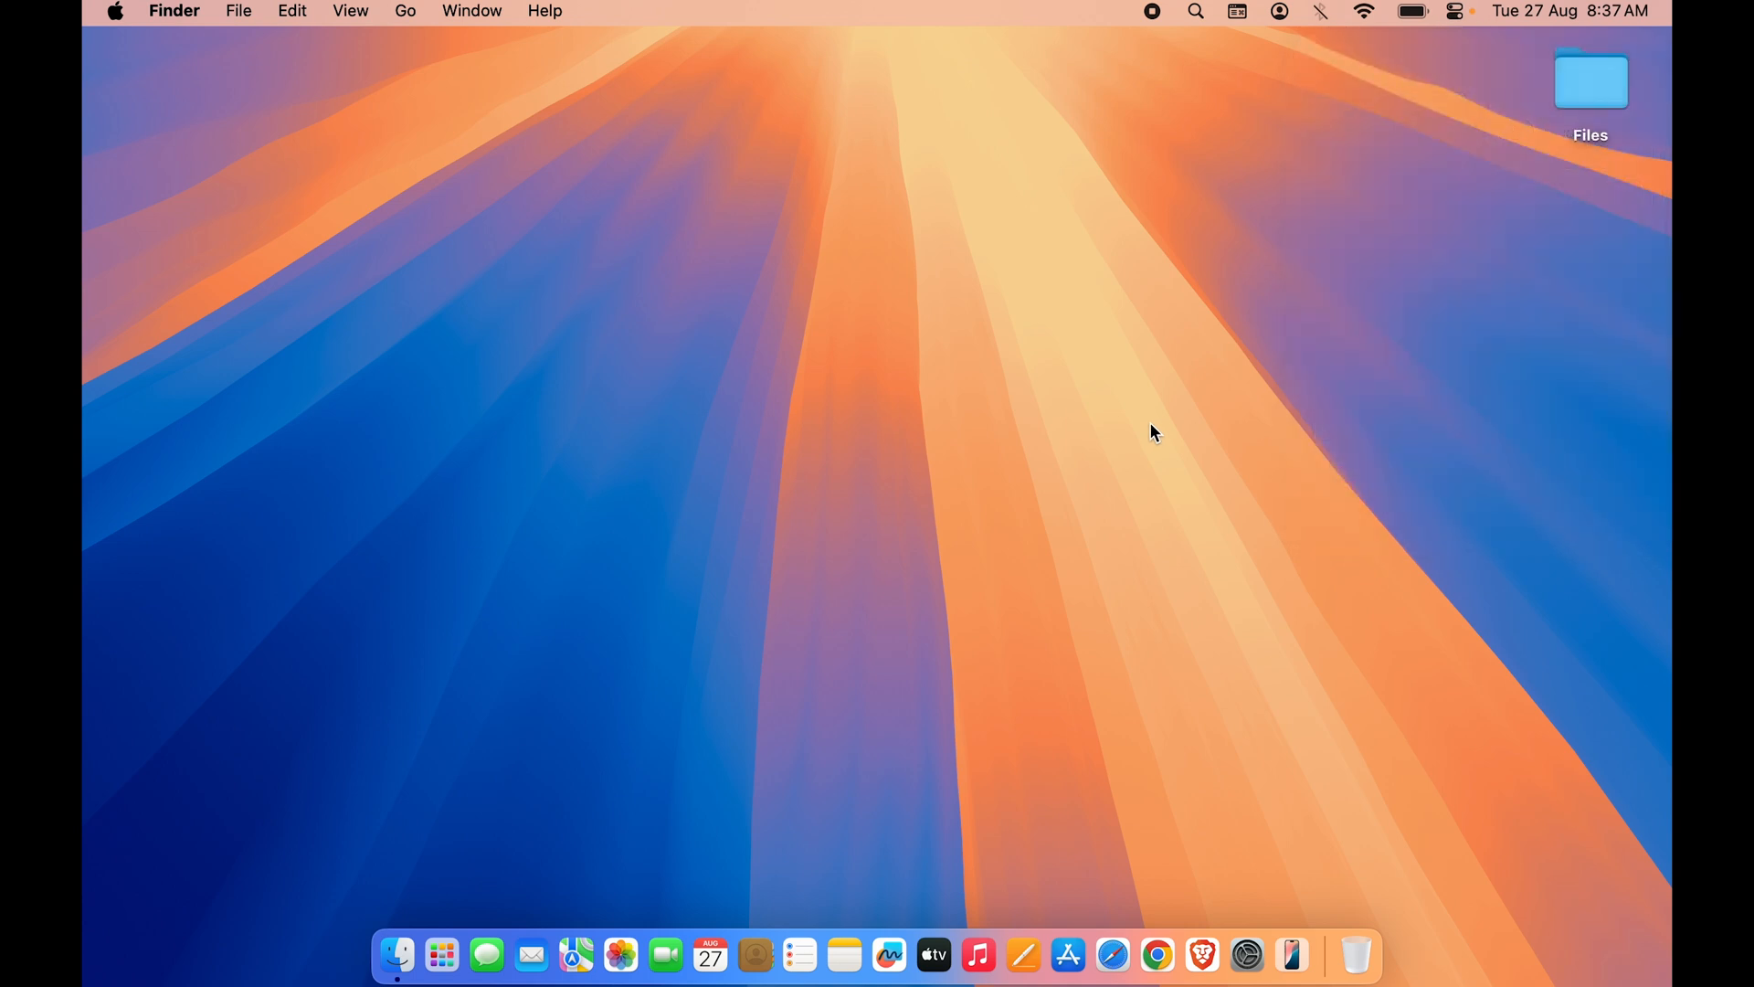
mouse_move(1246, 955)
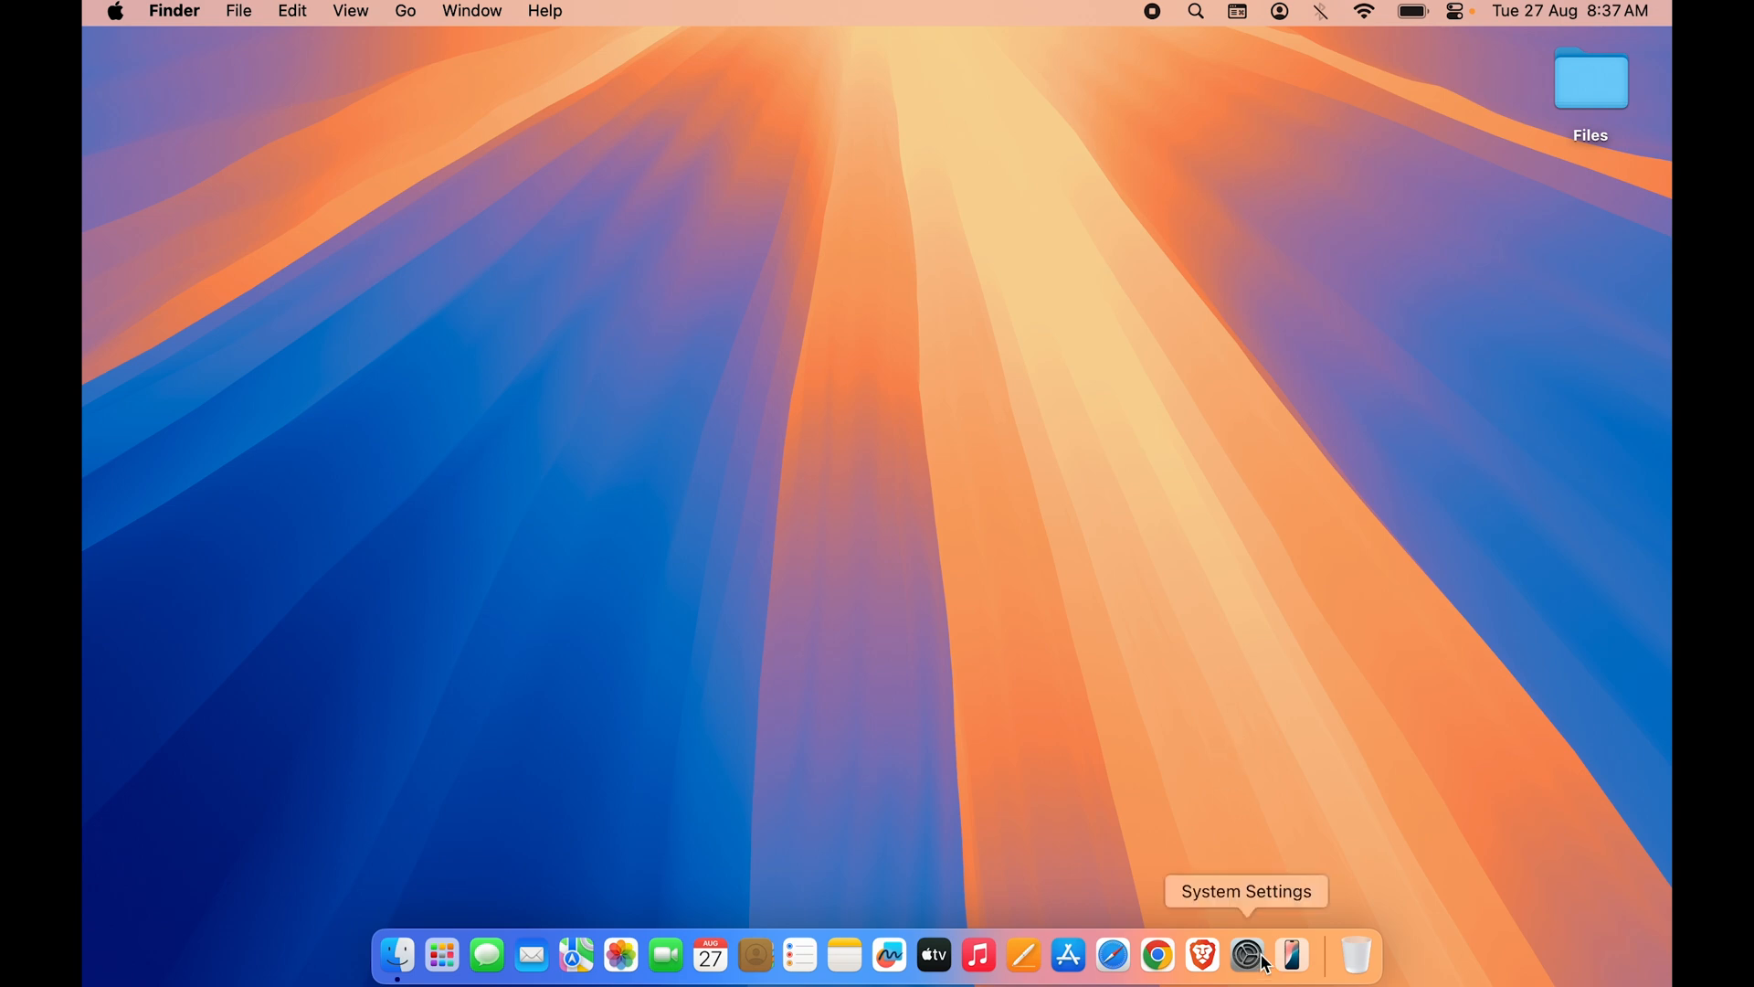
click(1247, 956)
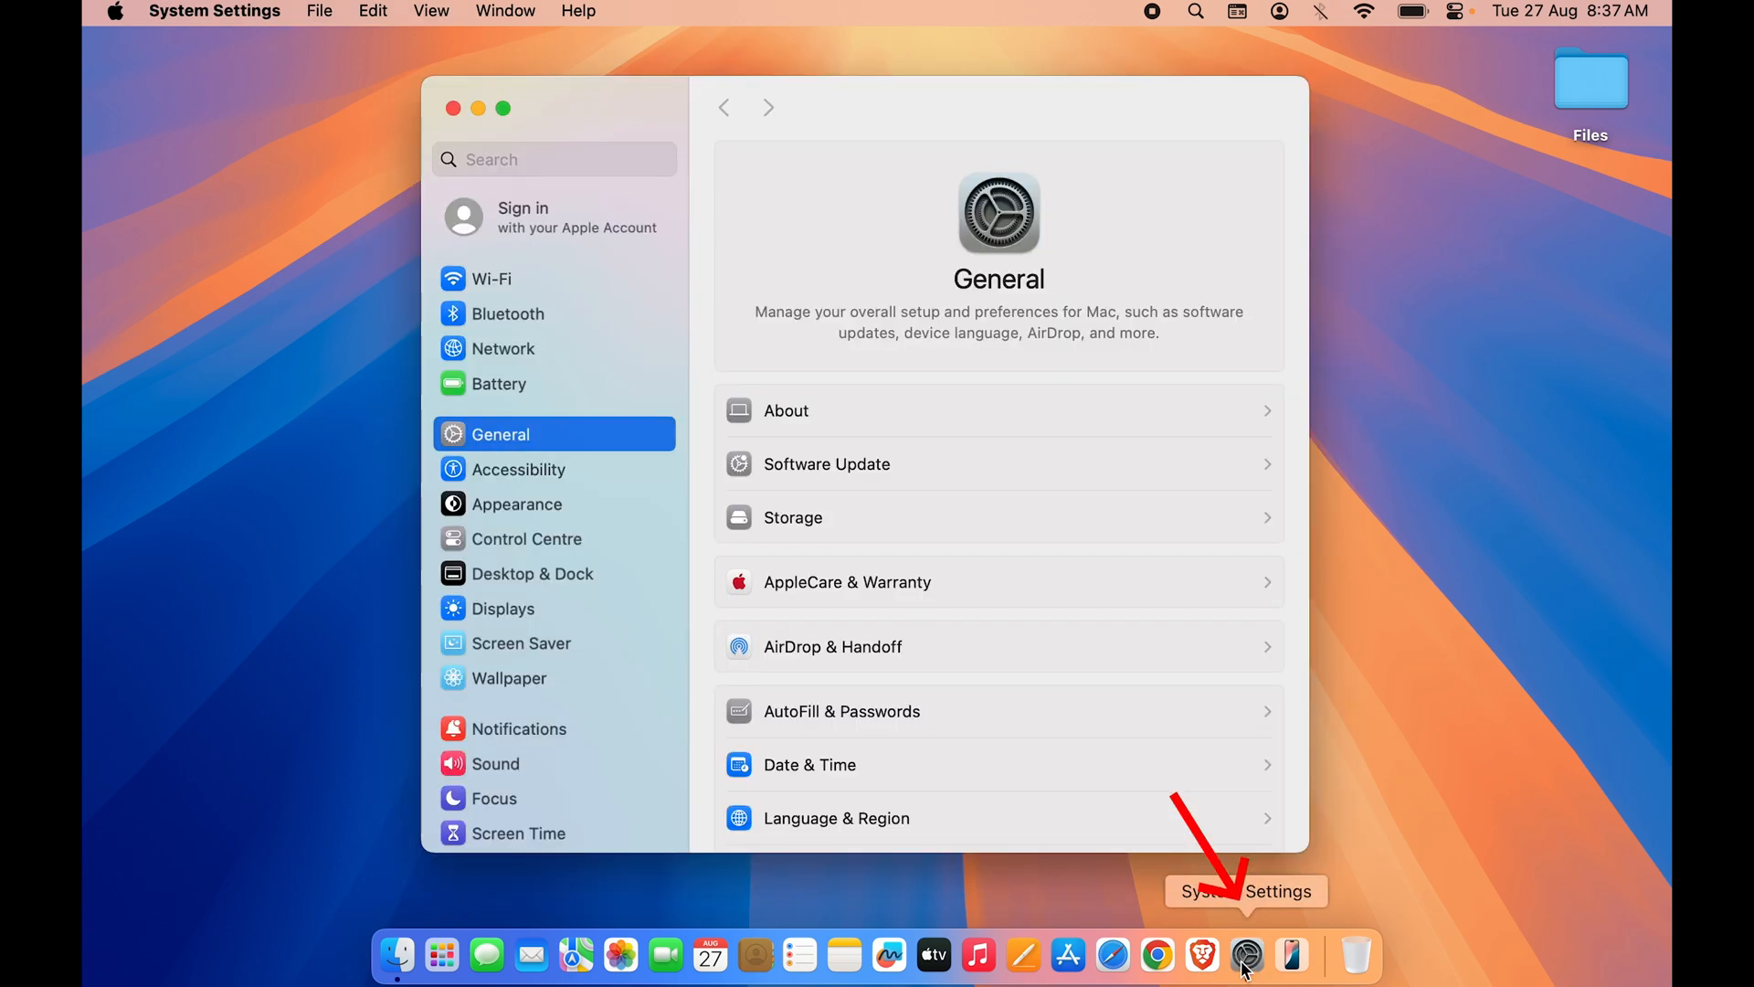
click(503, 607)
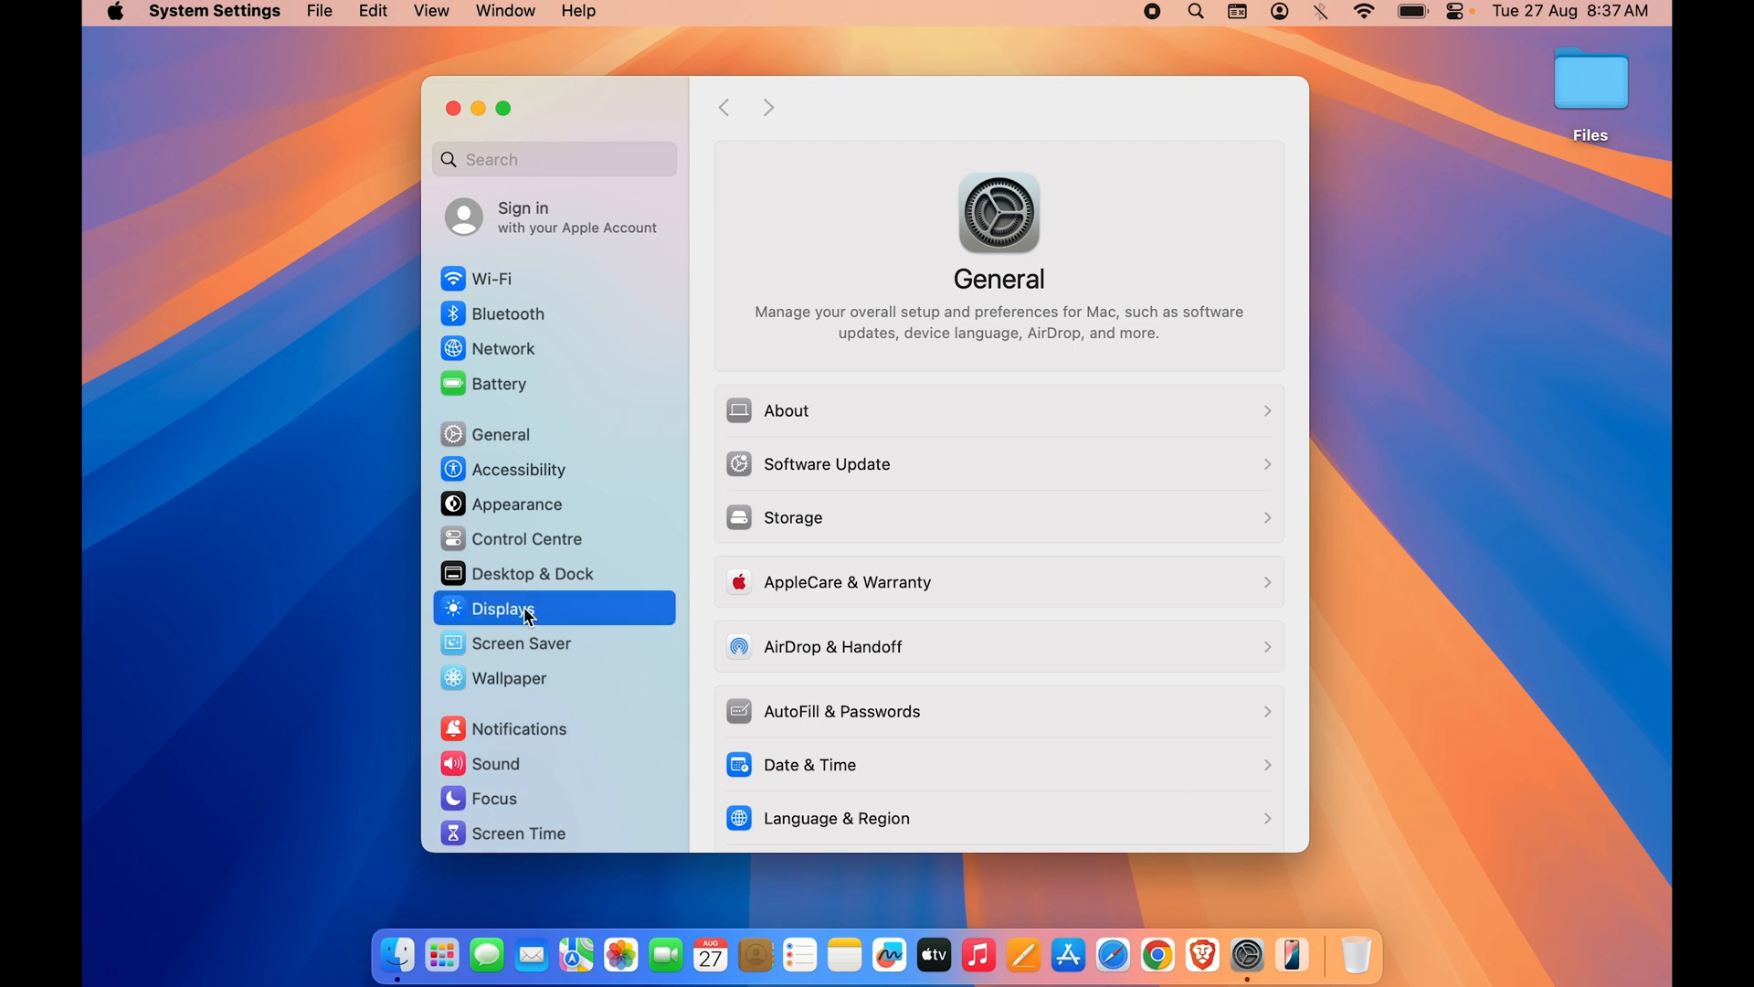
click(503, 607)
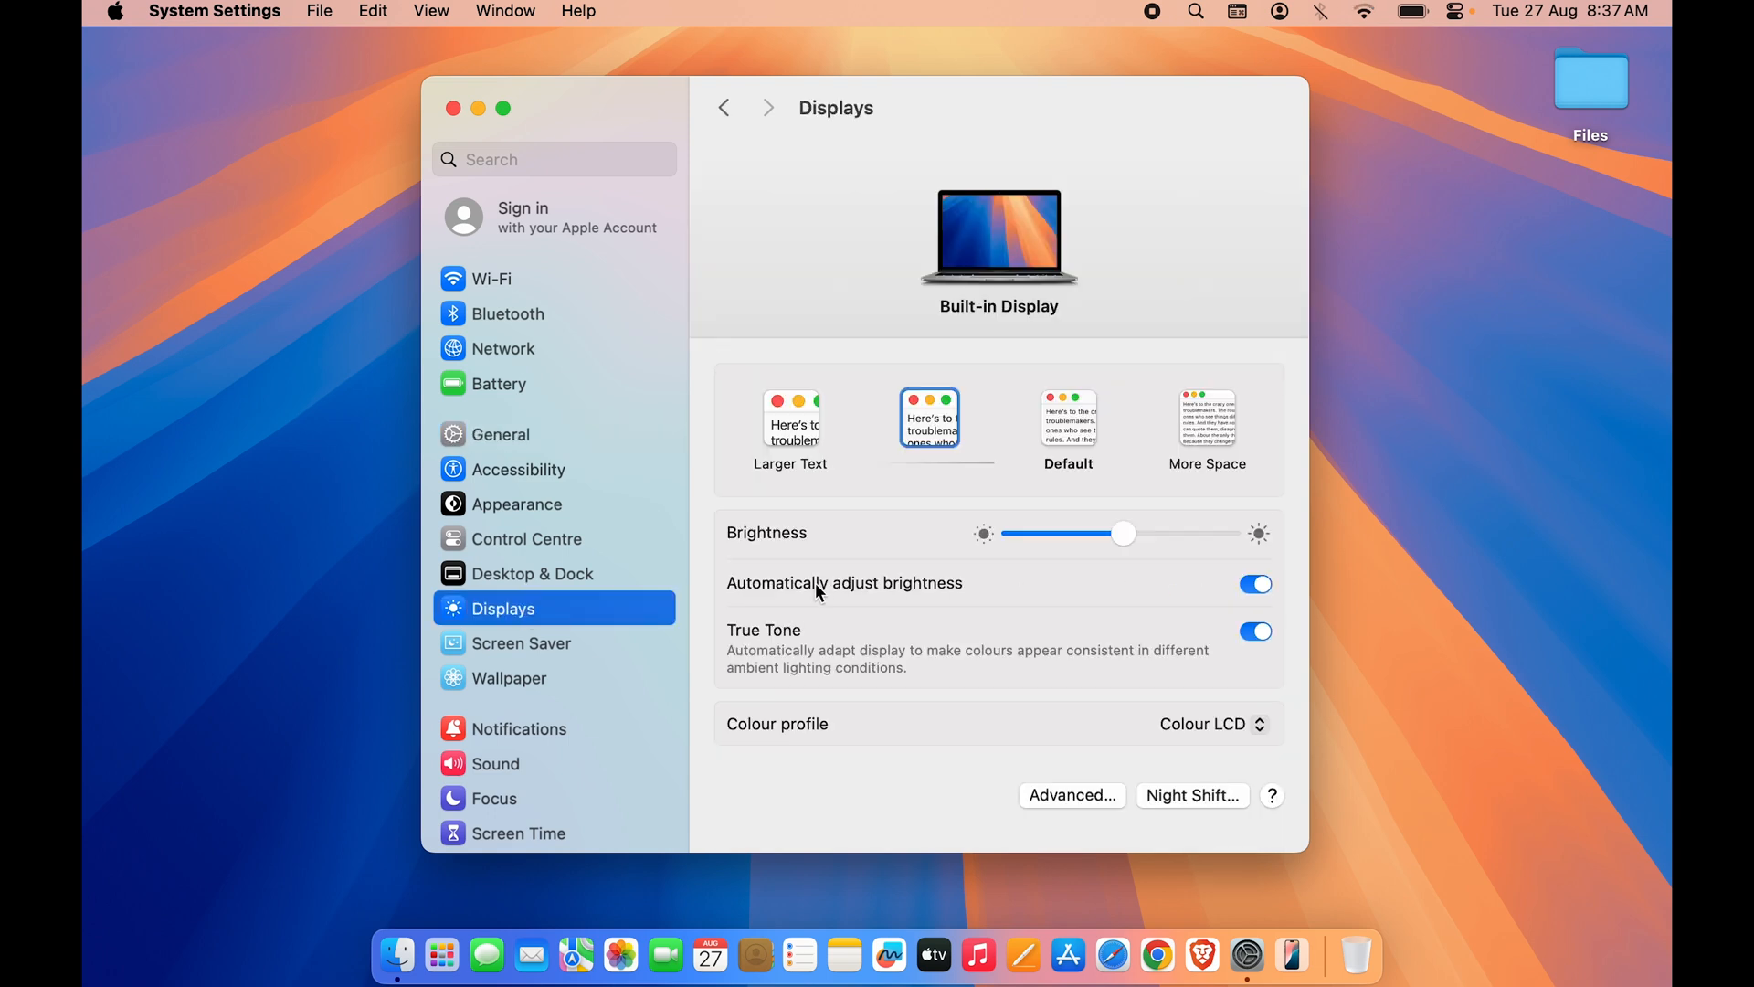
mouse_move(1269, 577)
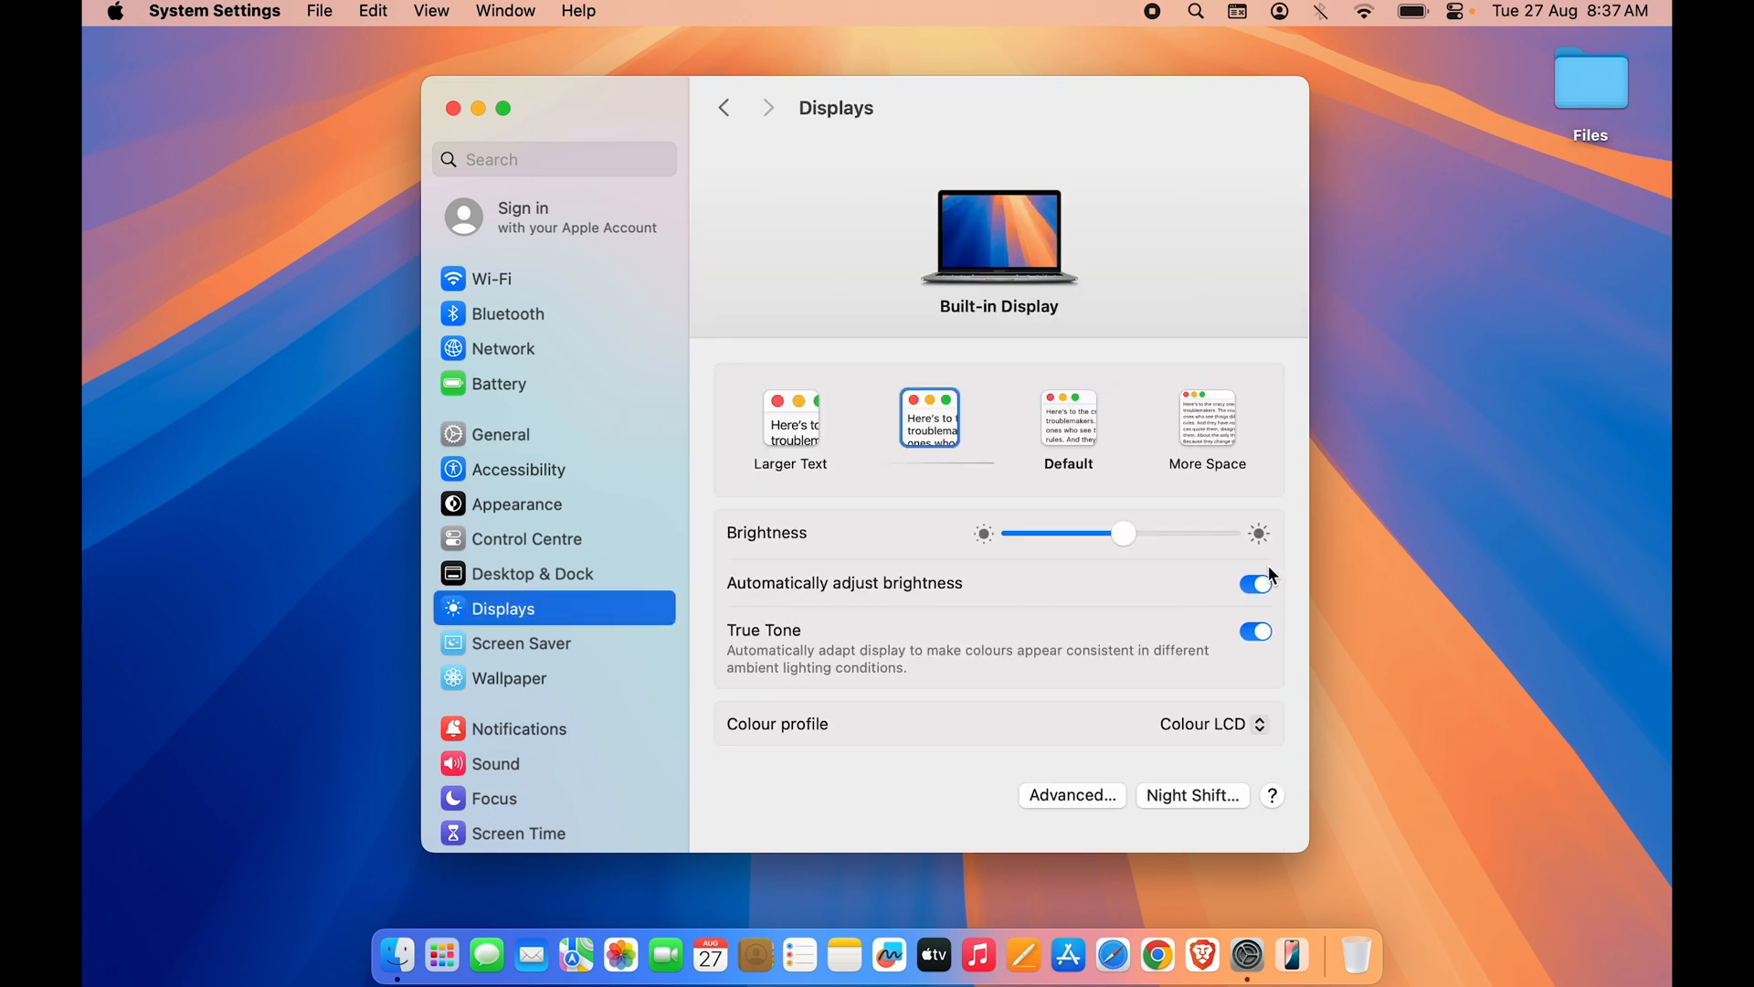
mouse_move(927, 149)
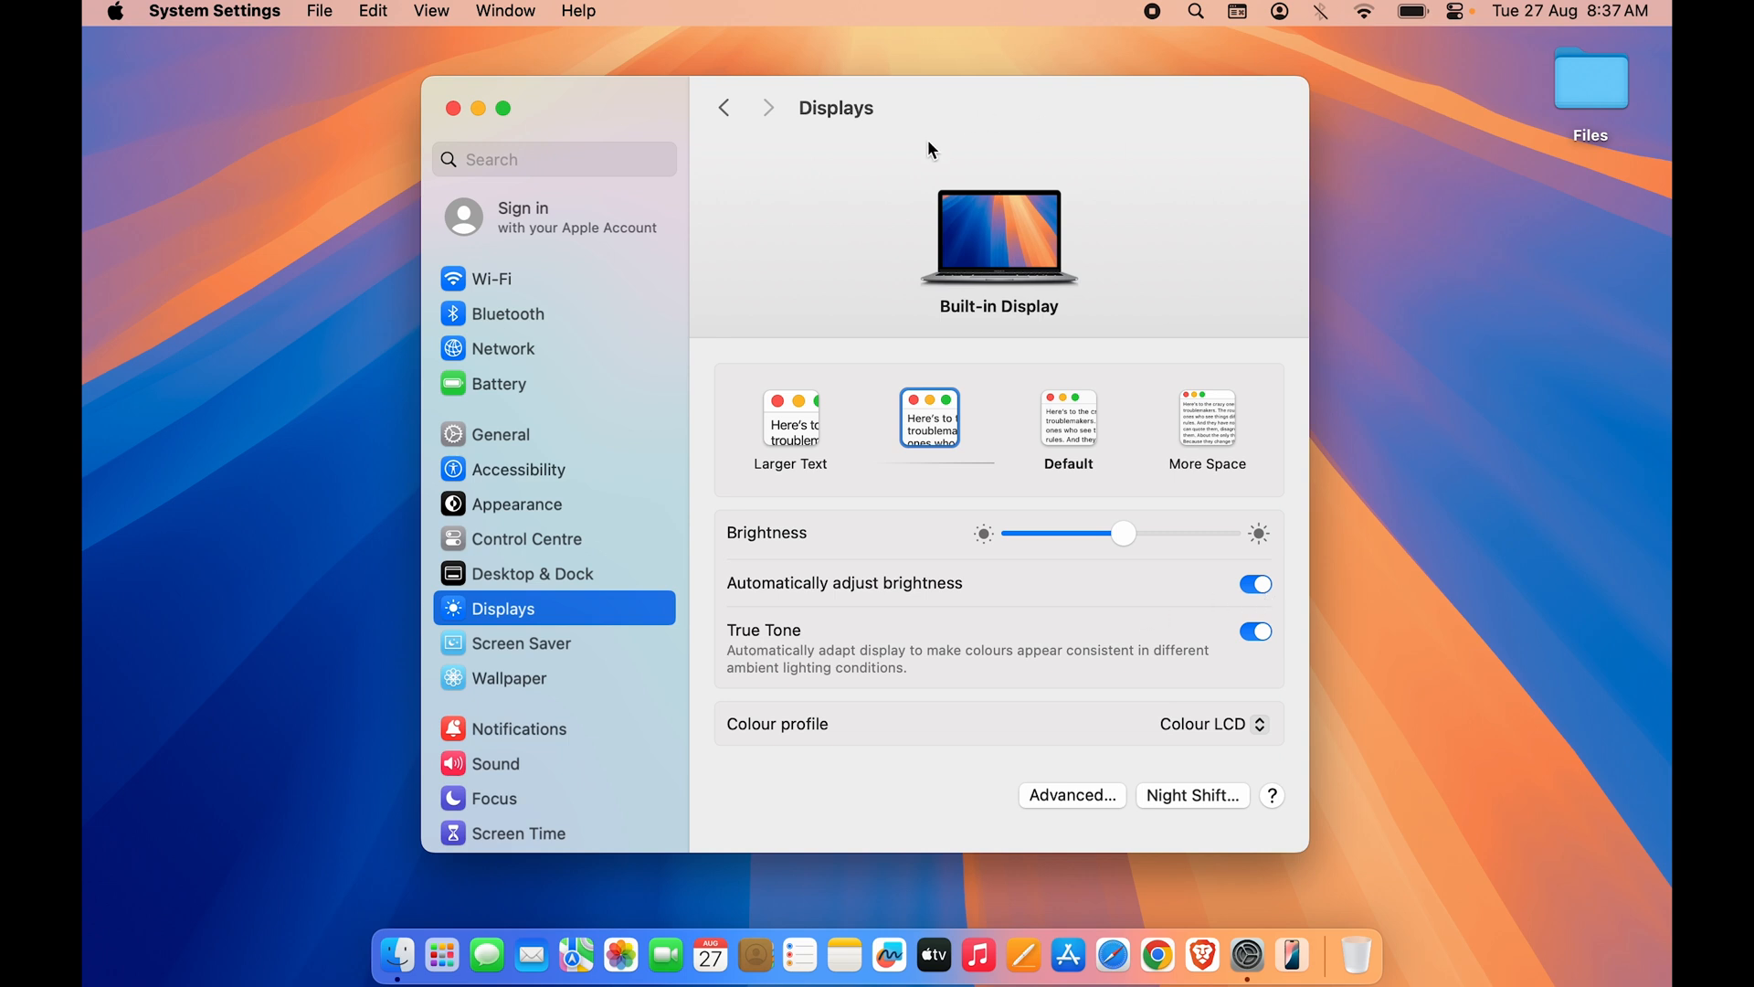
mouse_move(1001, 248)
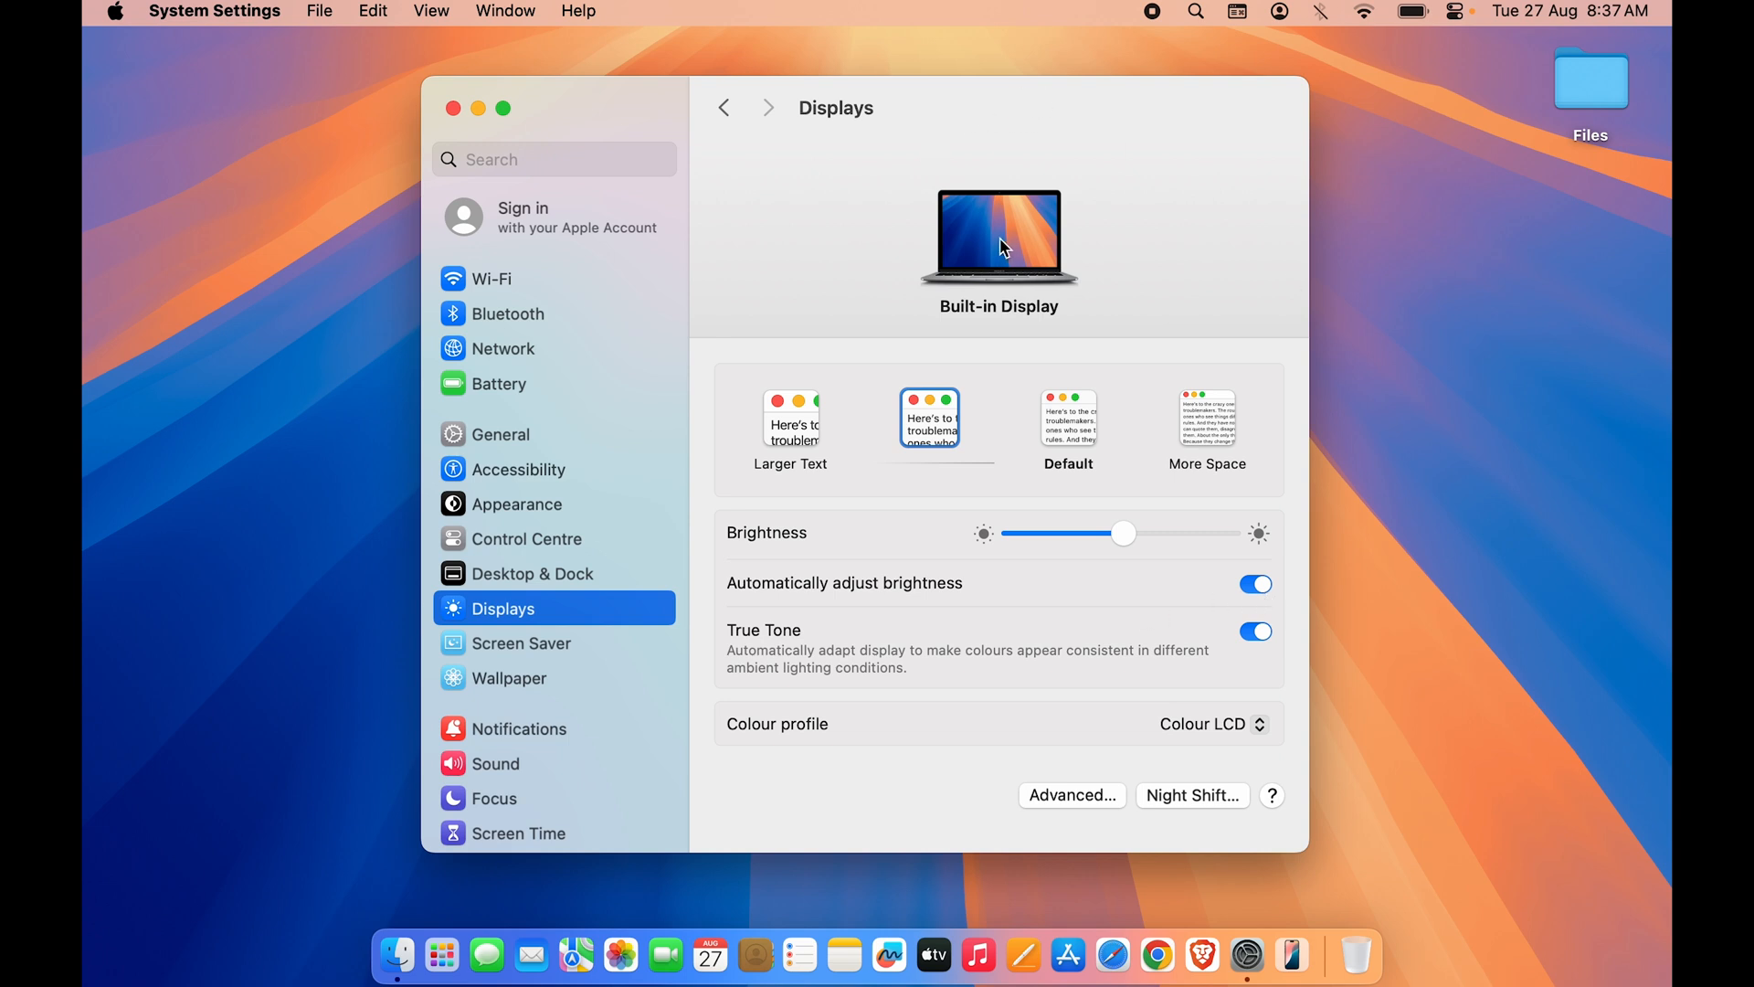
mouse_move(1287, 602)
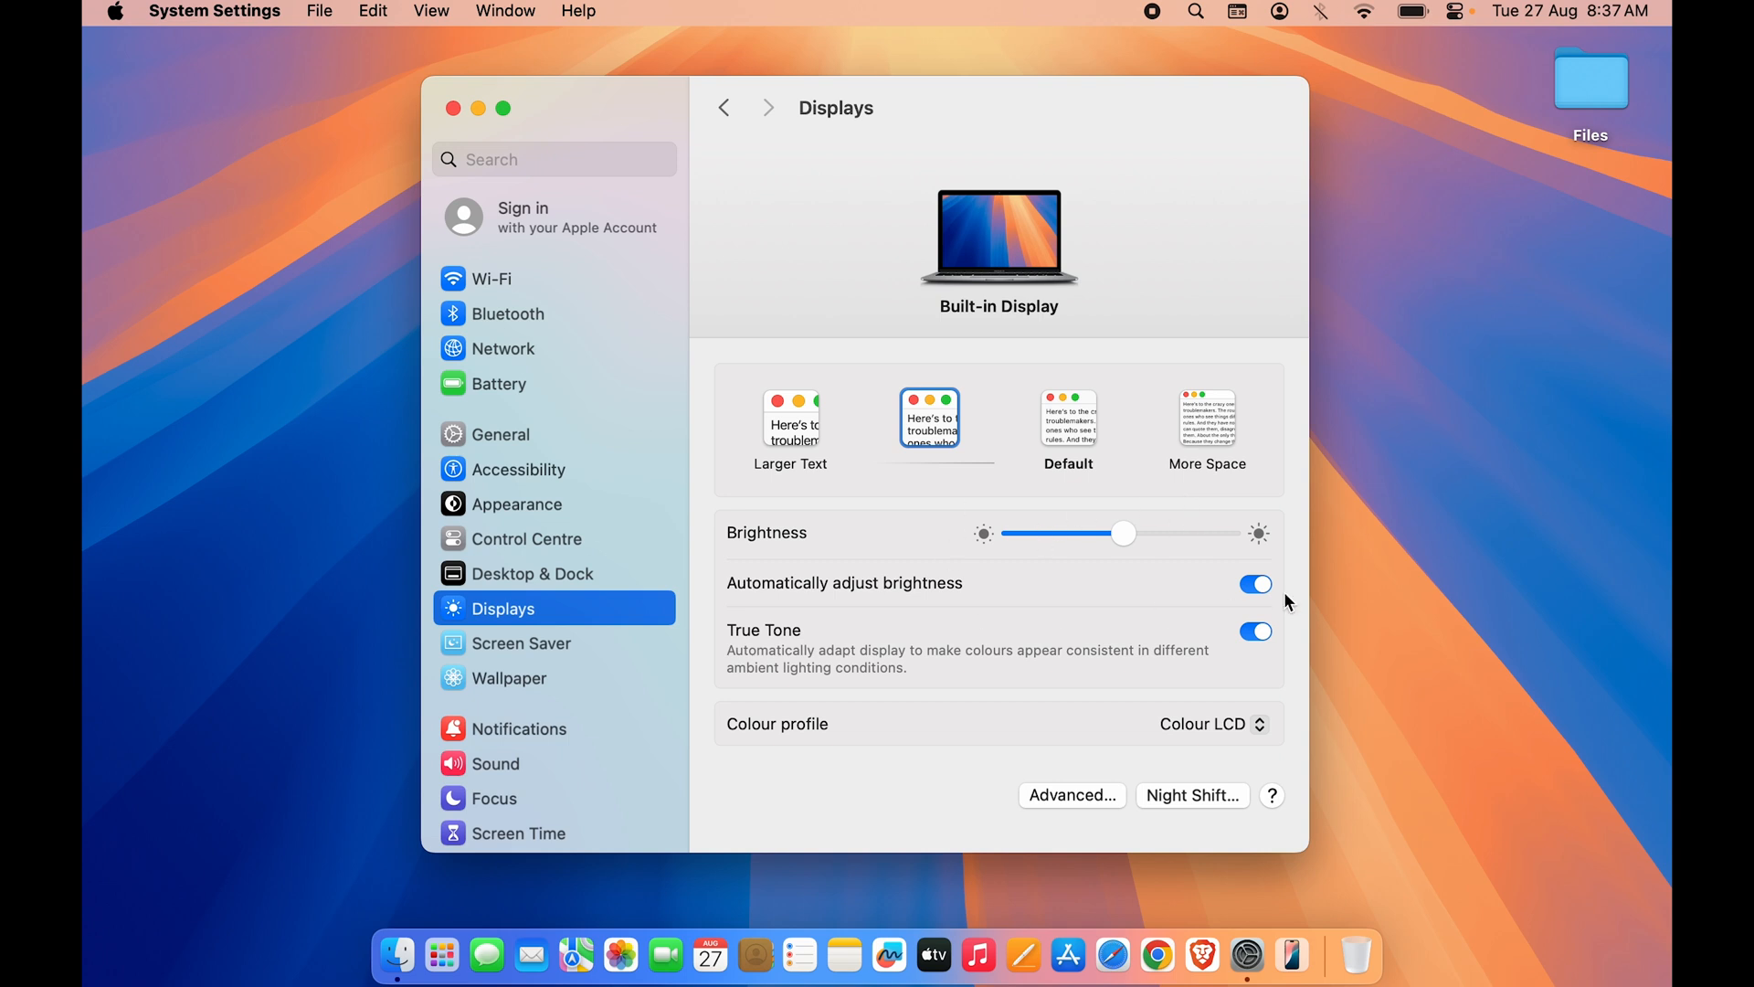
mouse_move(1261, 559)
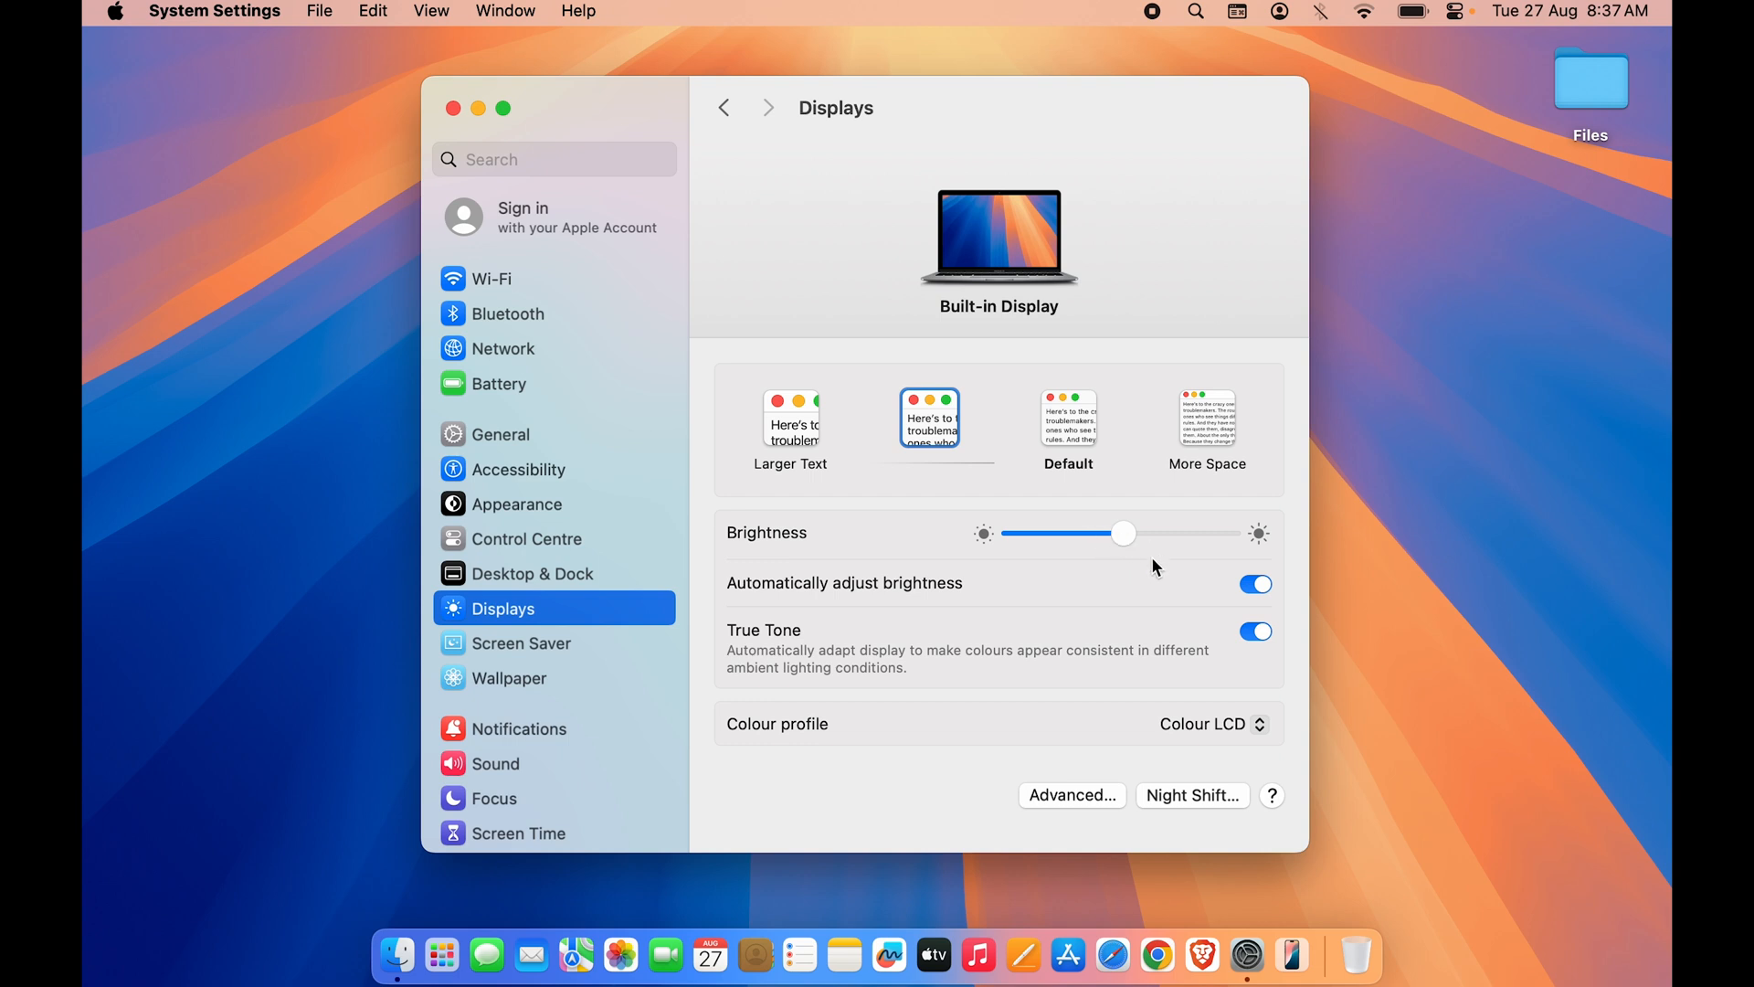
mouse_move(796, 597)
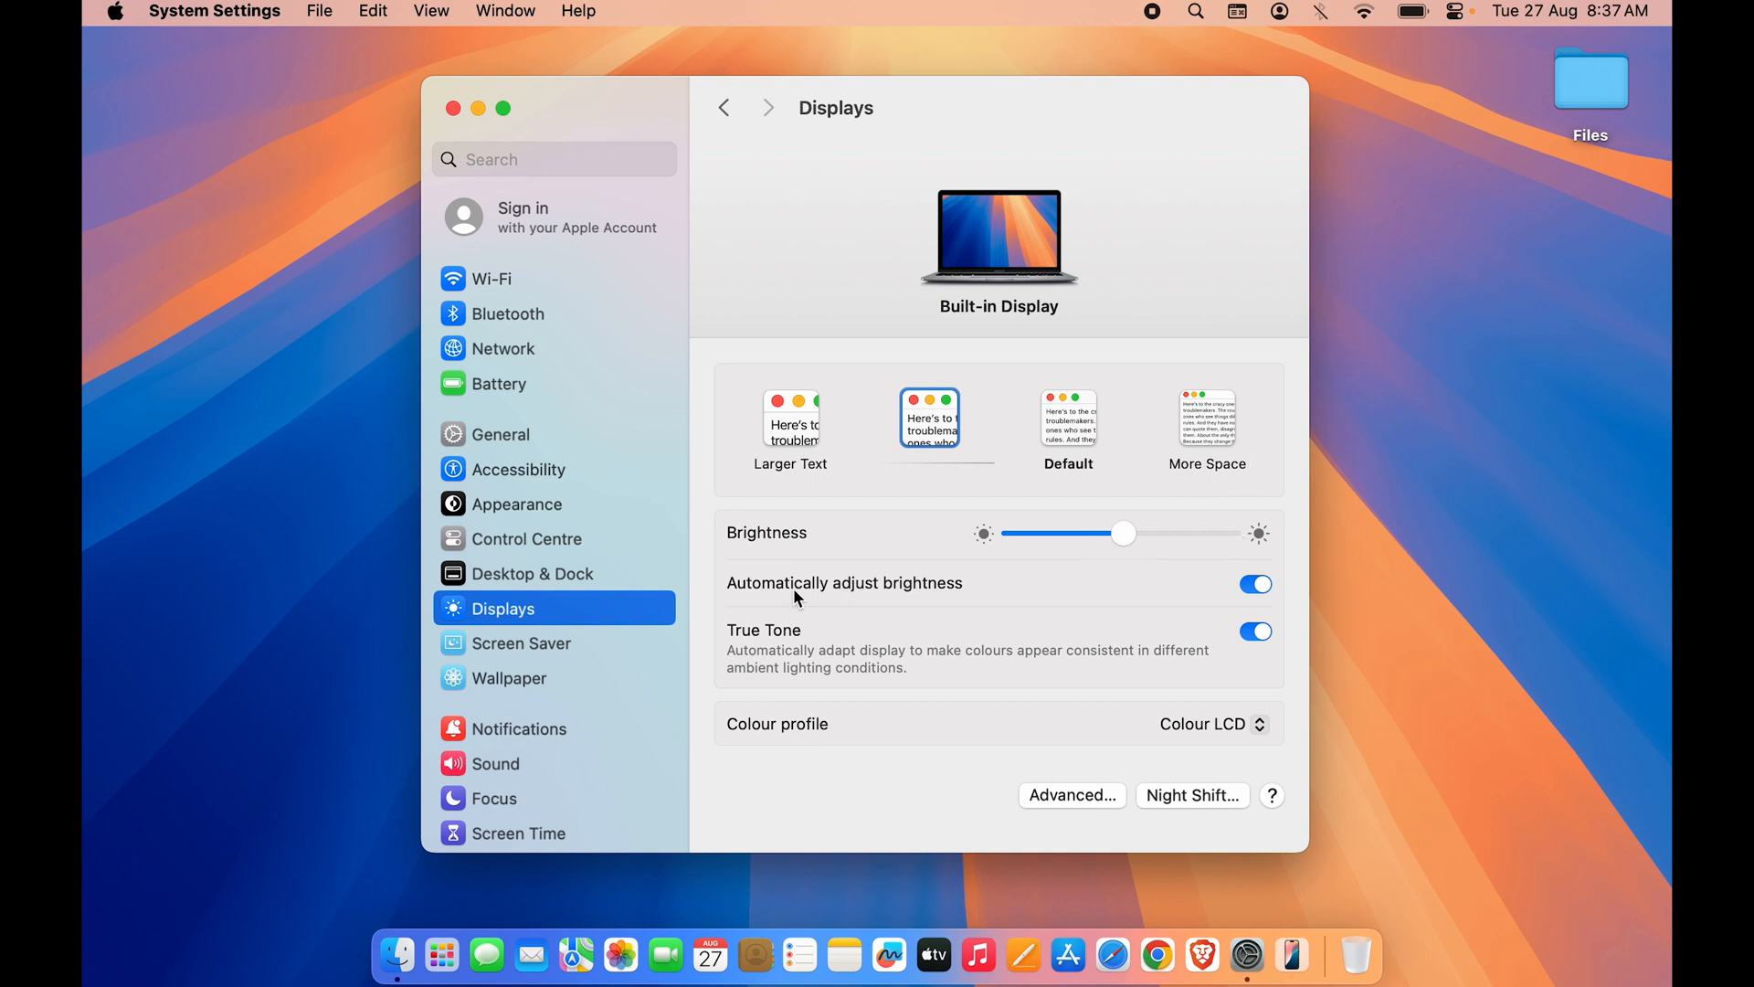
mouse_move(1030, 598)
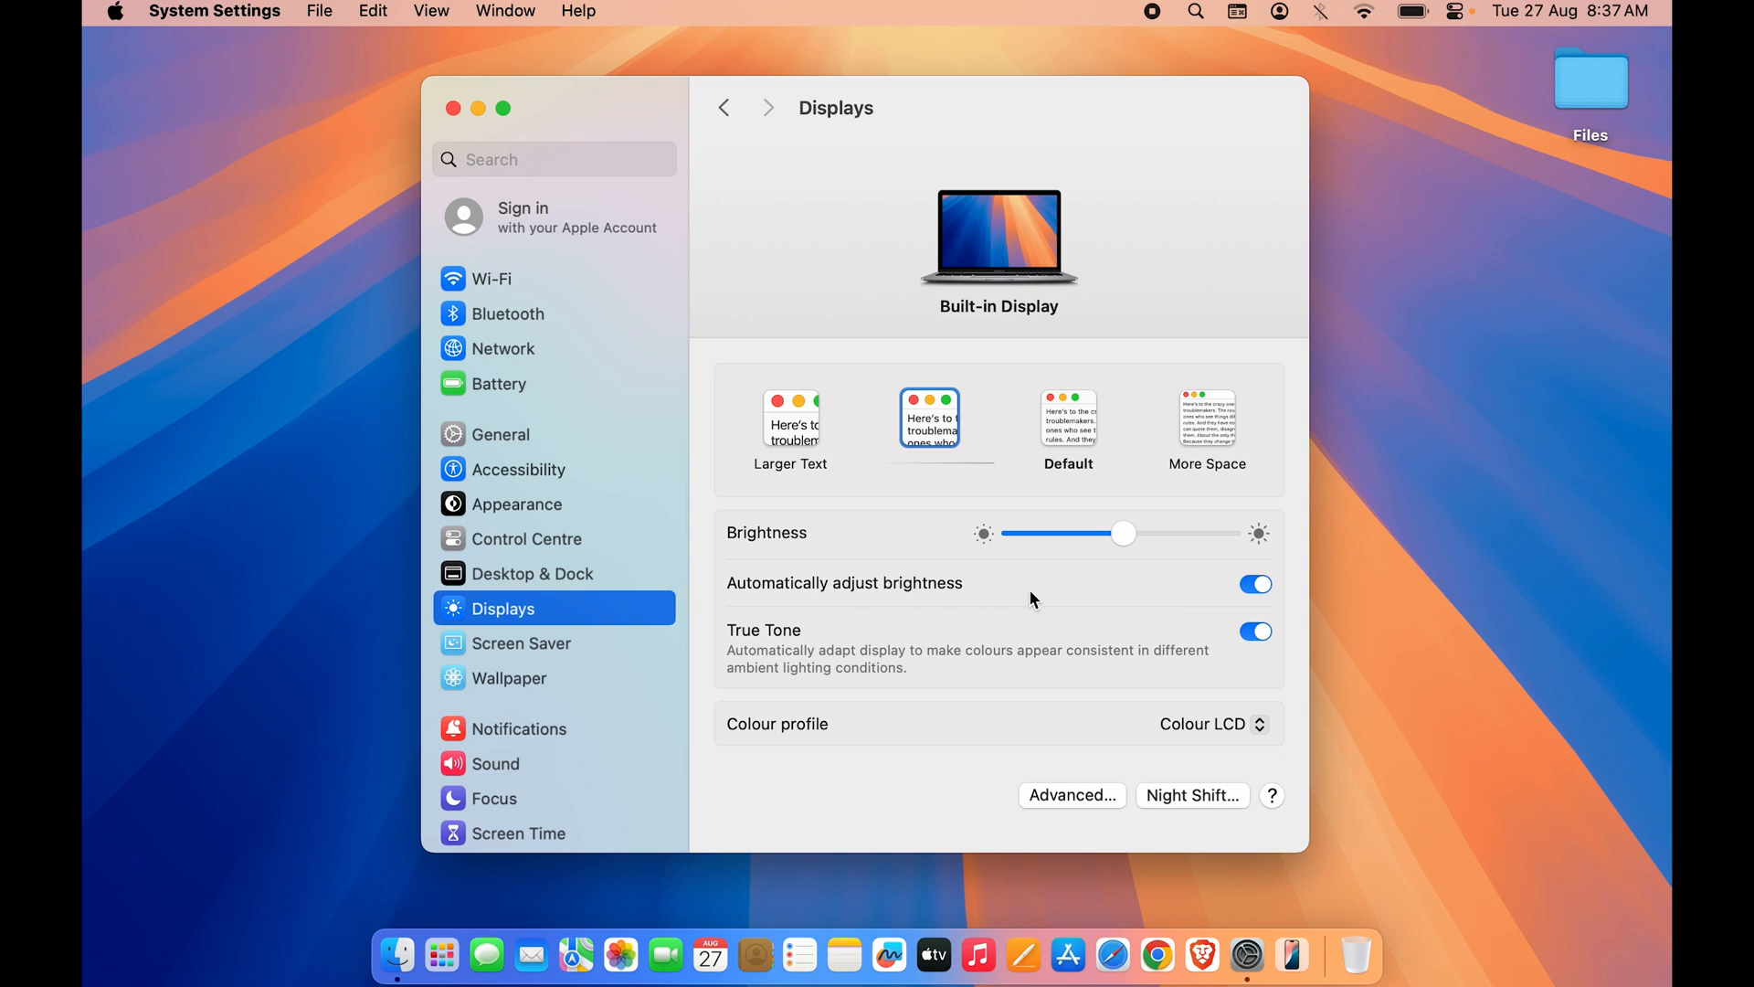
mouse_move(1243, 602)
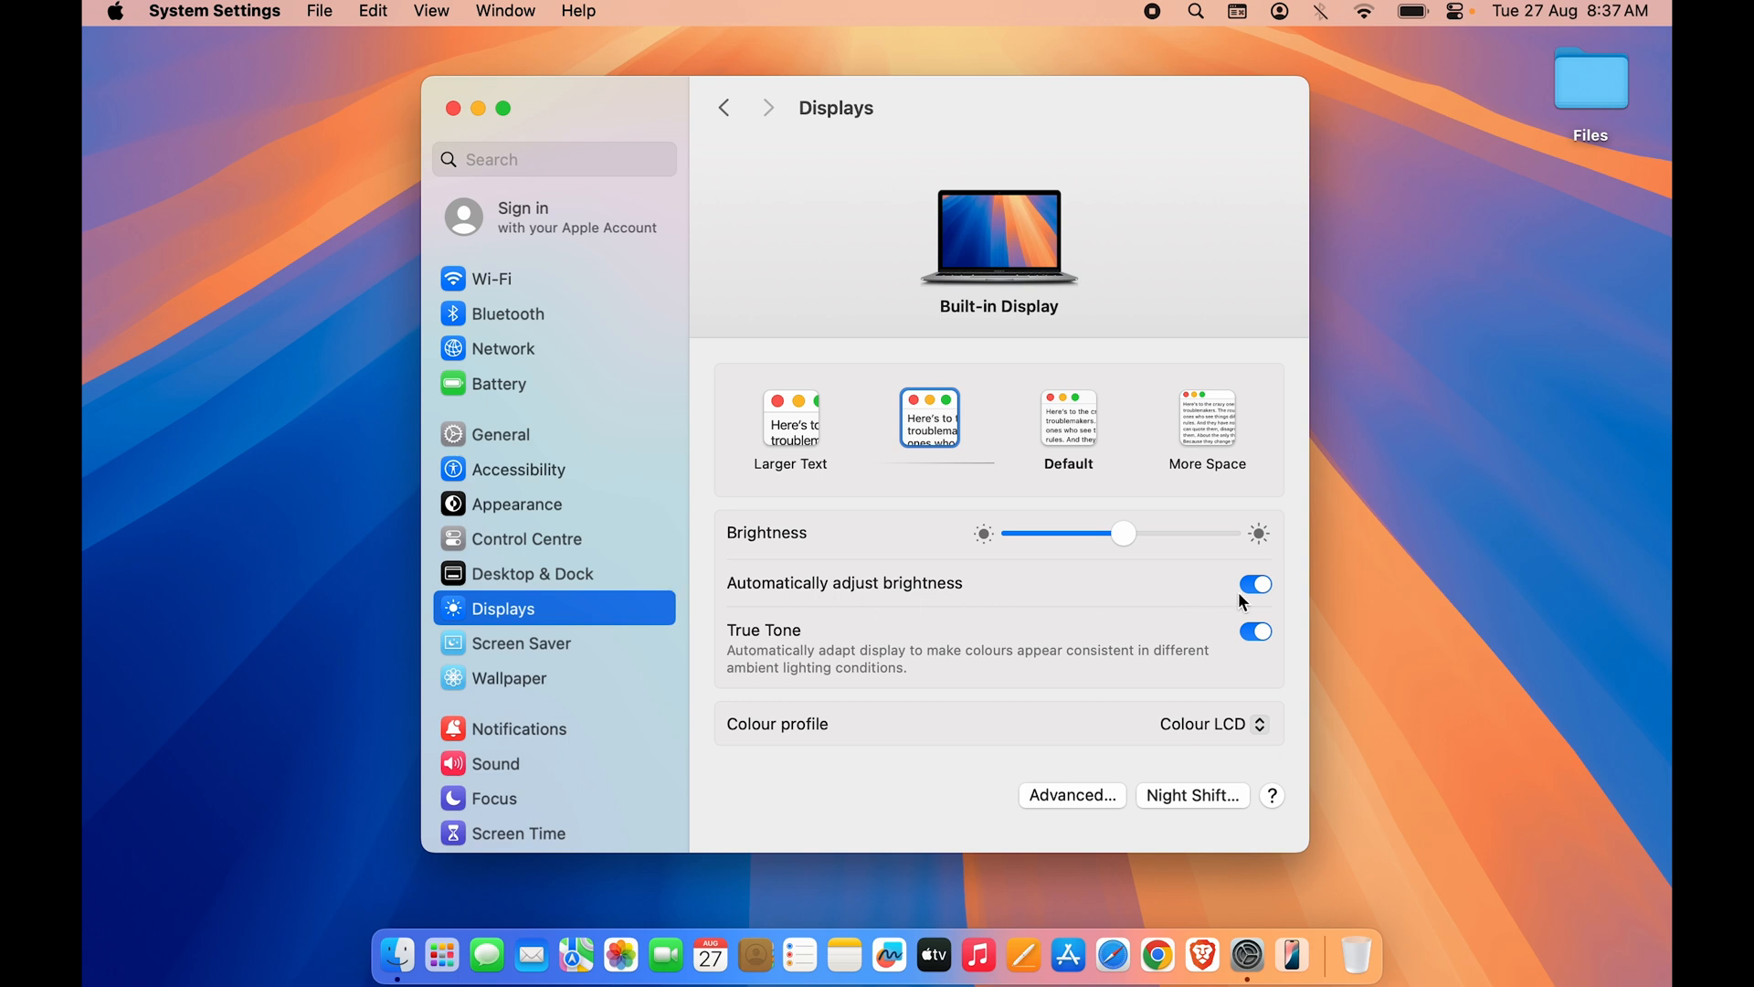
click(453, 109)
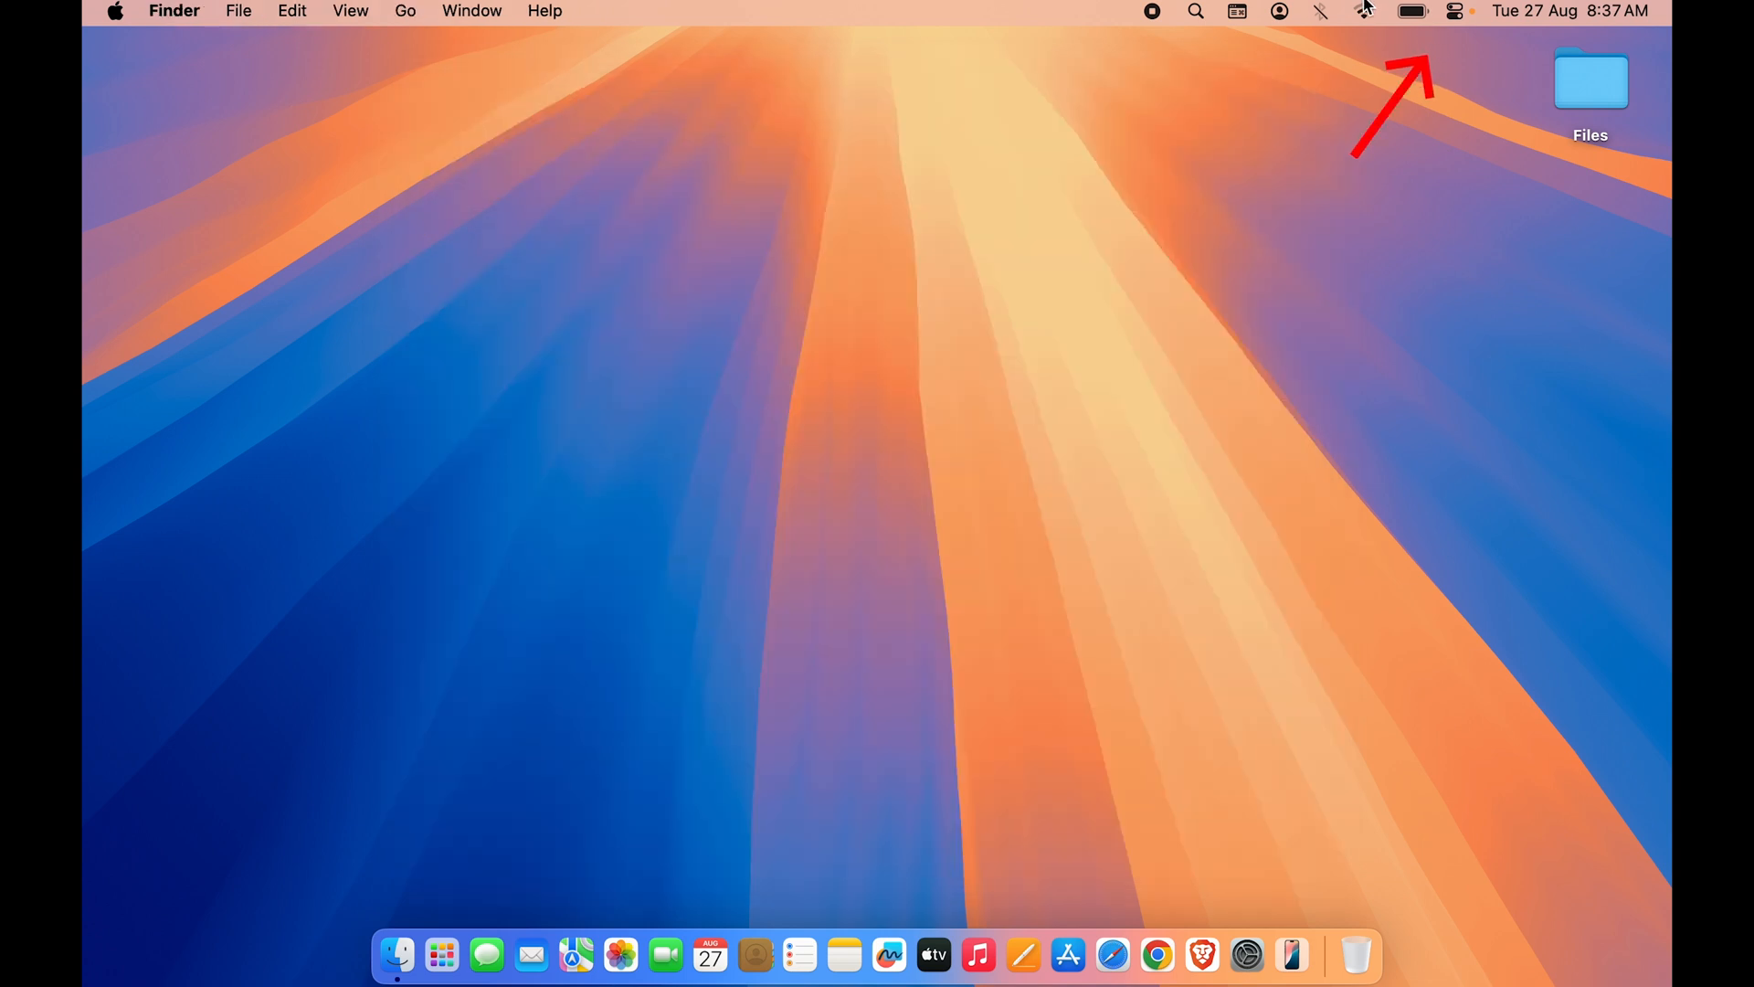
click(1454, 11)
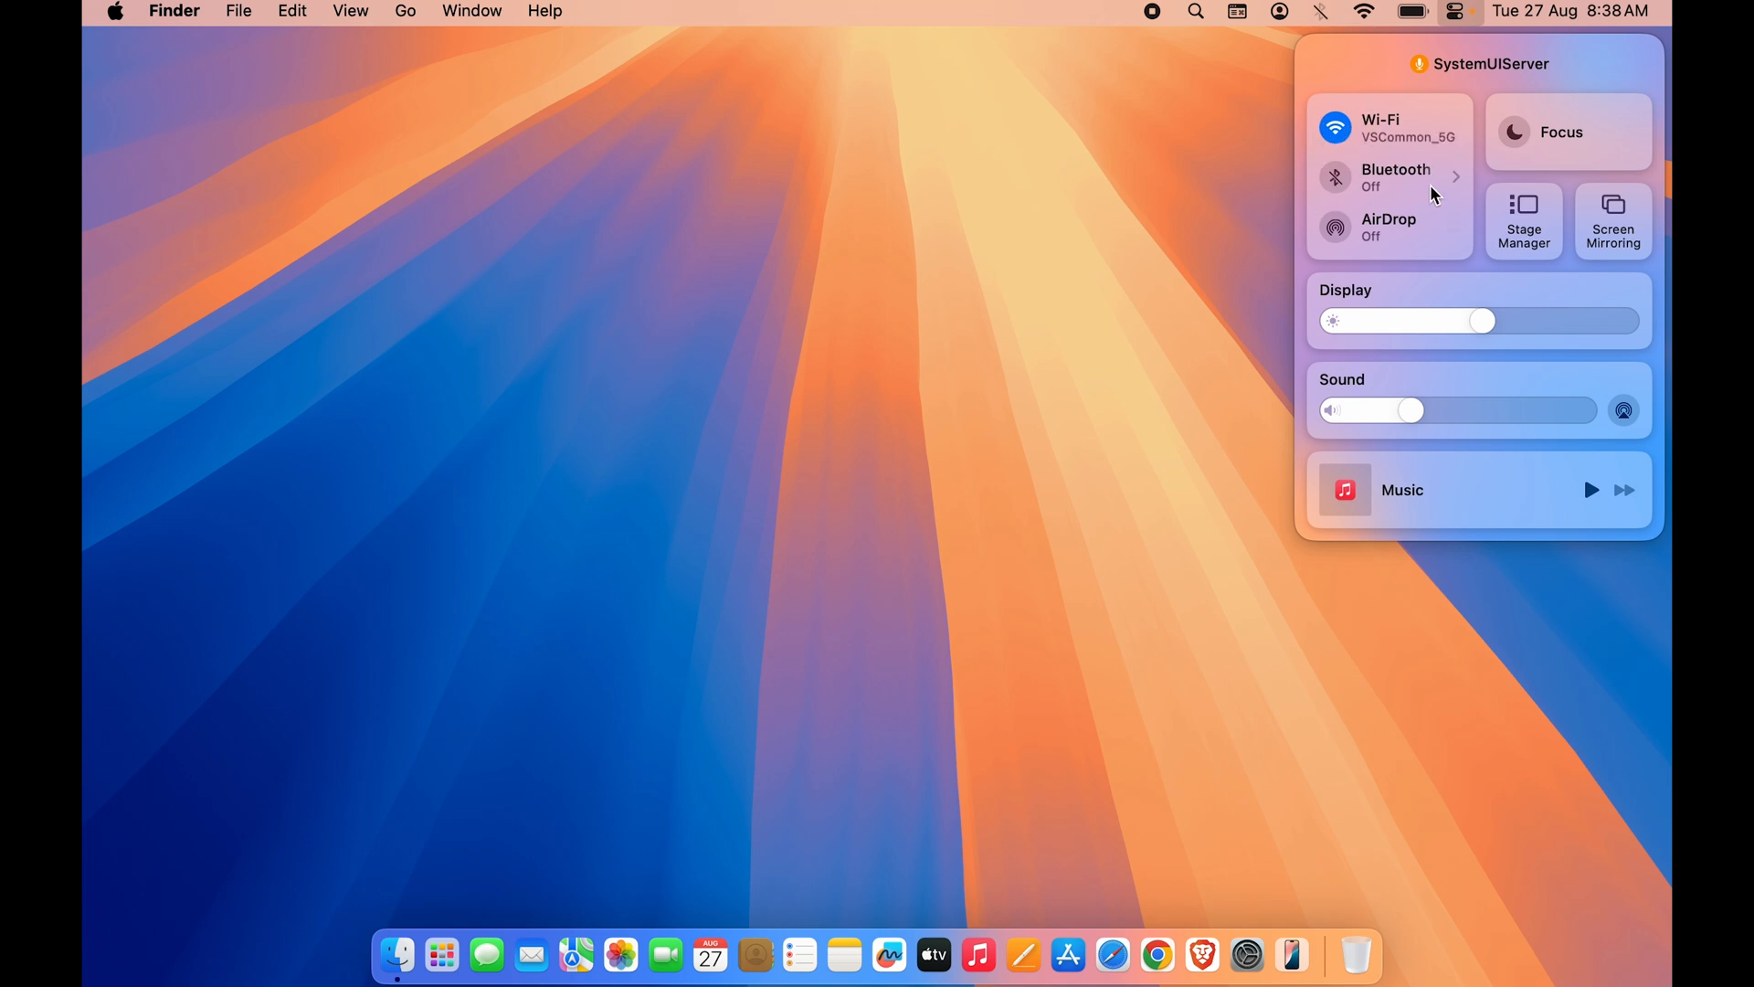
mouse_move(1404, 204)
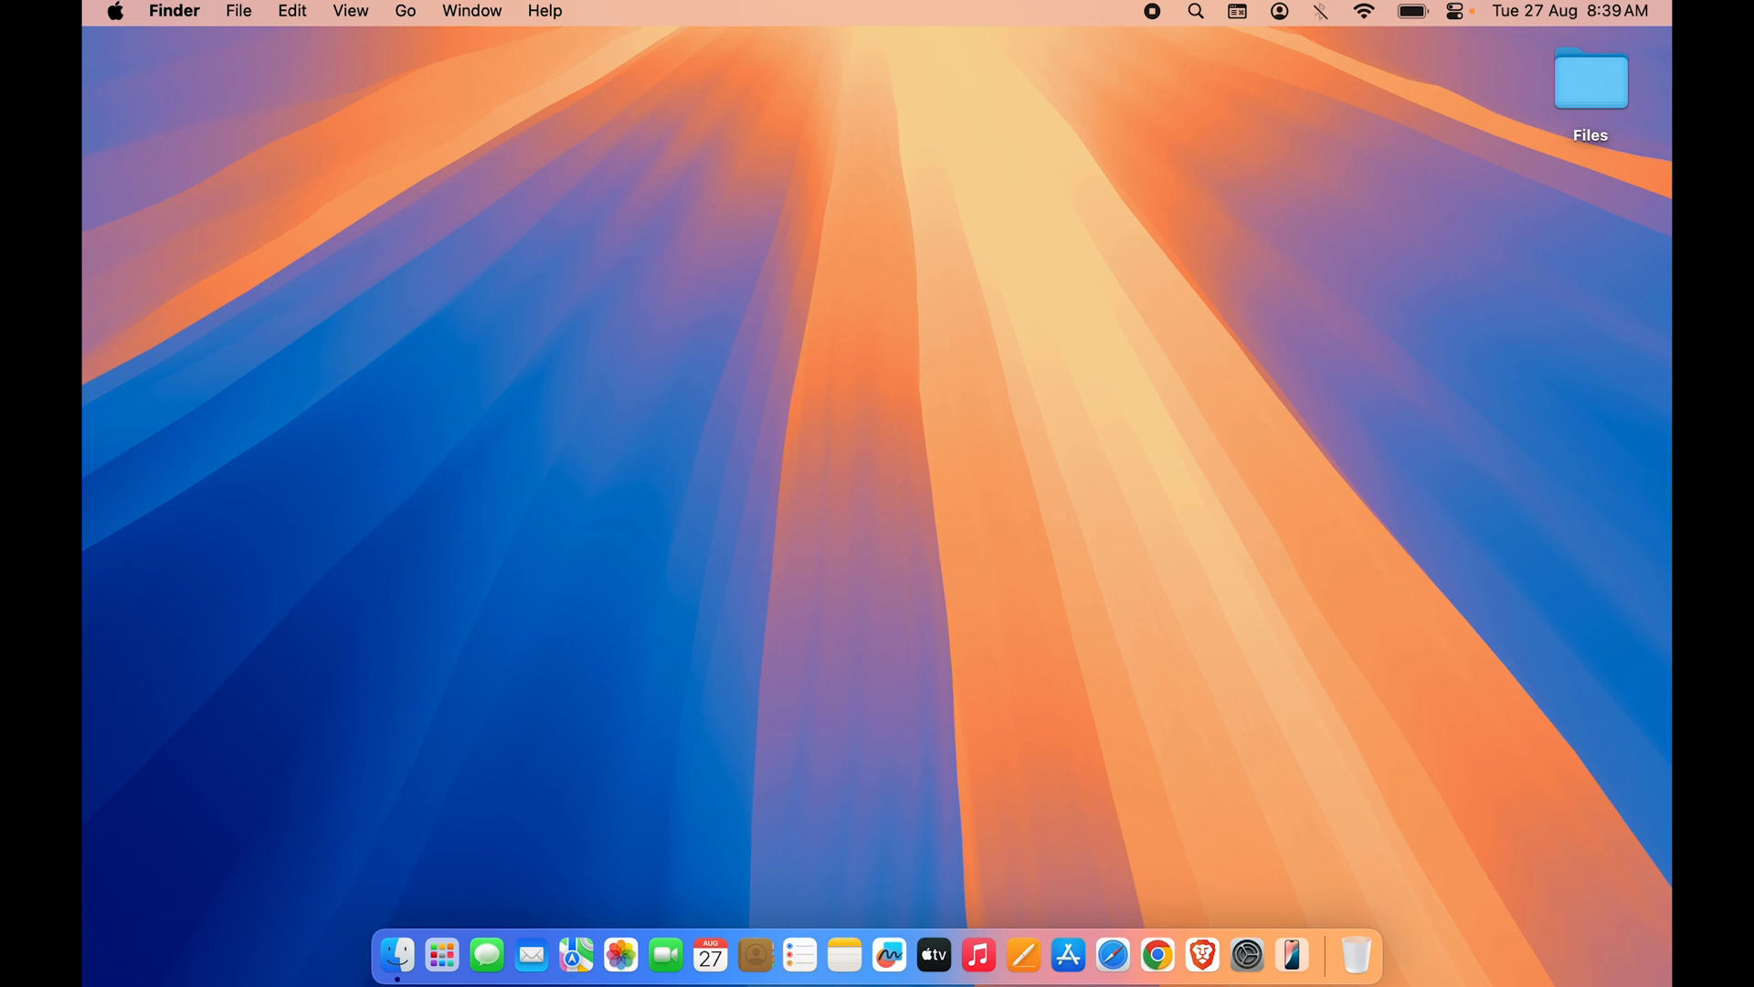
mouse_move(1246, 956)
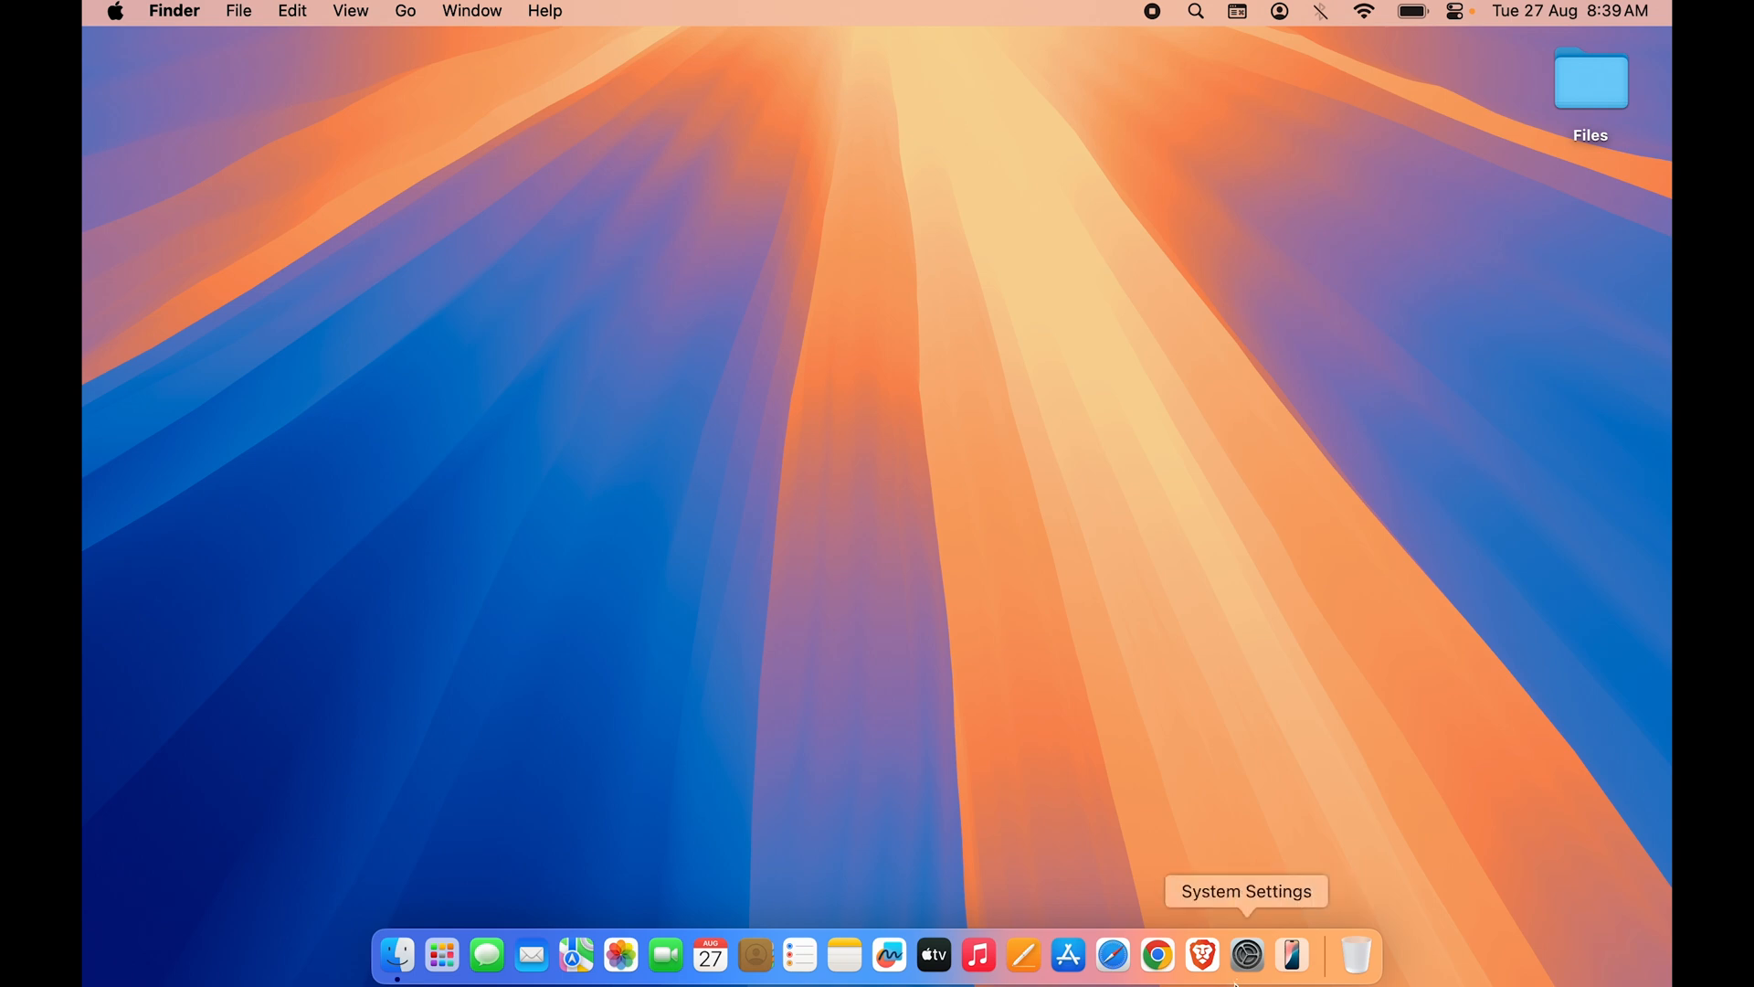
Step: Show the Lock Screen 'Turn display off on battery when inactive' duration options, currently 3 minutes
click(1245, 955)
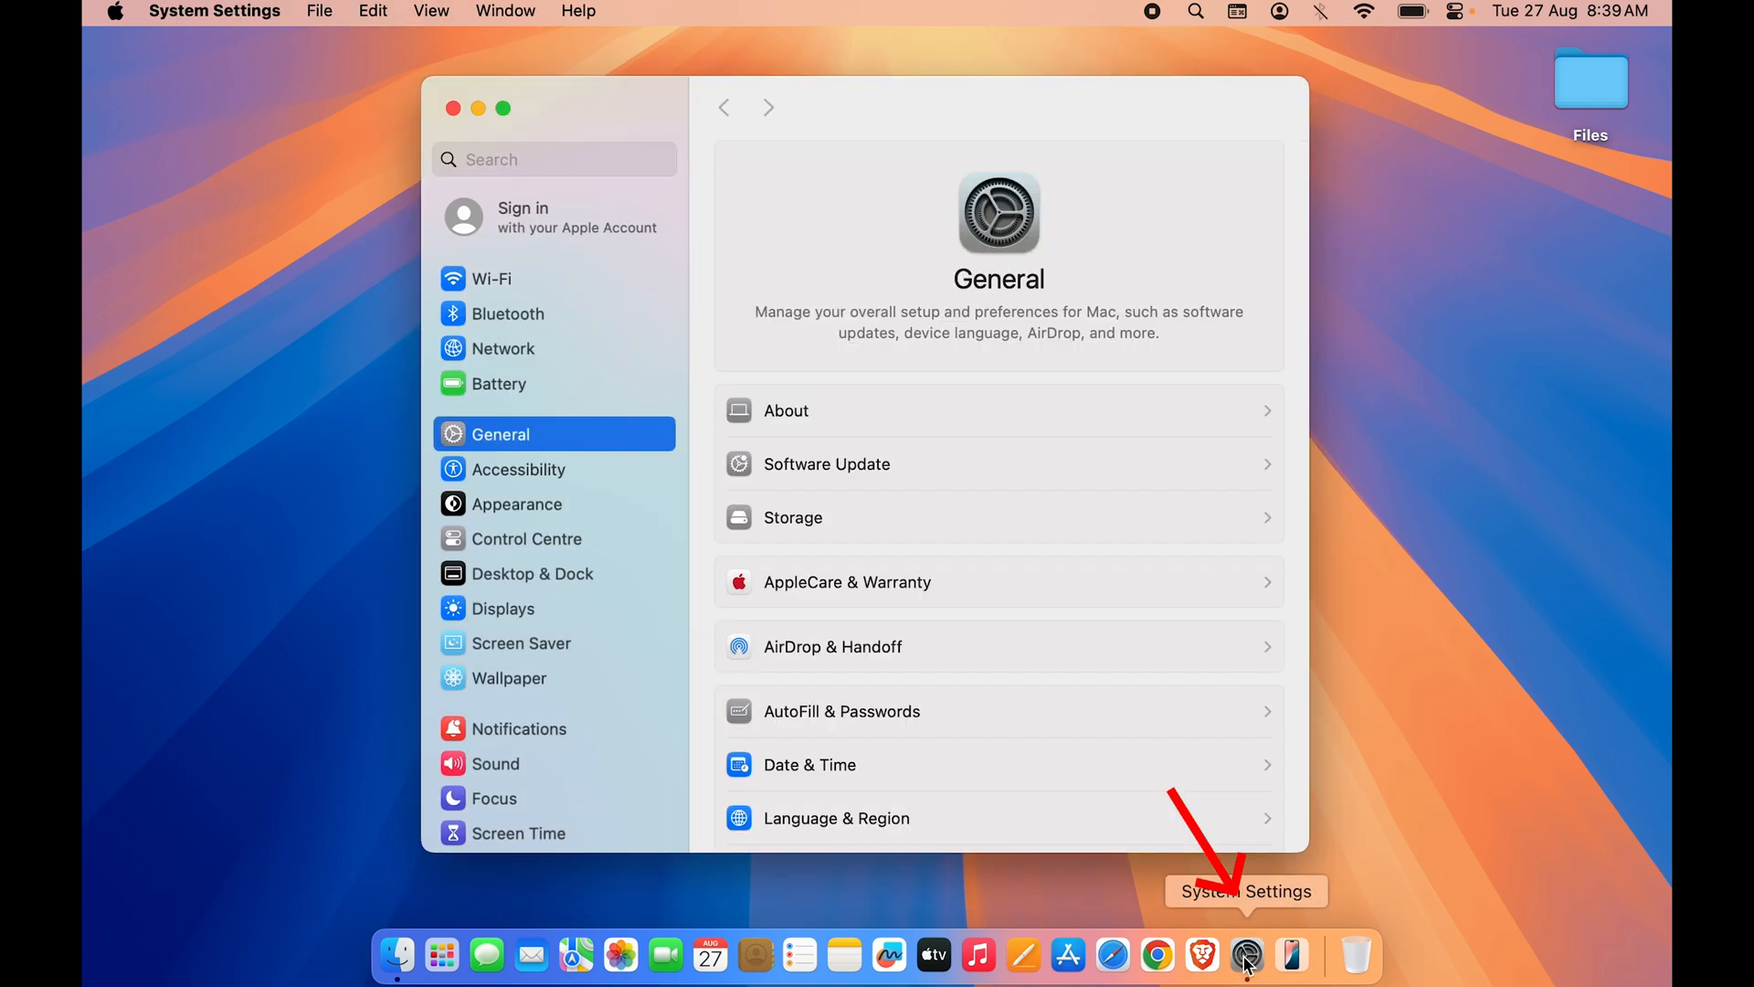
scroll(down, 3)
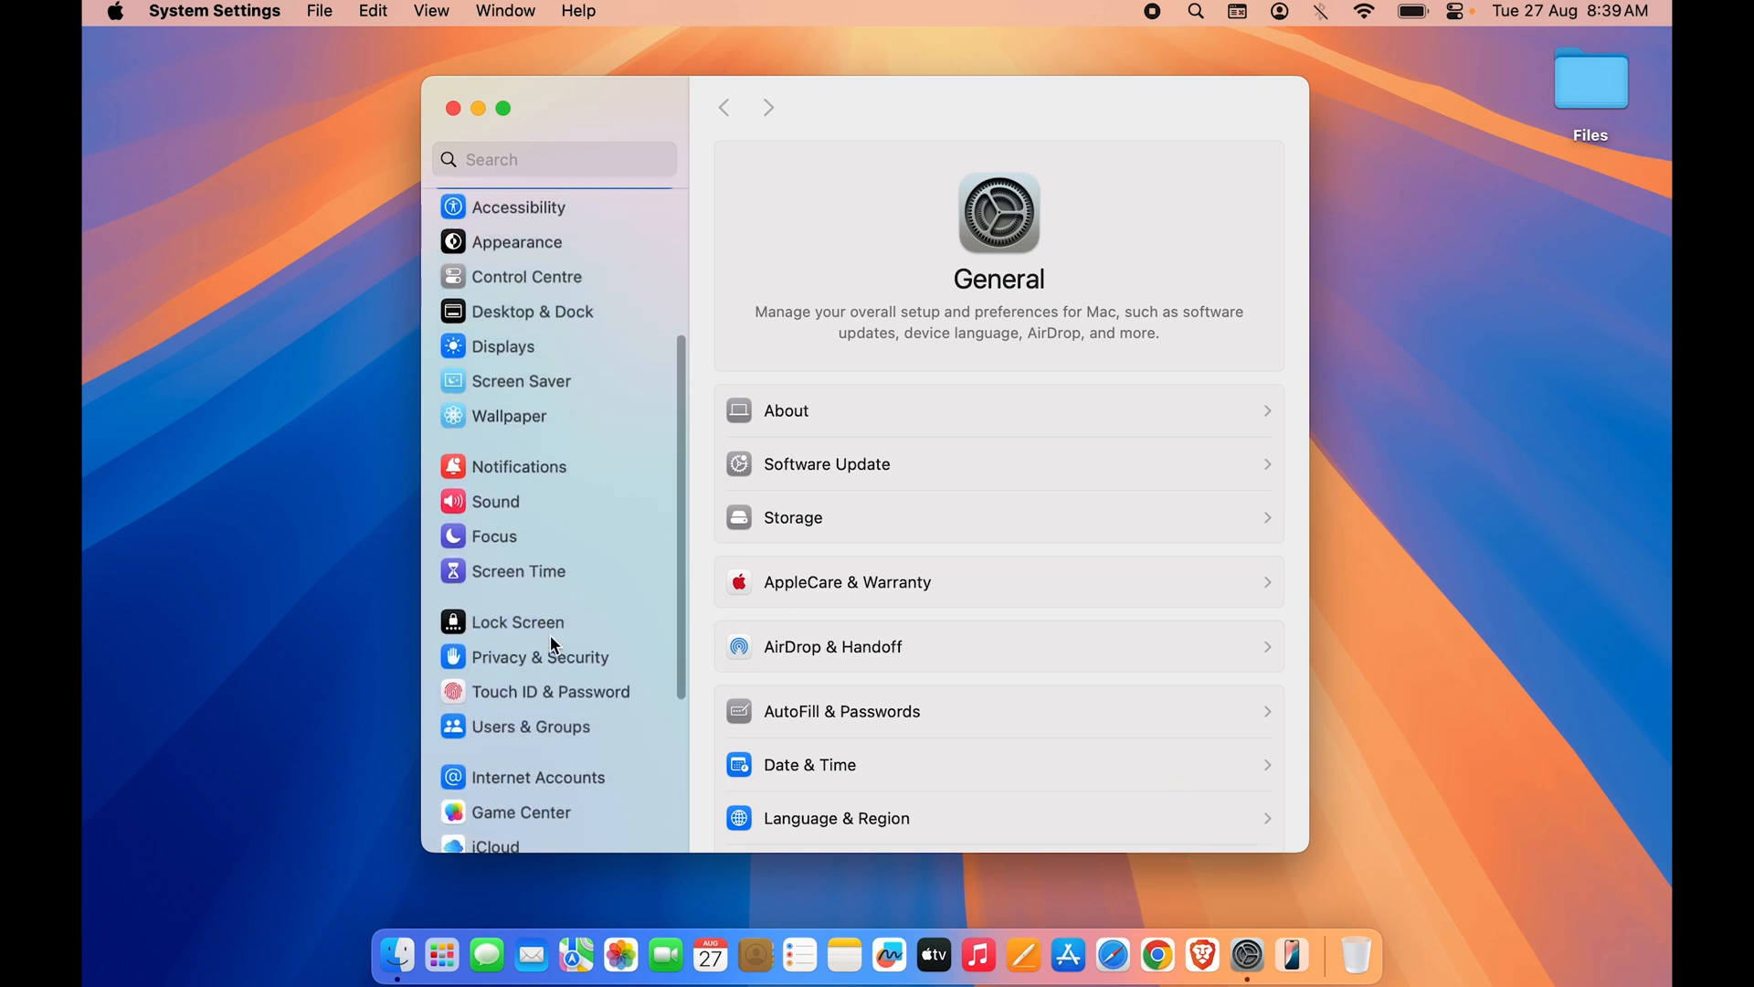
click(518, 621)
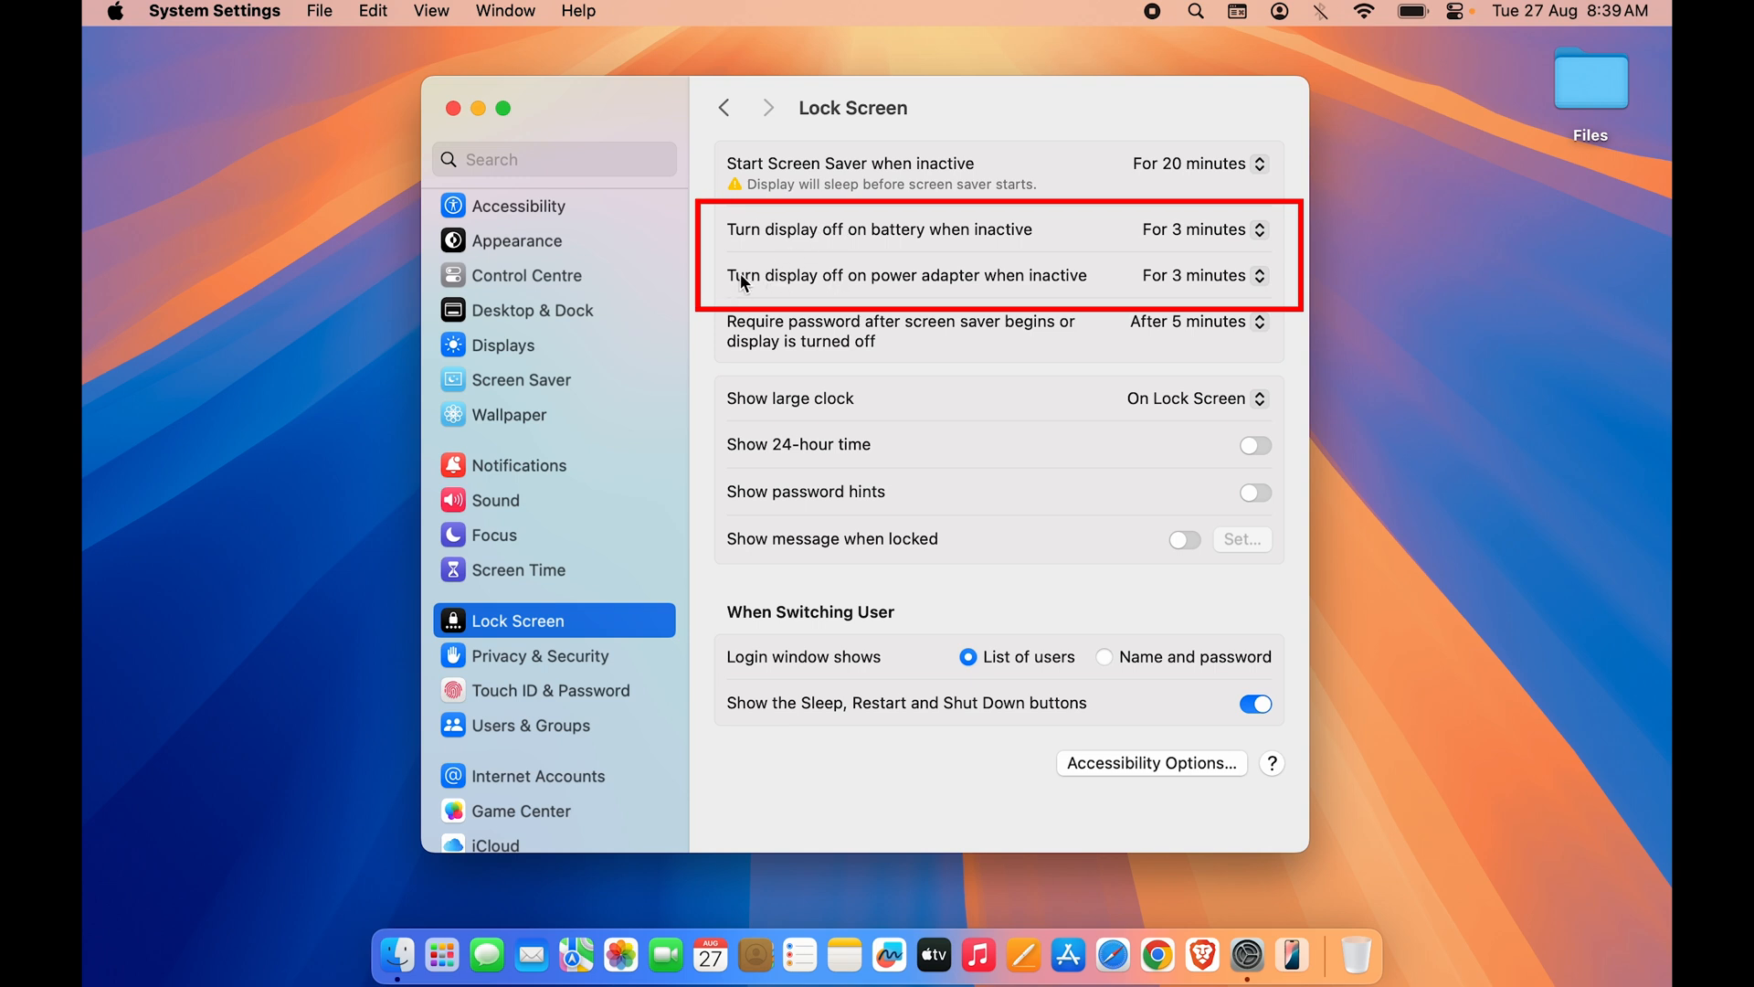
mouse_move(855, 247)
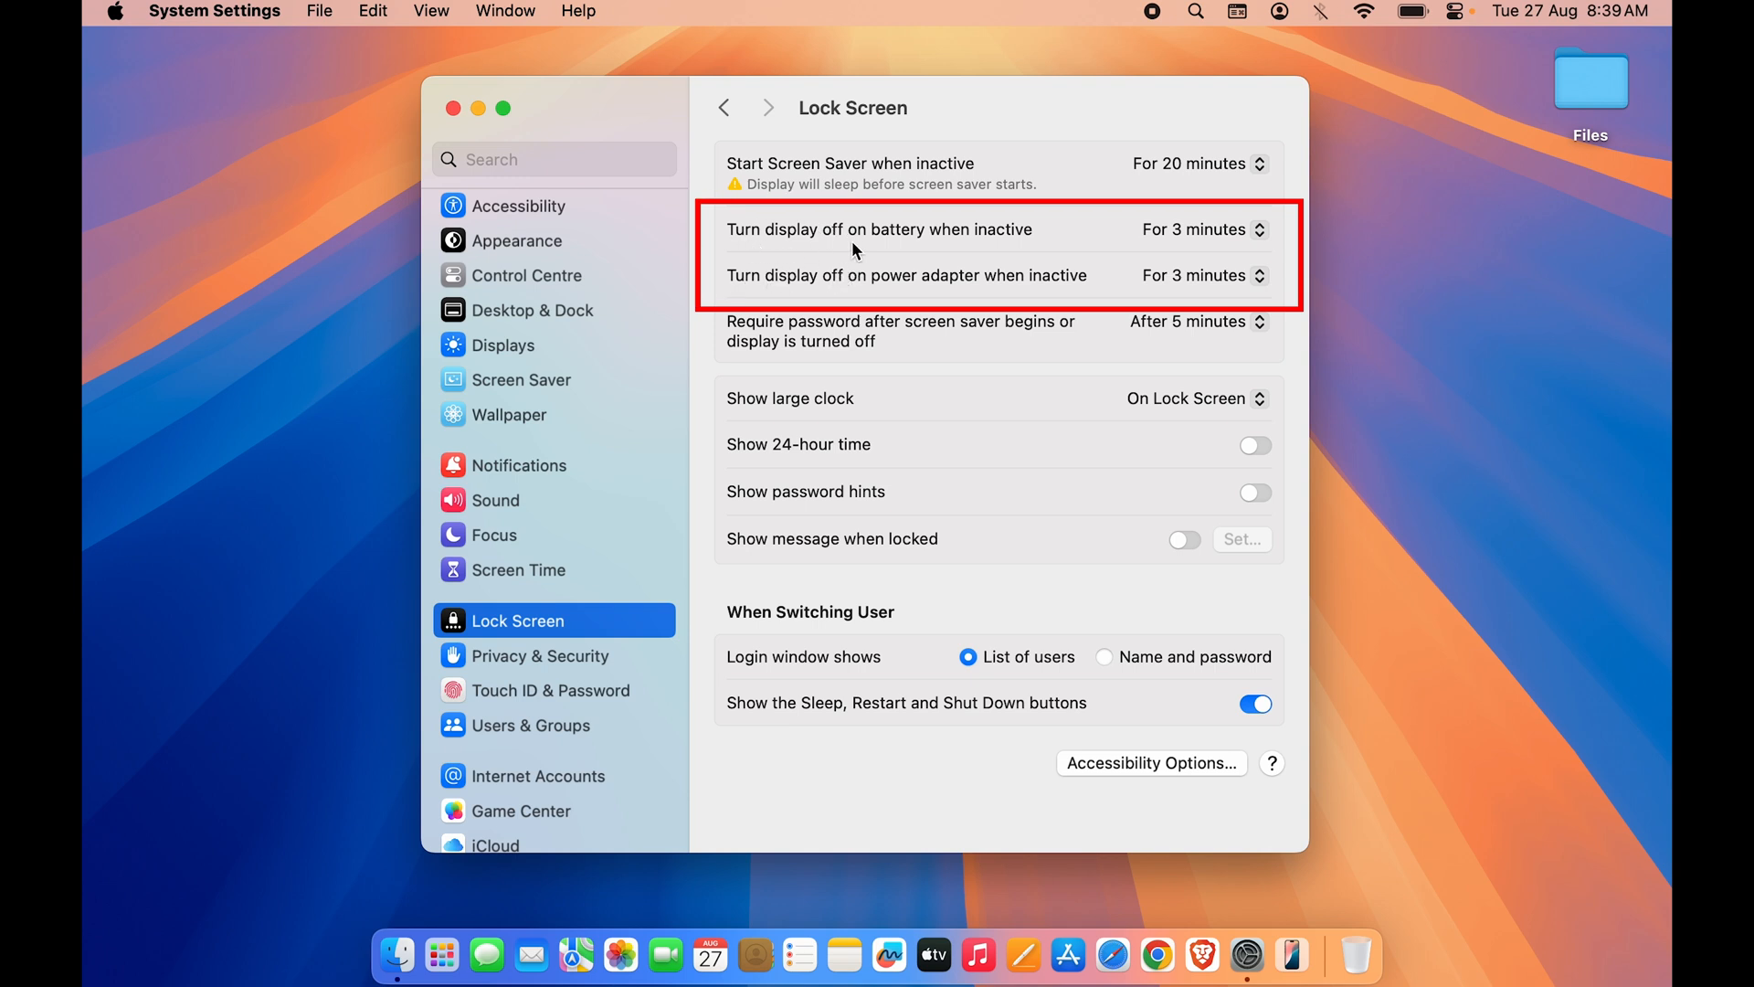
mouse_move(809, 296)
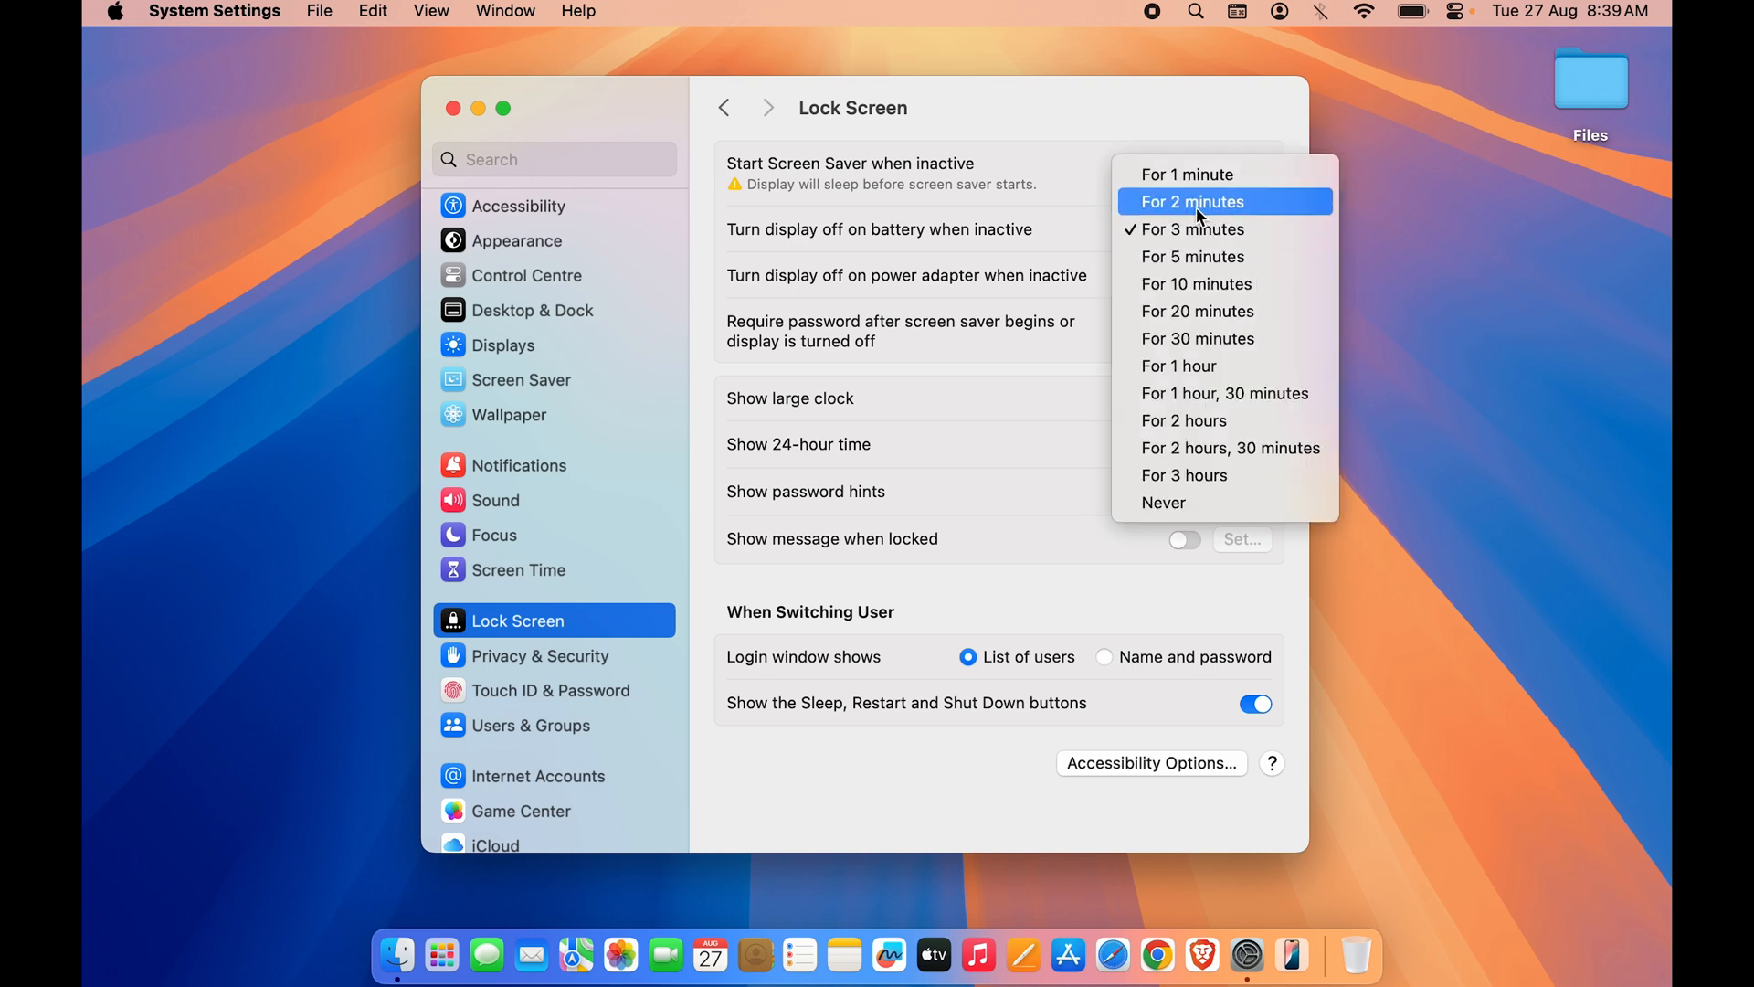
mouse_move(1189, 229)
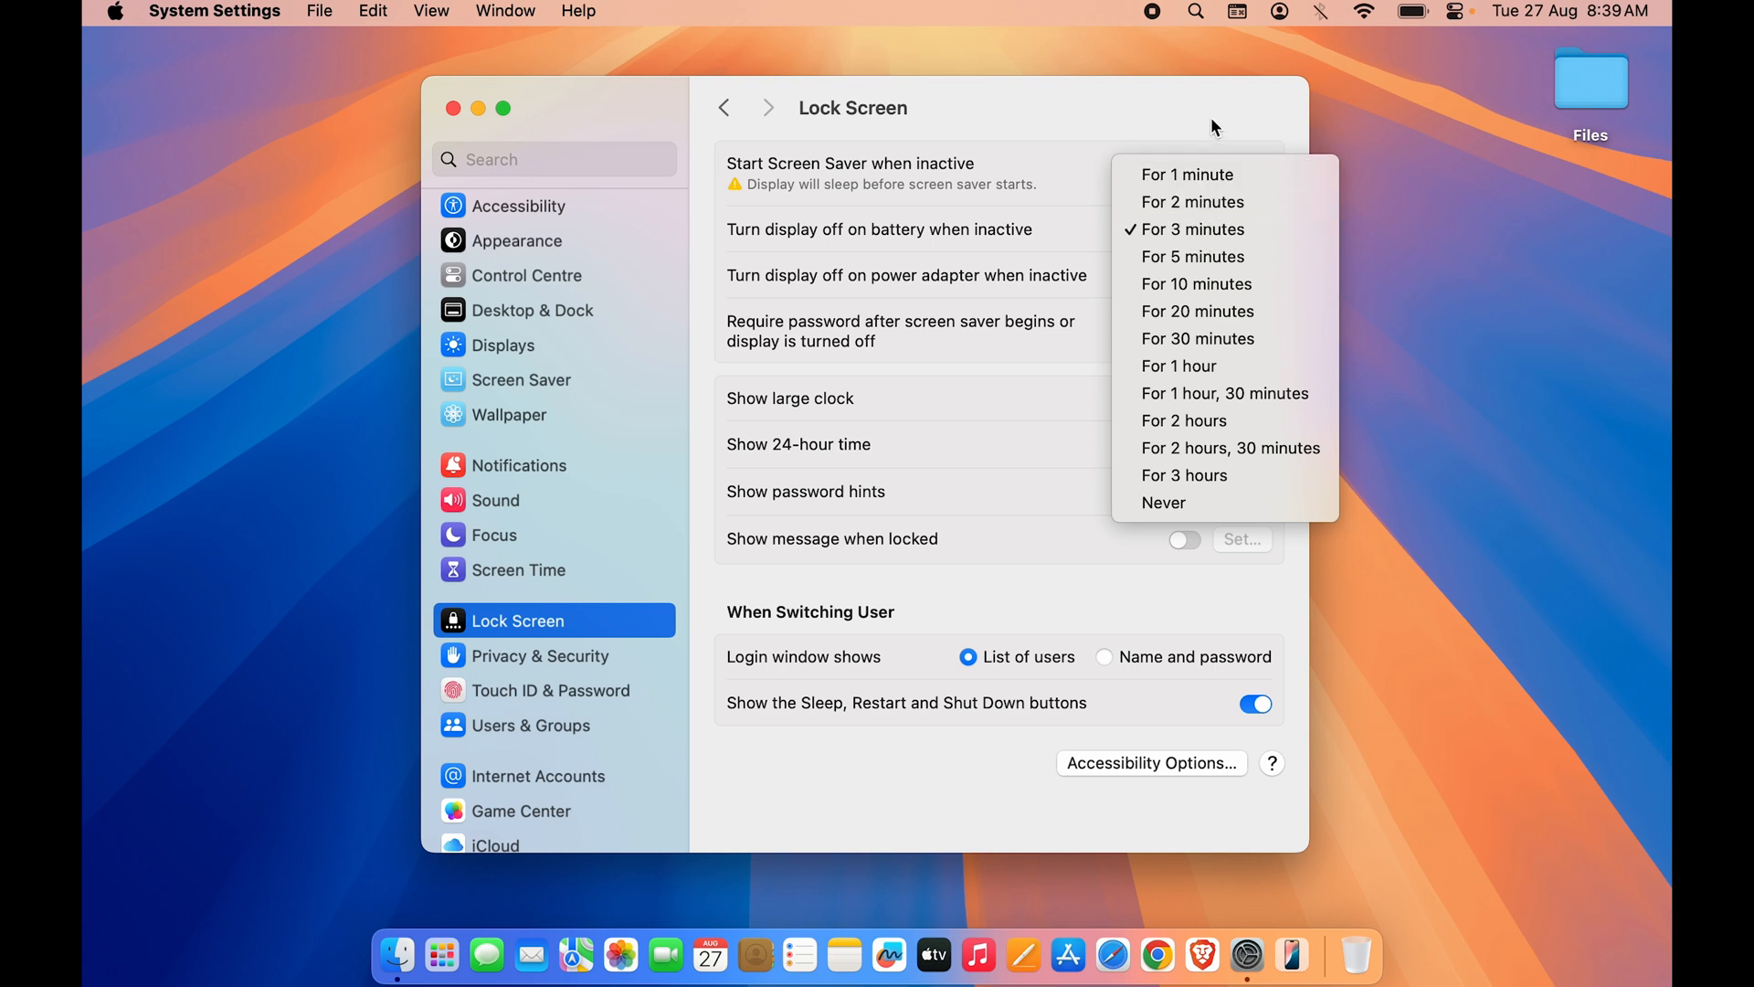
Step: Dismiss the display-off timing menu, keeping 3 minutes on battery and power adapter
click(1197, 310)
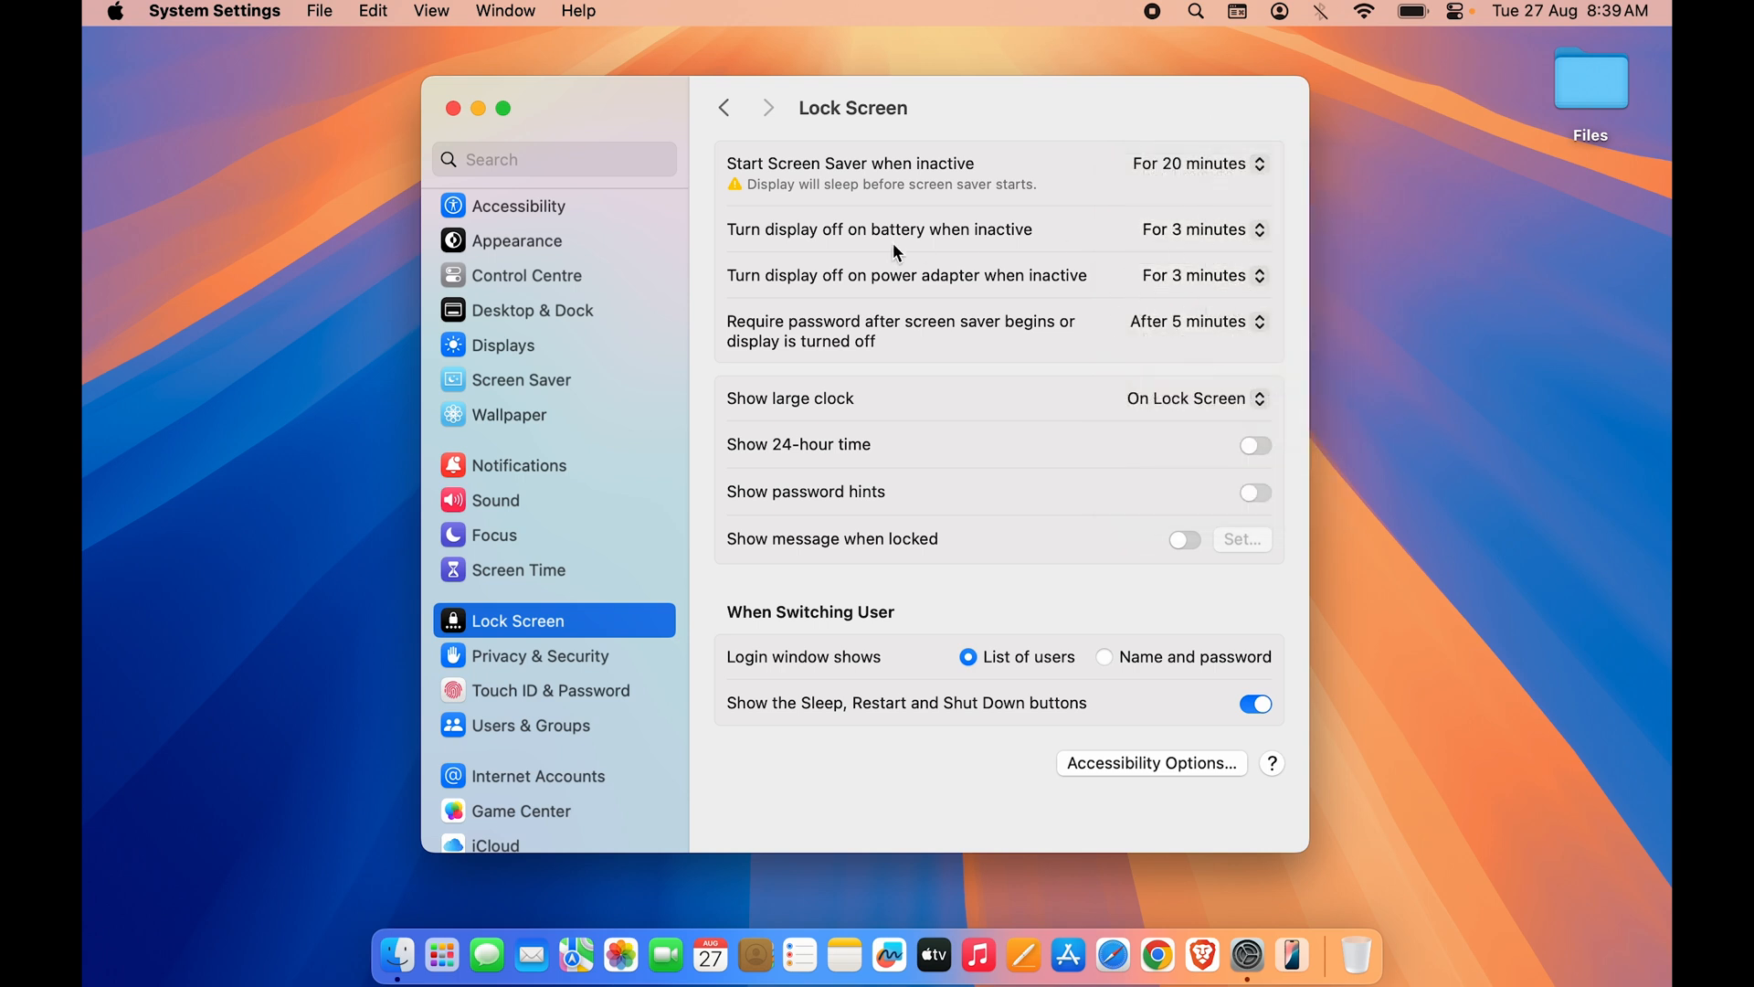
mouse_move(1041, 119)
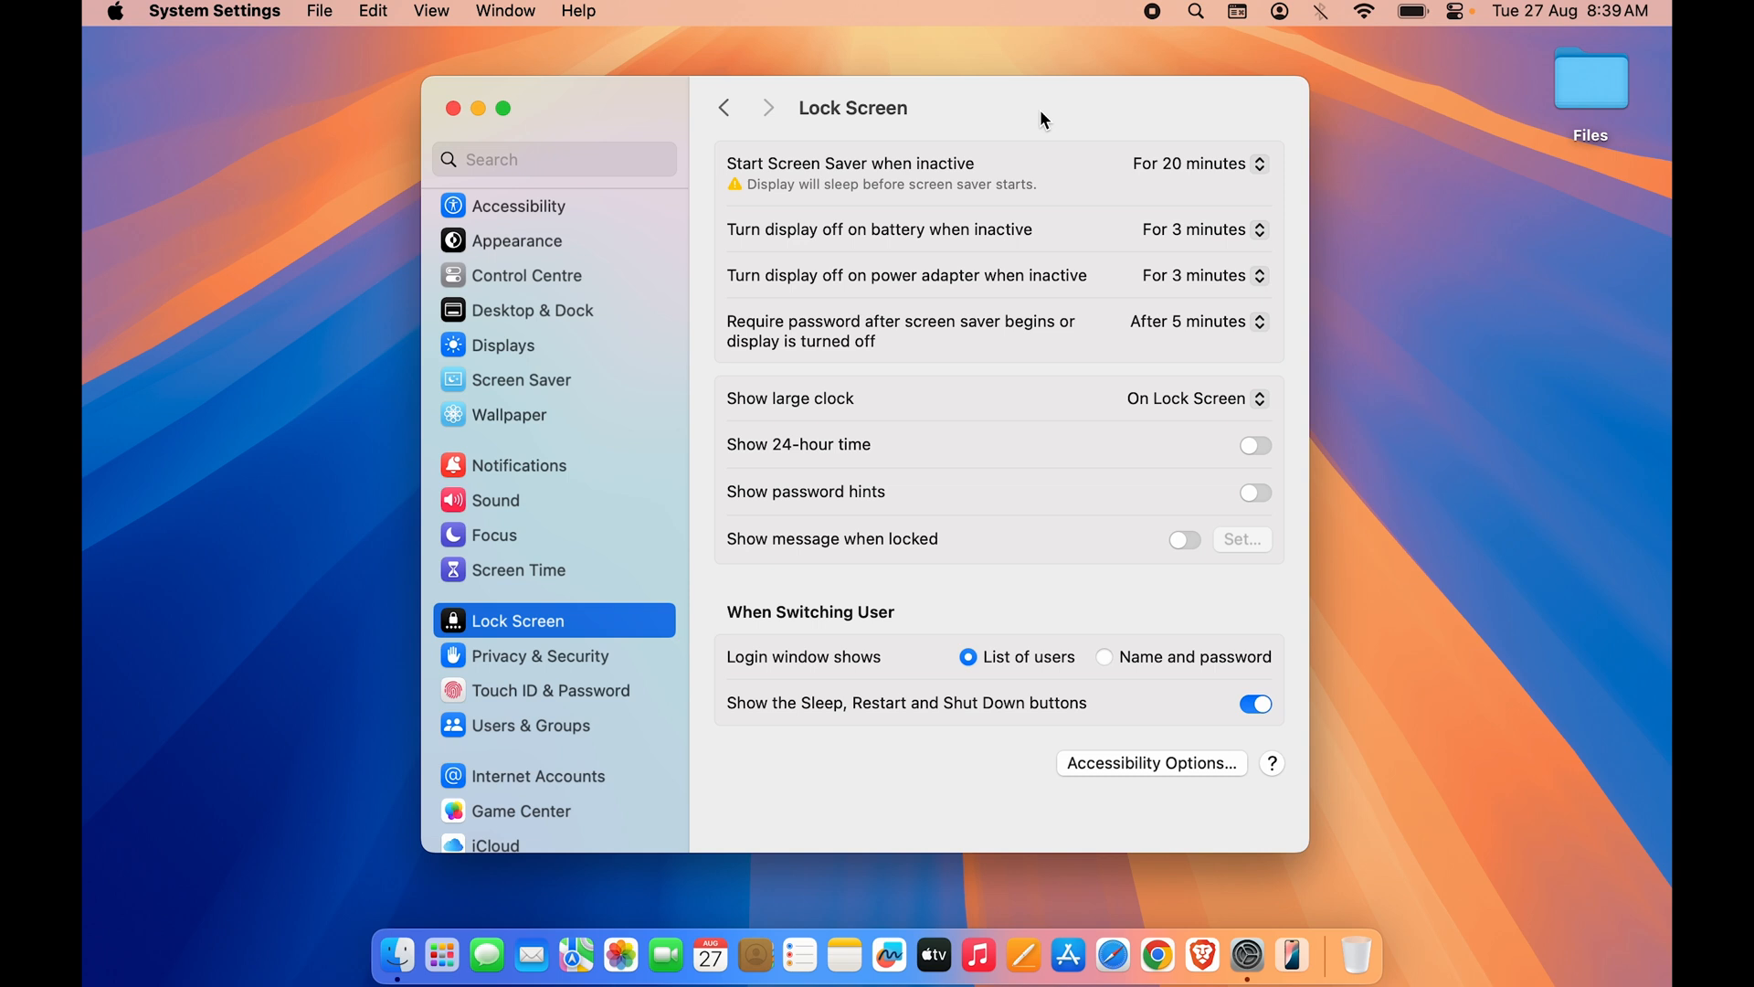
mouse_move(1133, 254)
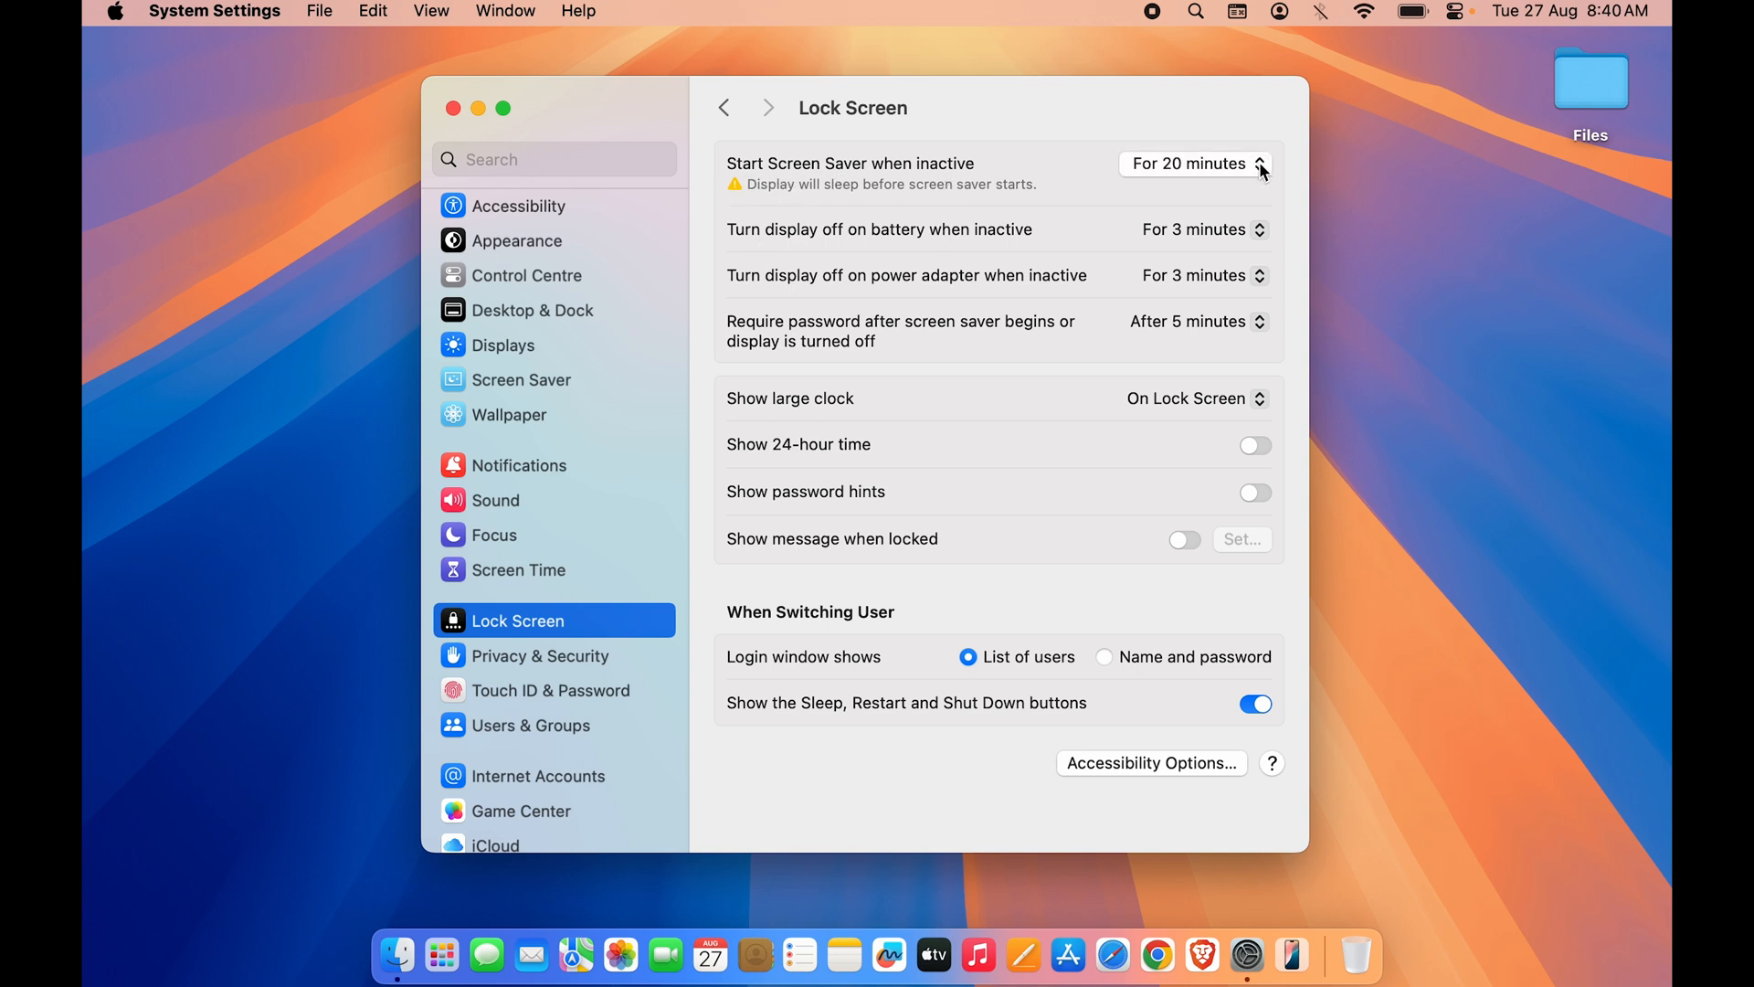
Step: Set 'Start Screen Saver when inactive' to Never and close System Settings
click(1192, 163)
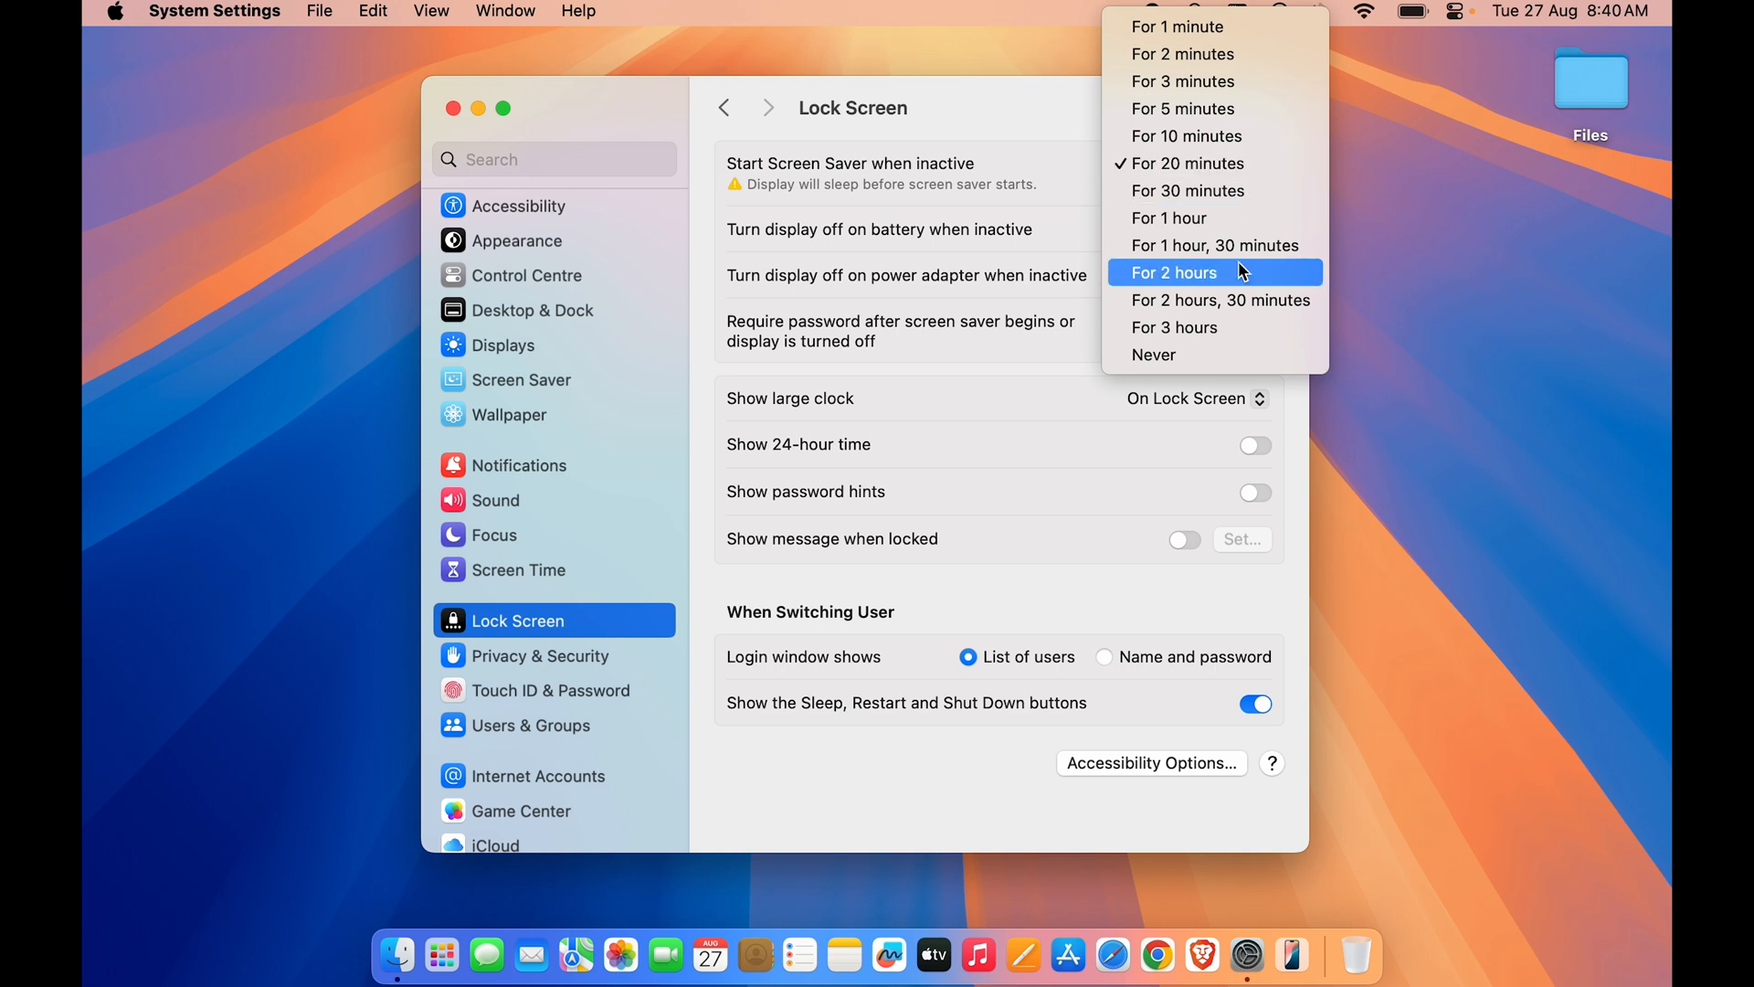
click(1152, 354)
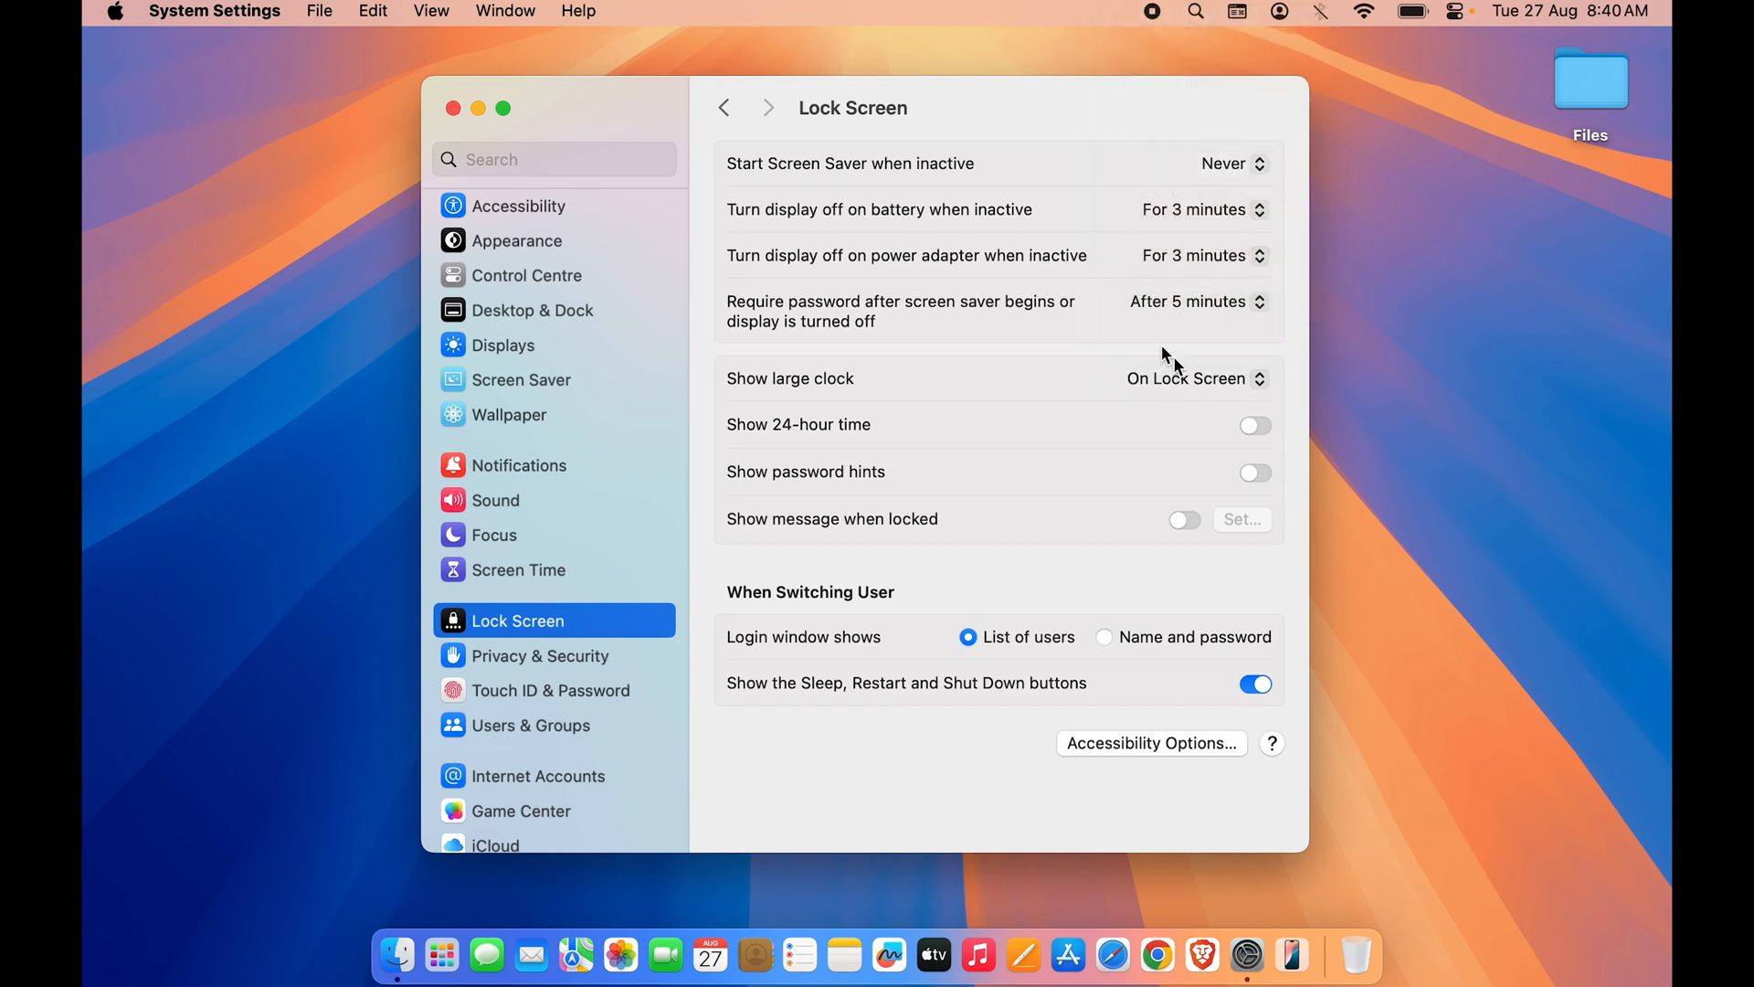
mouse_move(1077, 138)
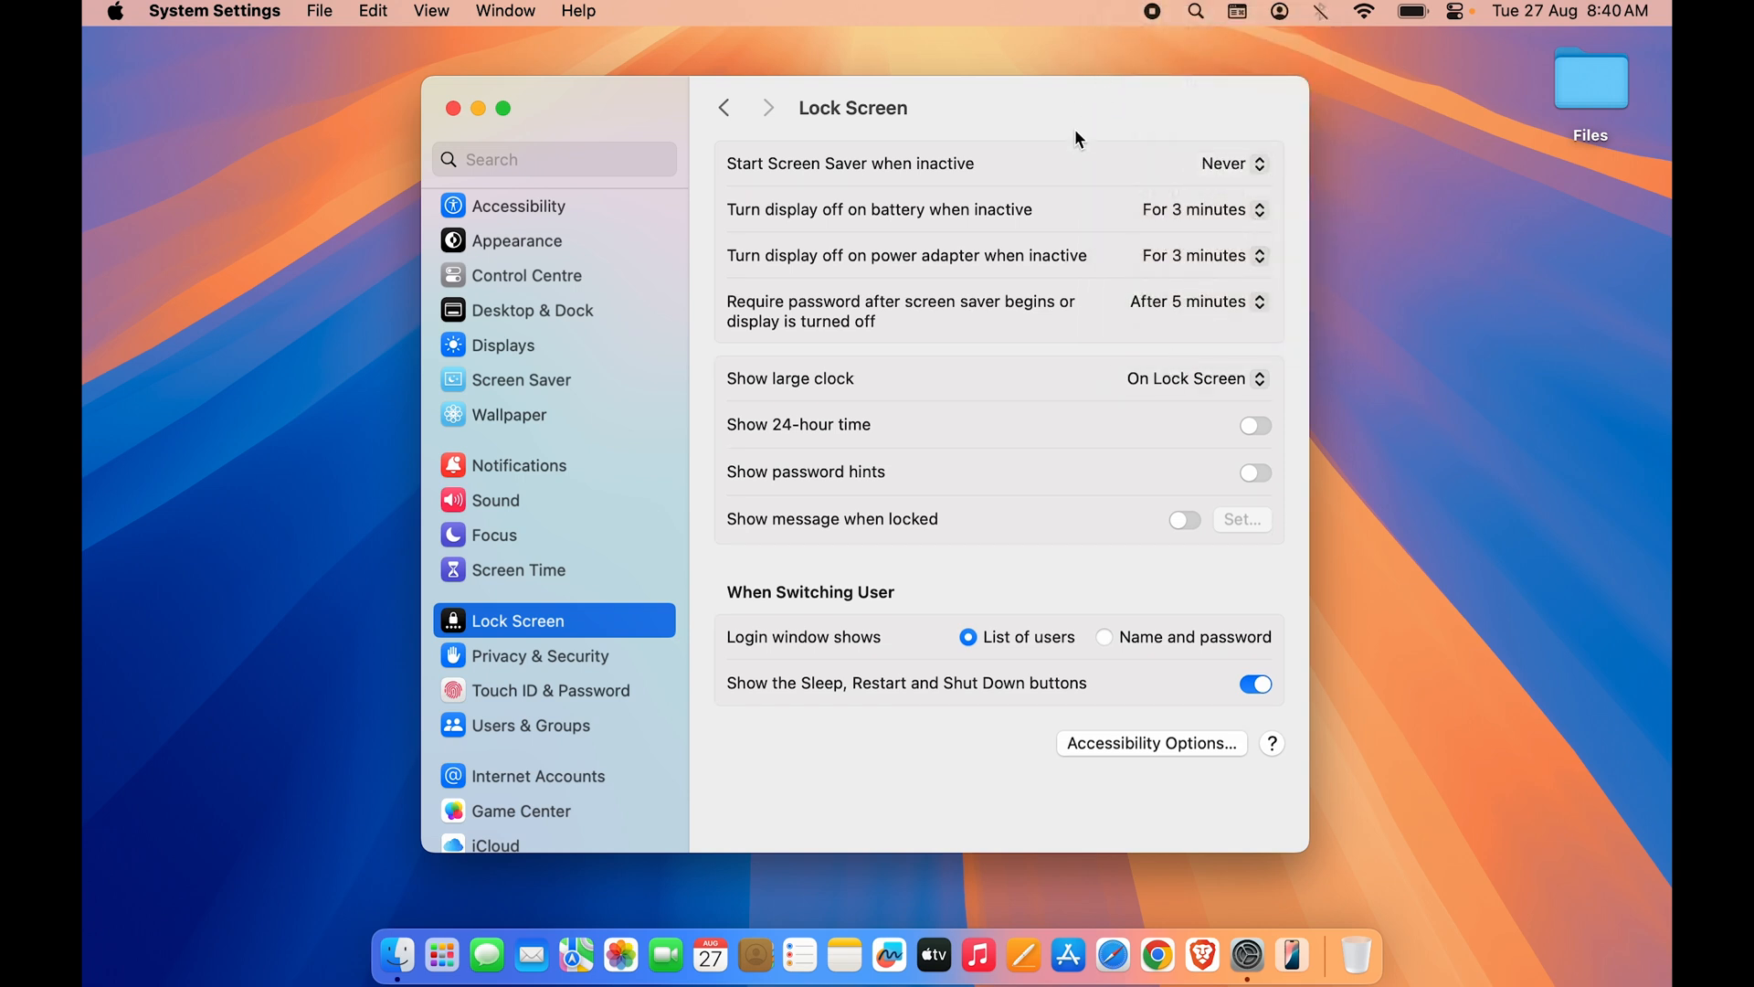
mouse_move(1025, 191)
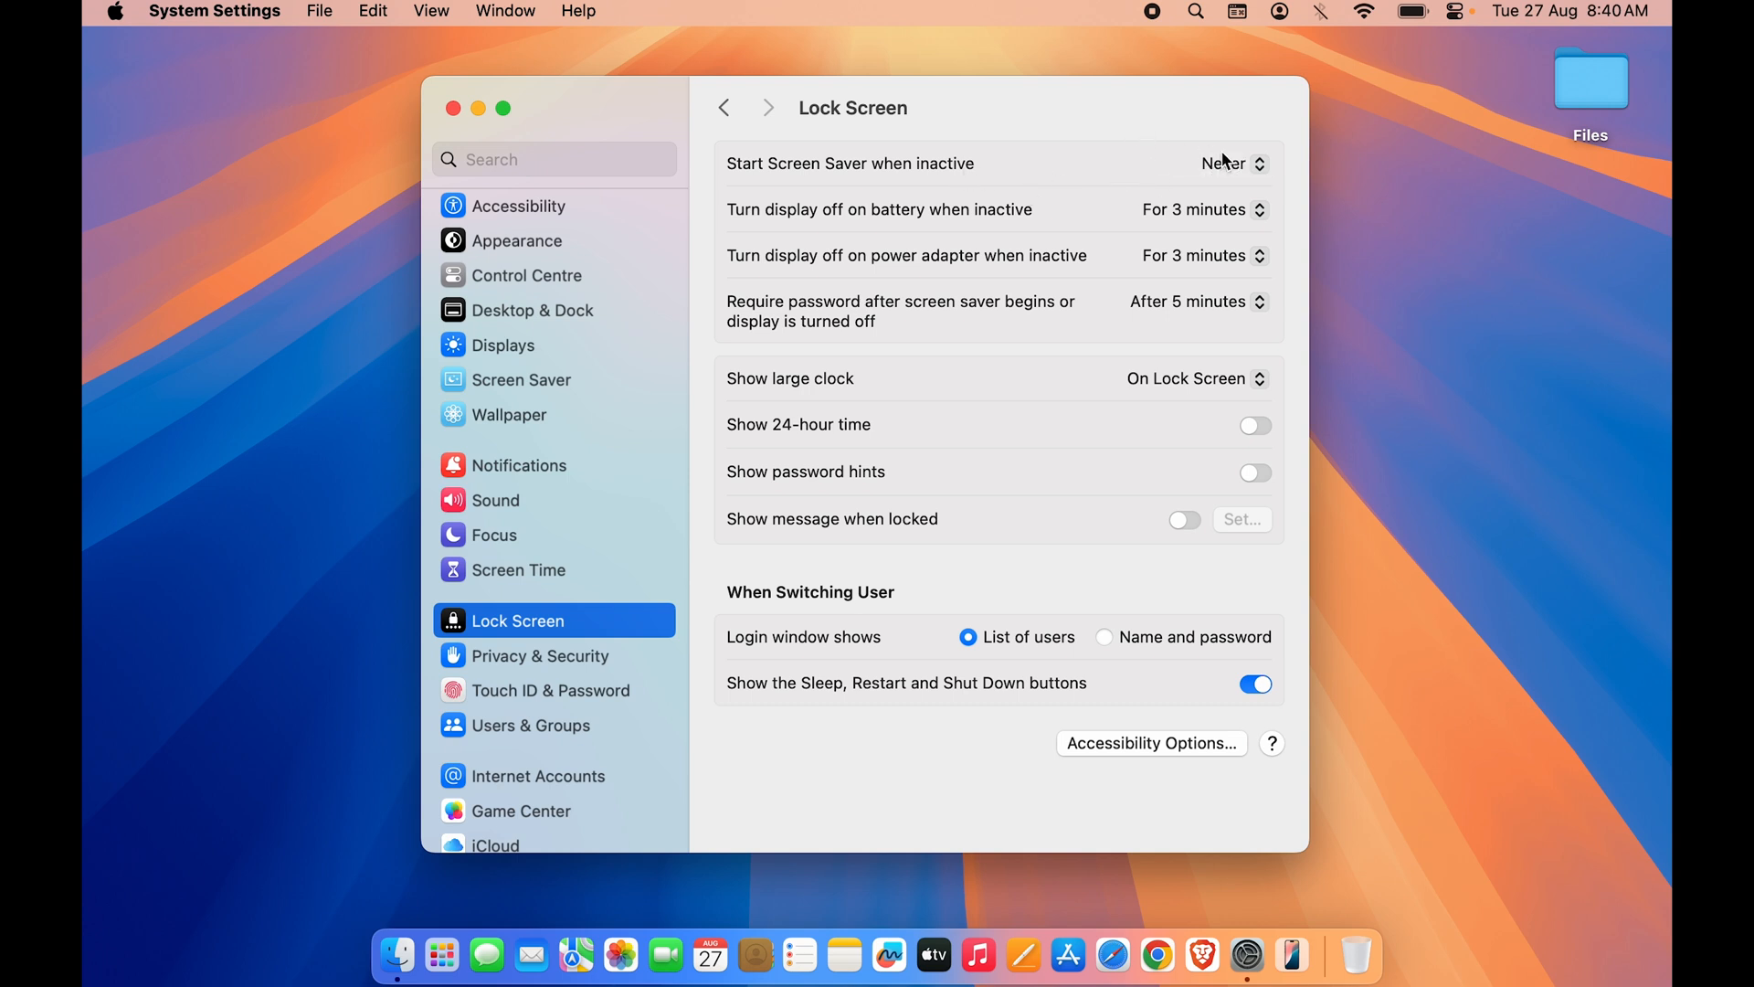
mouse_move(1245, 131)
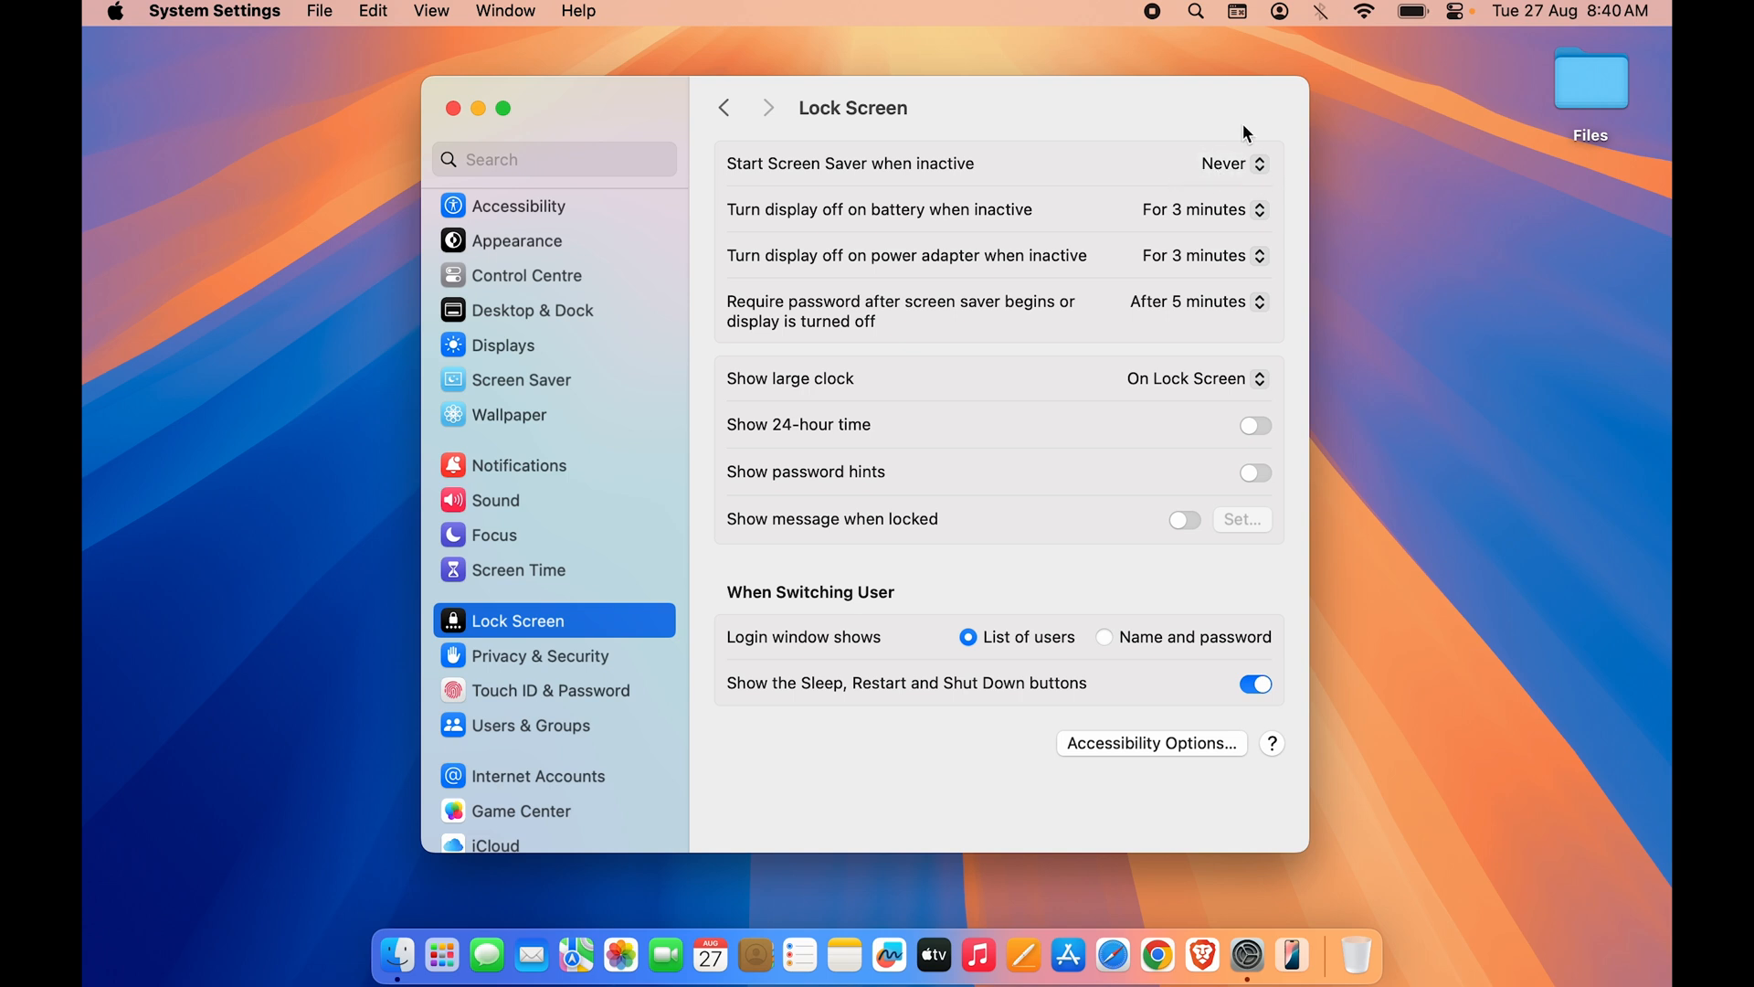
click(1245, 954)
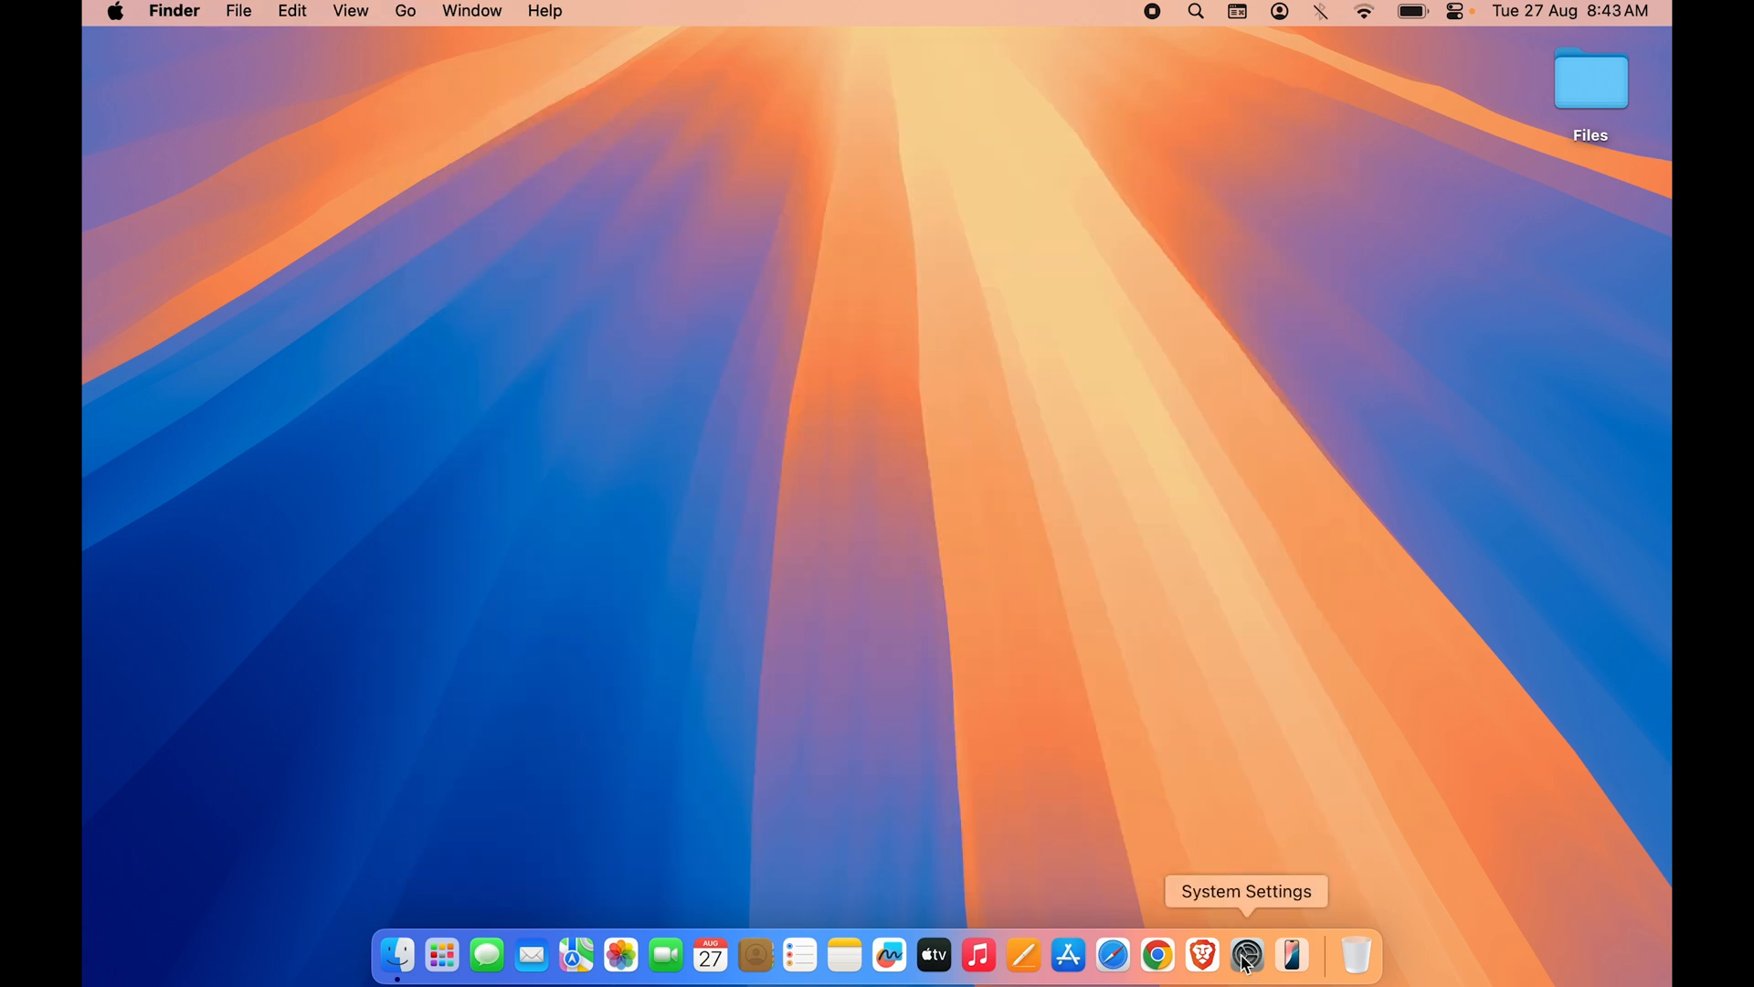
Step: Set keyboard brightness to full in Keyboard settings and check the 5-second backlight-off timer
click(1246, 956)
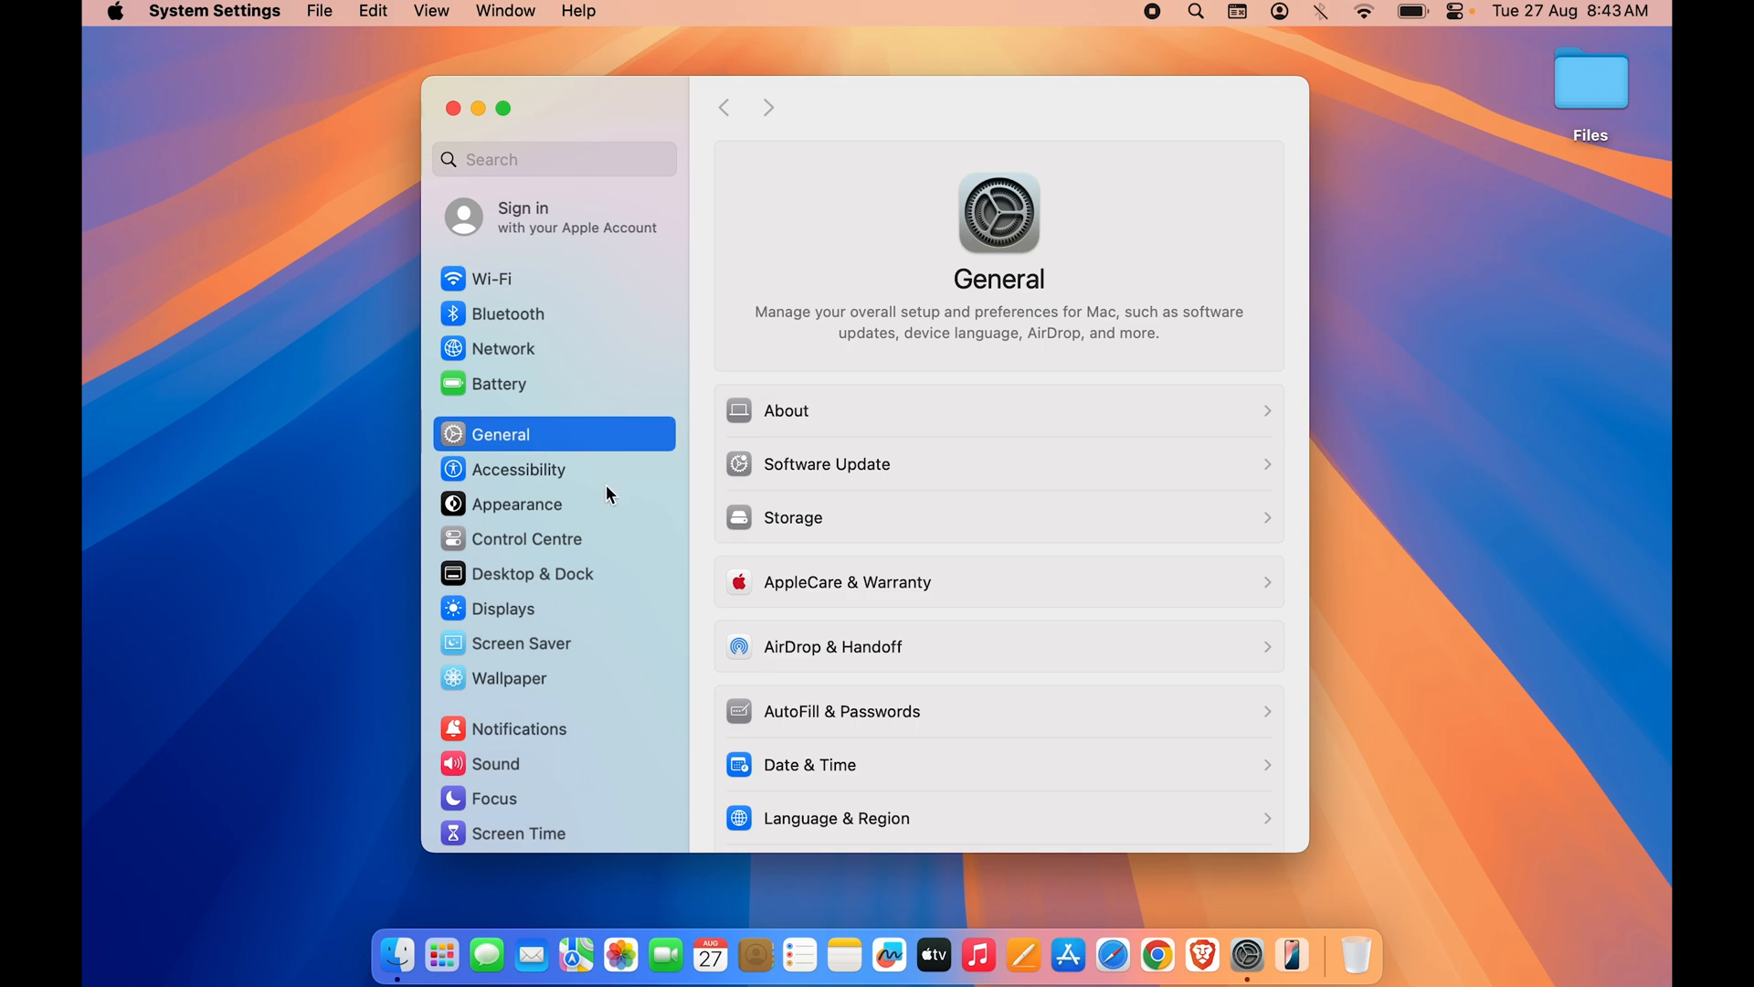
scroll(down, 3)
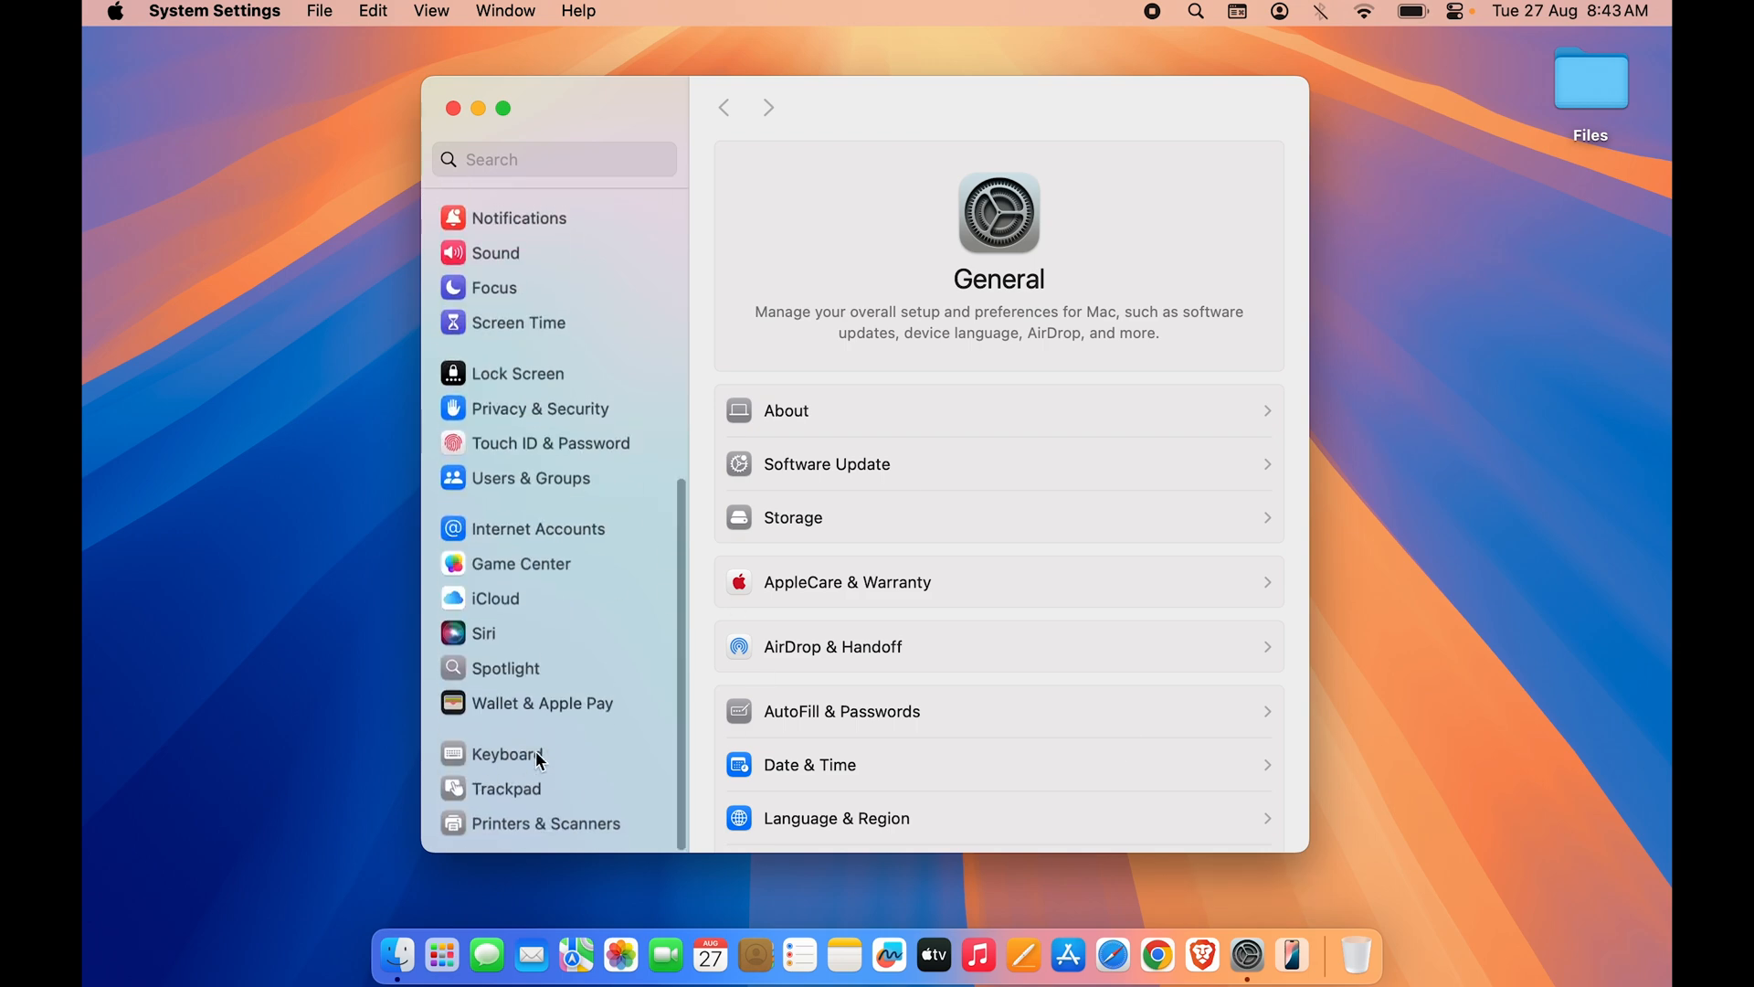
click(507, 753)
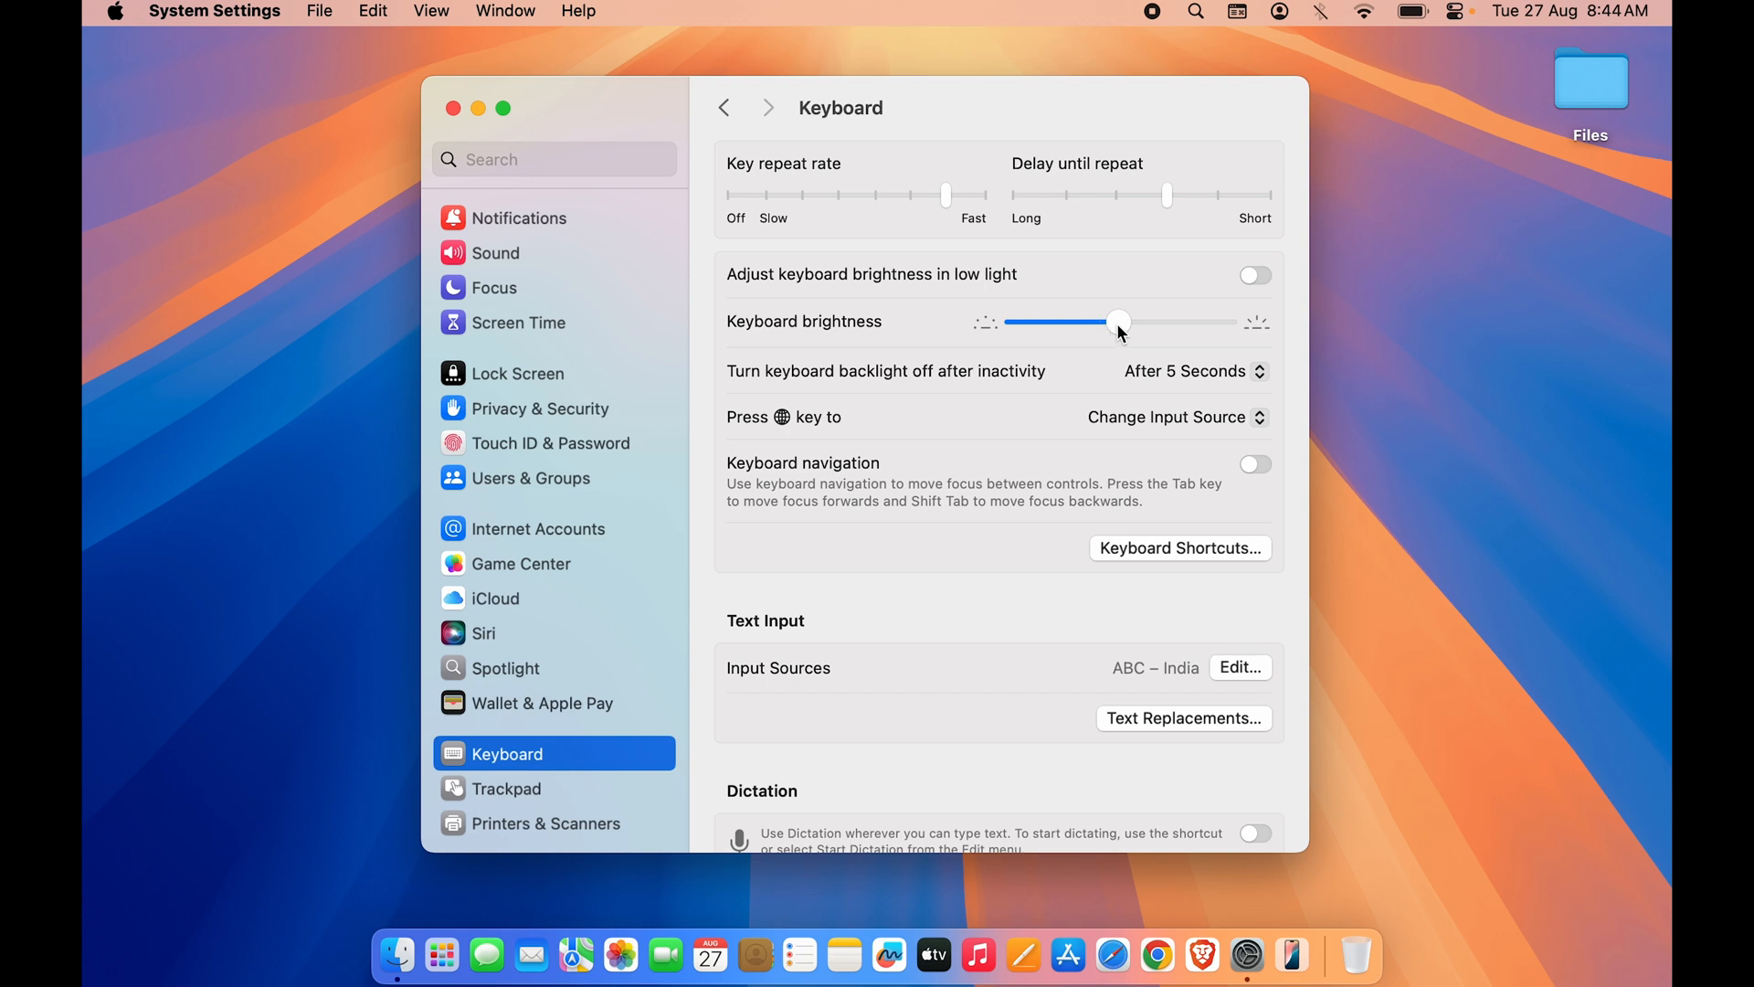
drag(1118, 322, 1226, 323)
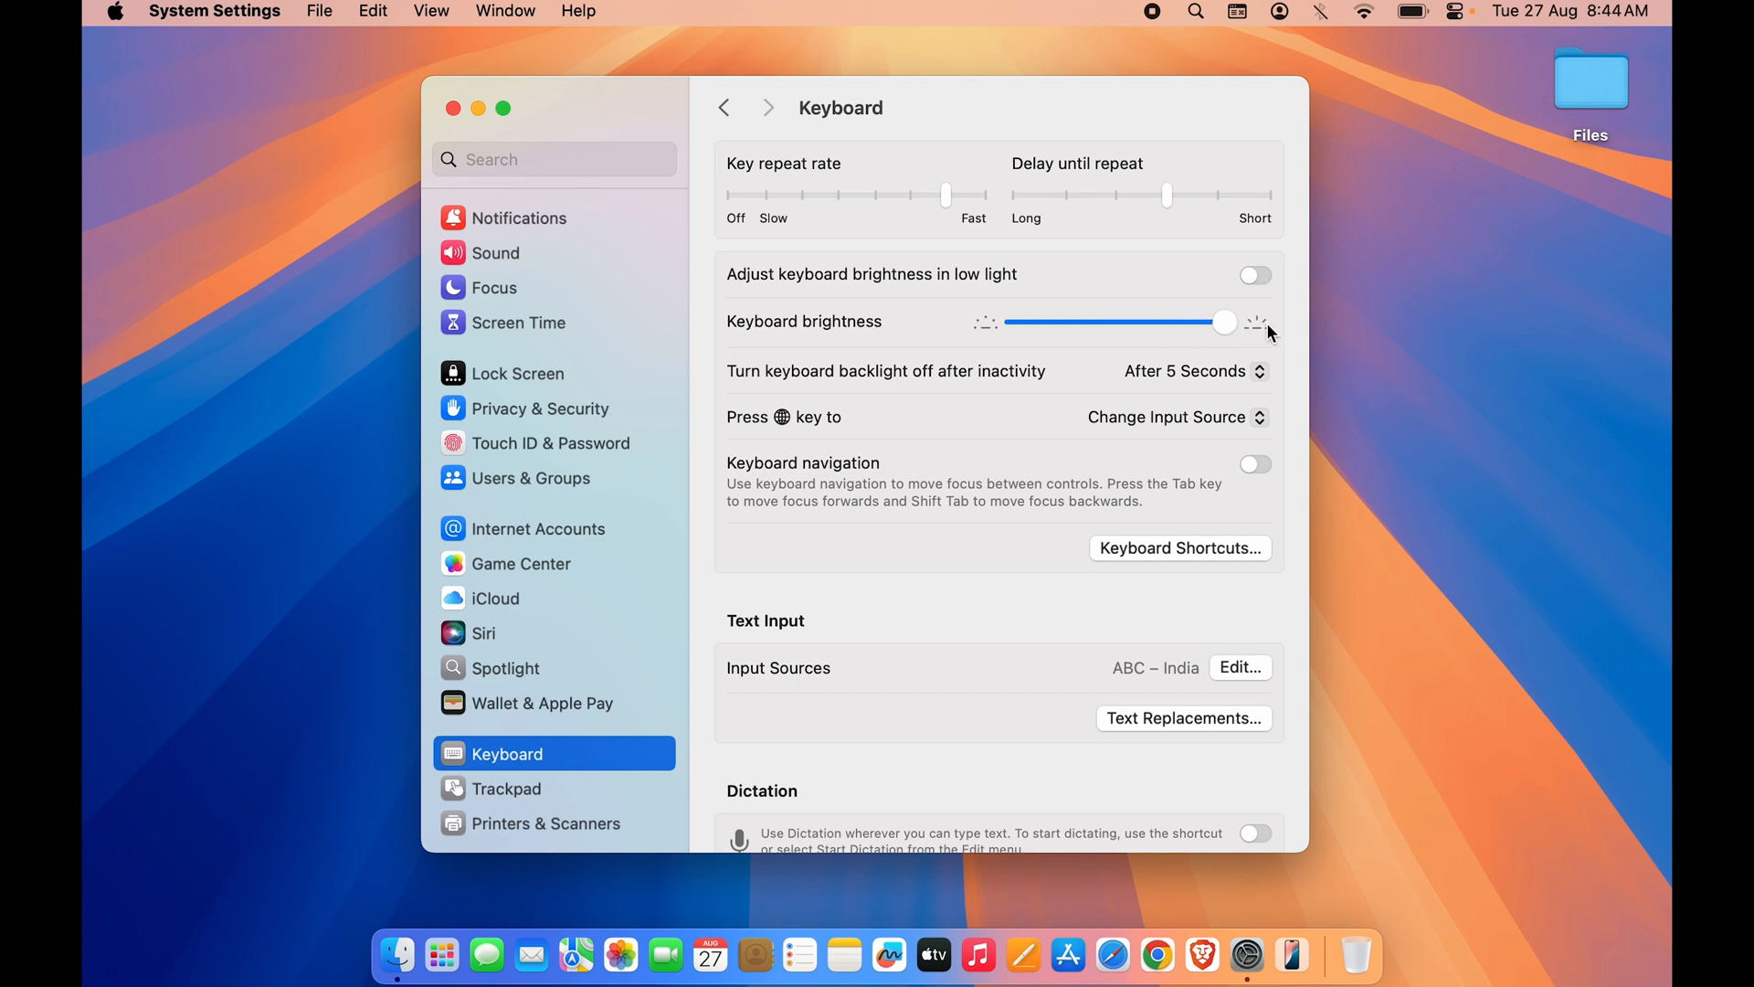
mouse_move(786, 400)
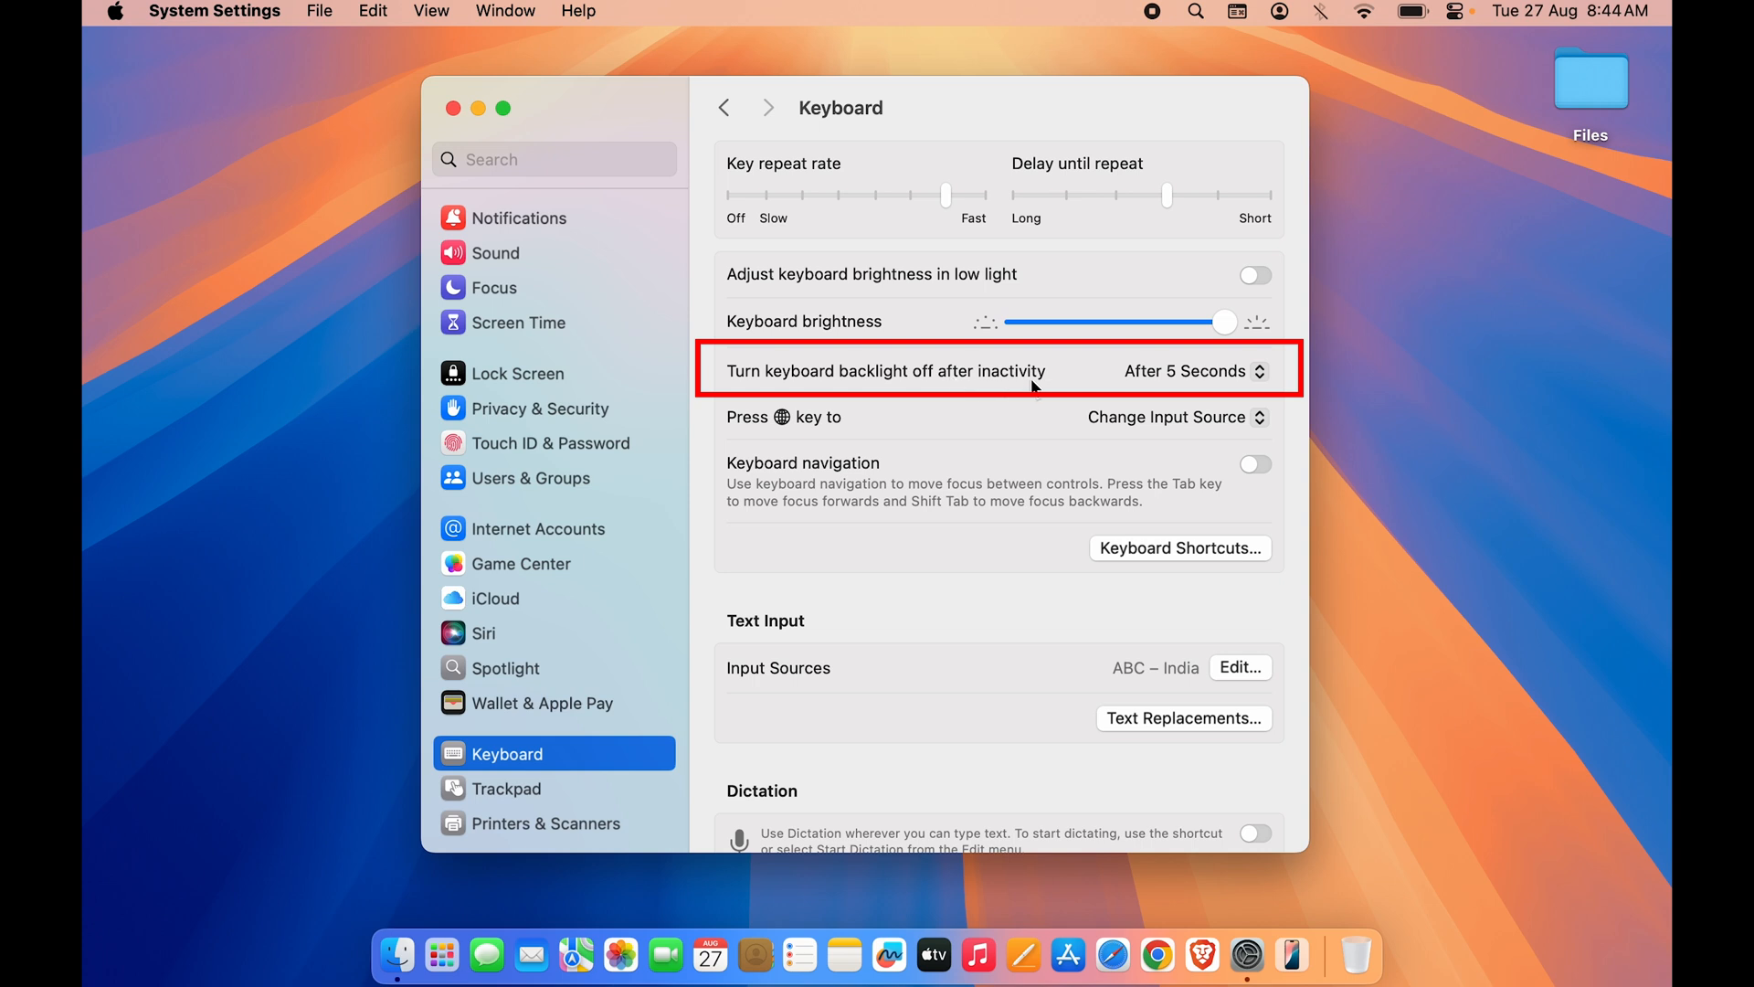
click(1191, 370)
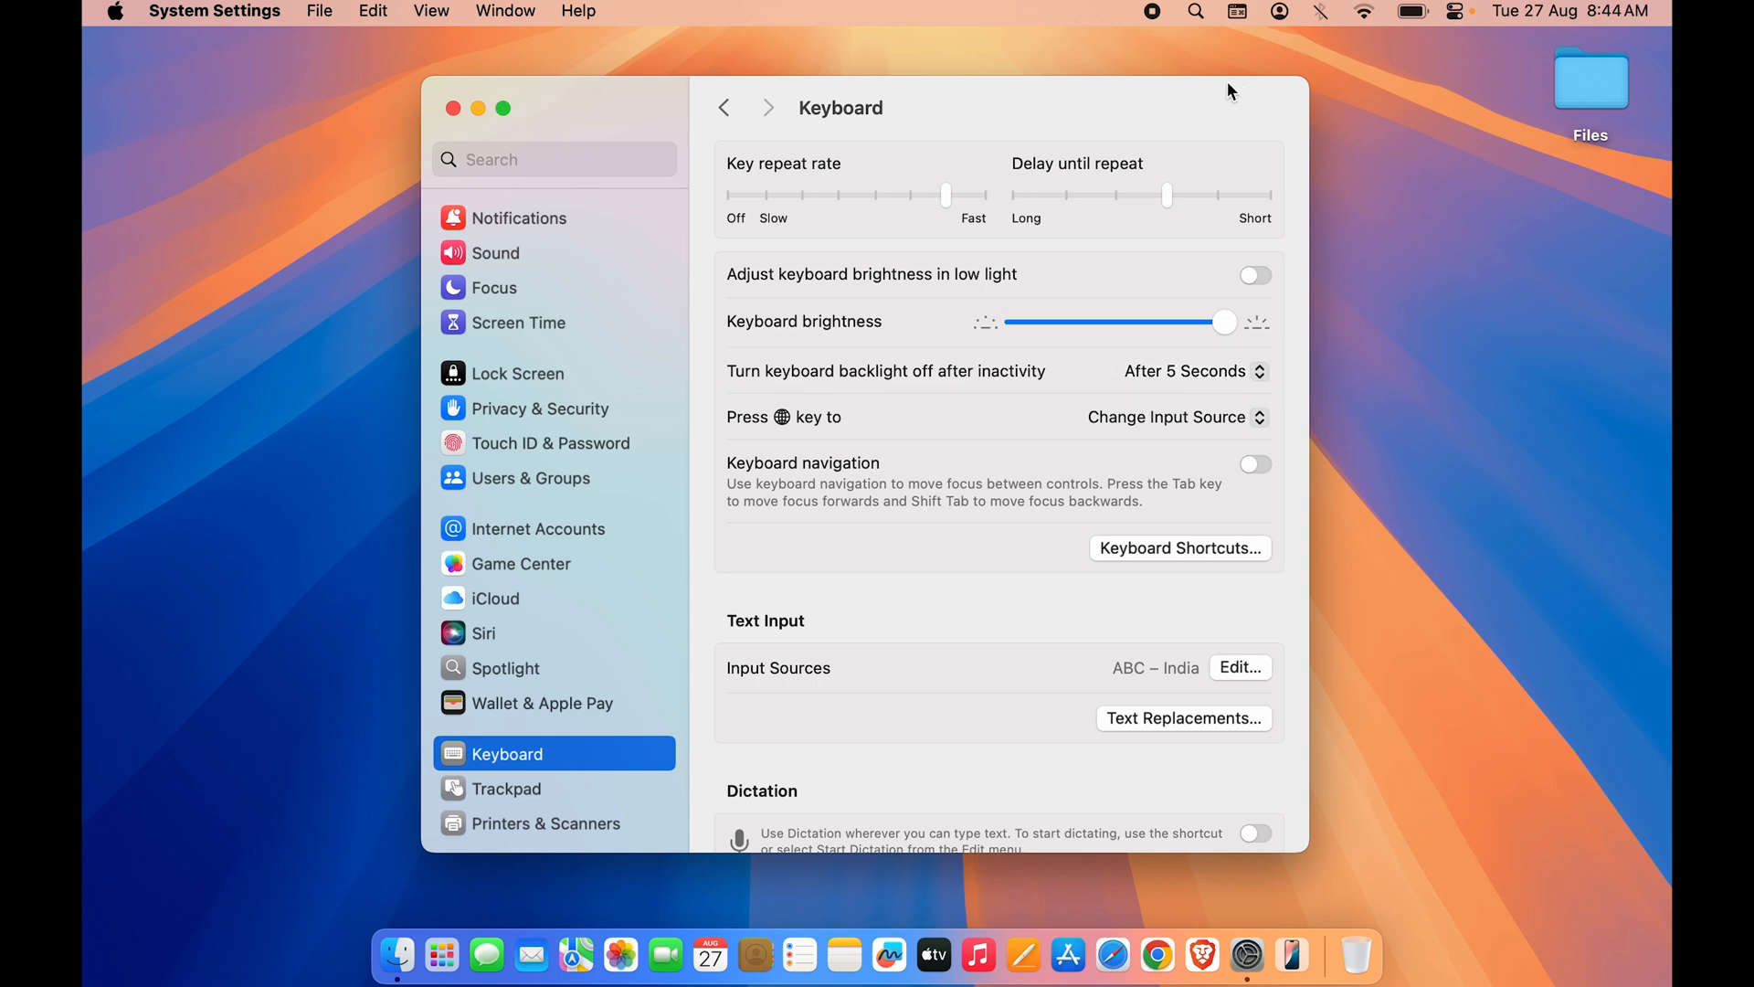
mouse_move(1232, 111)
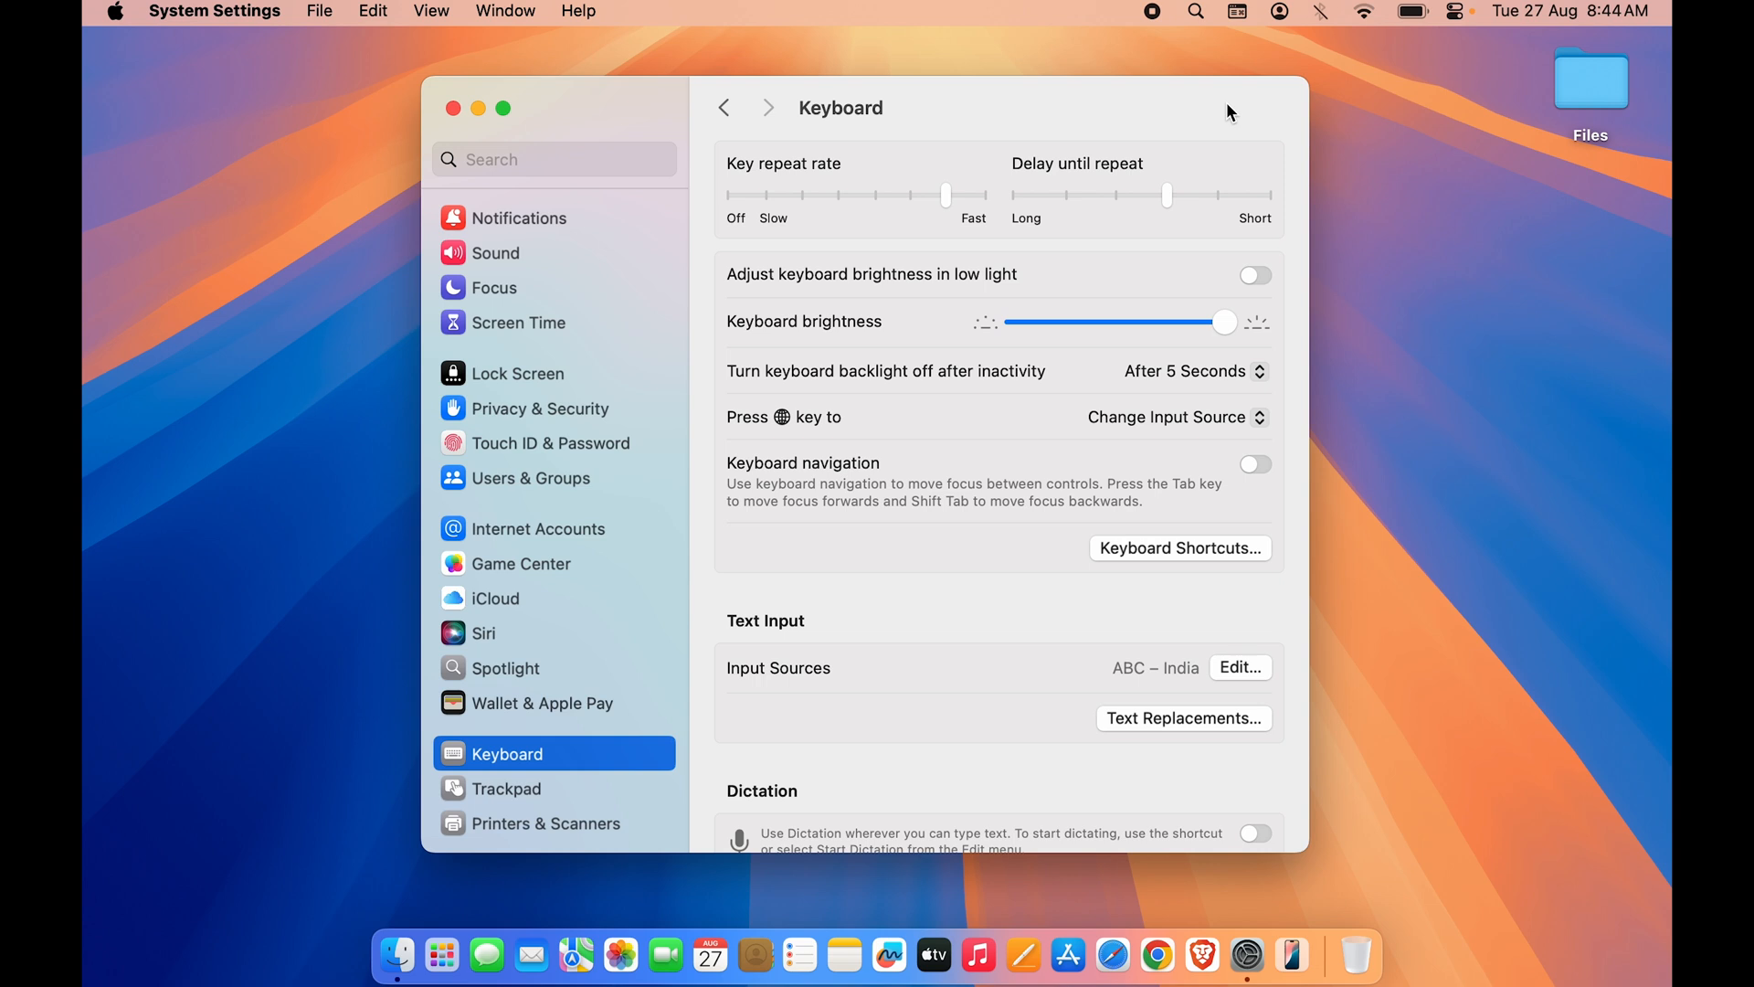
Step: Close the Keyboard settings window and reopen System Settings on General
drag(1224, 322, 1016, 322)
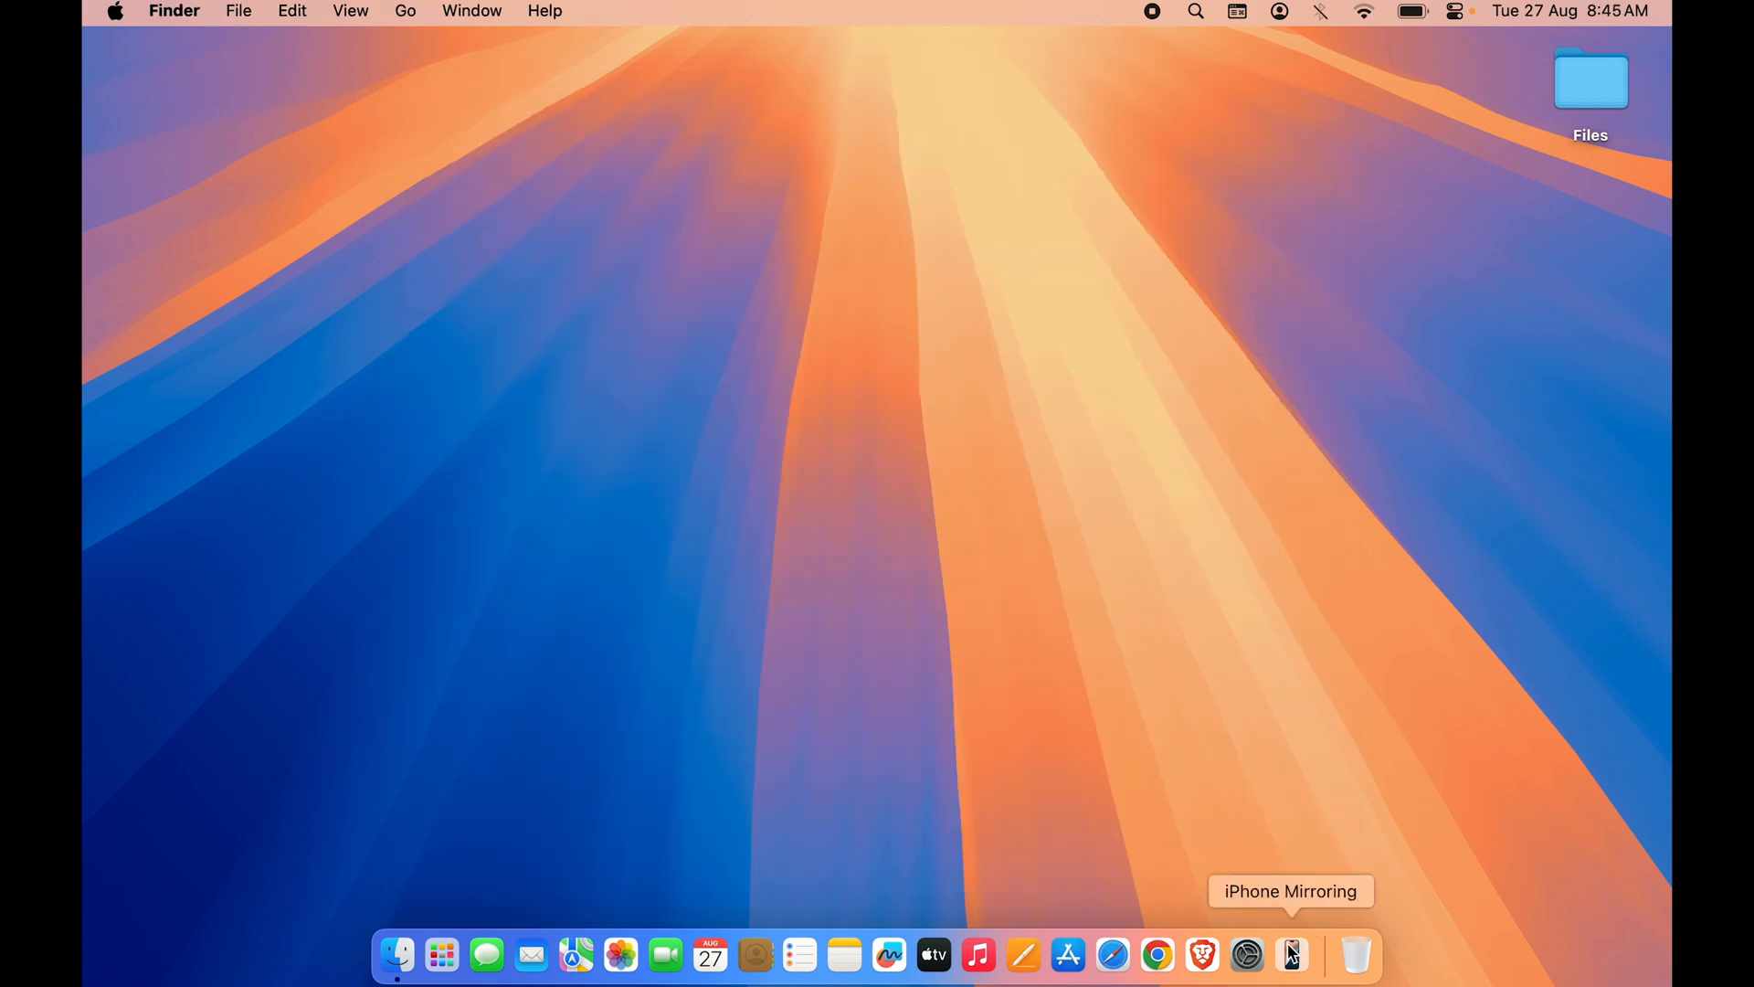
click(1246, 955)
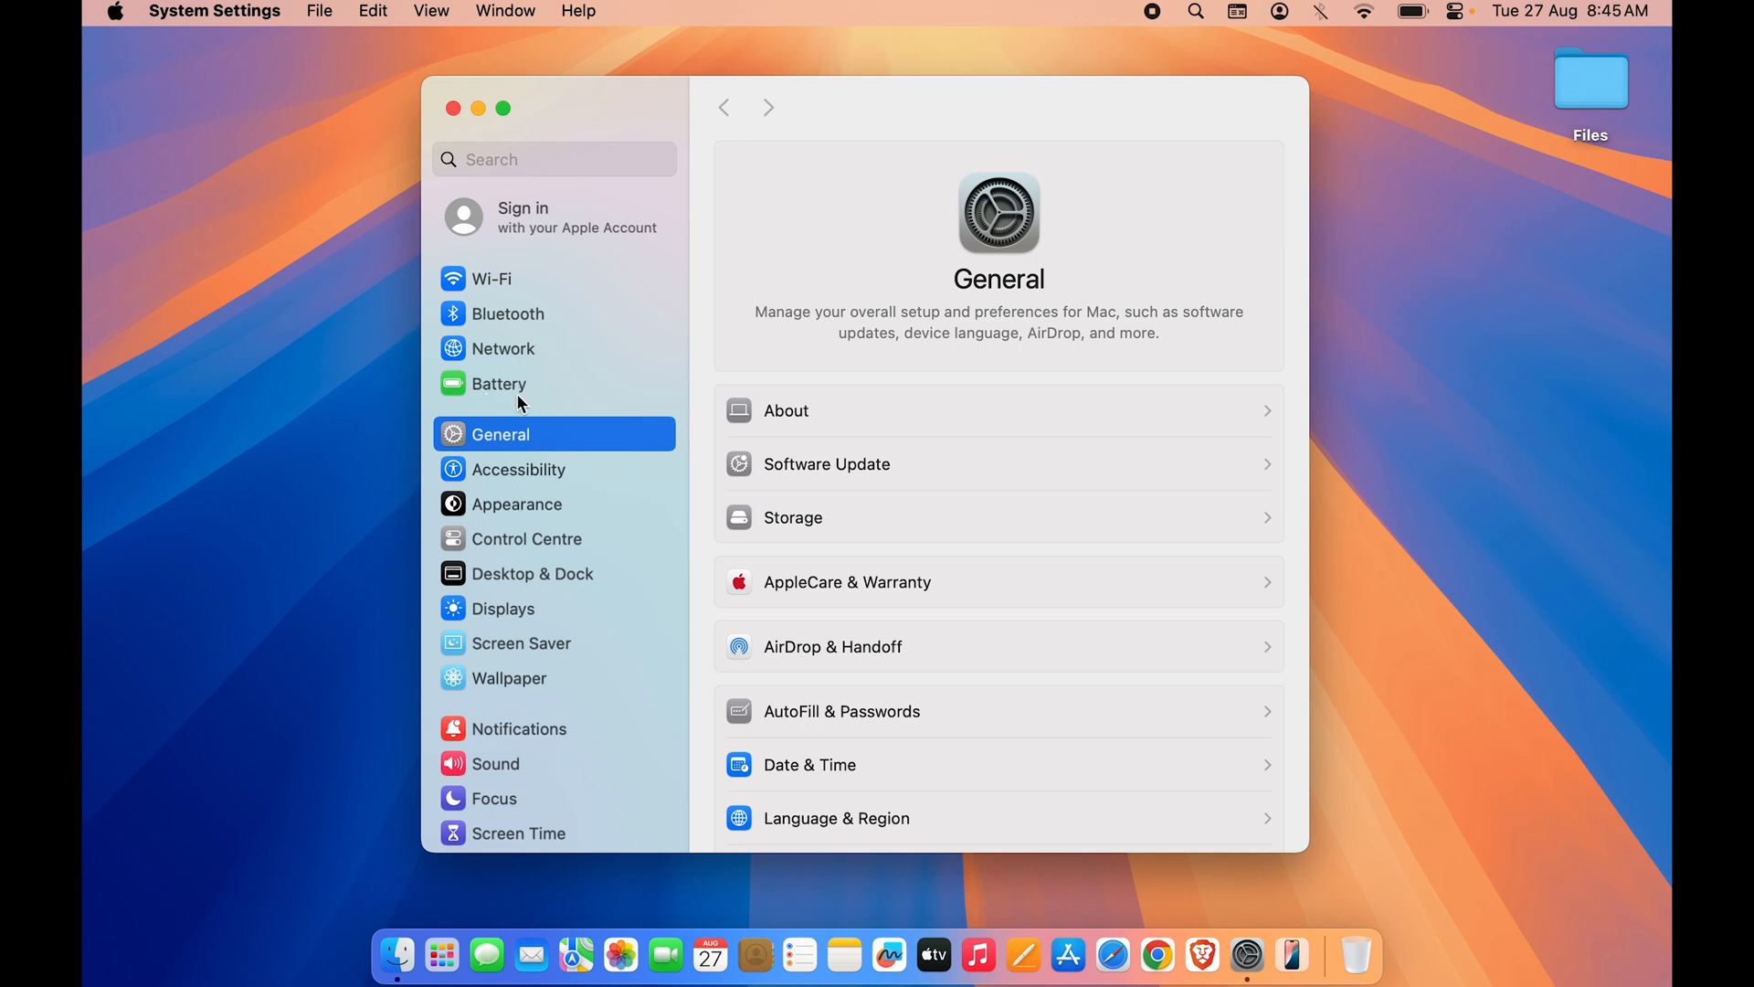
mouse_move(502, 389)
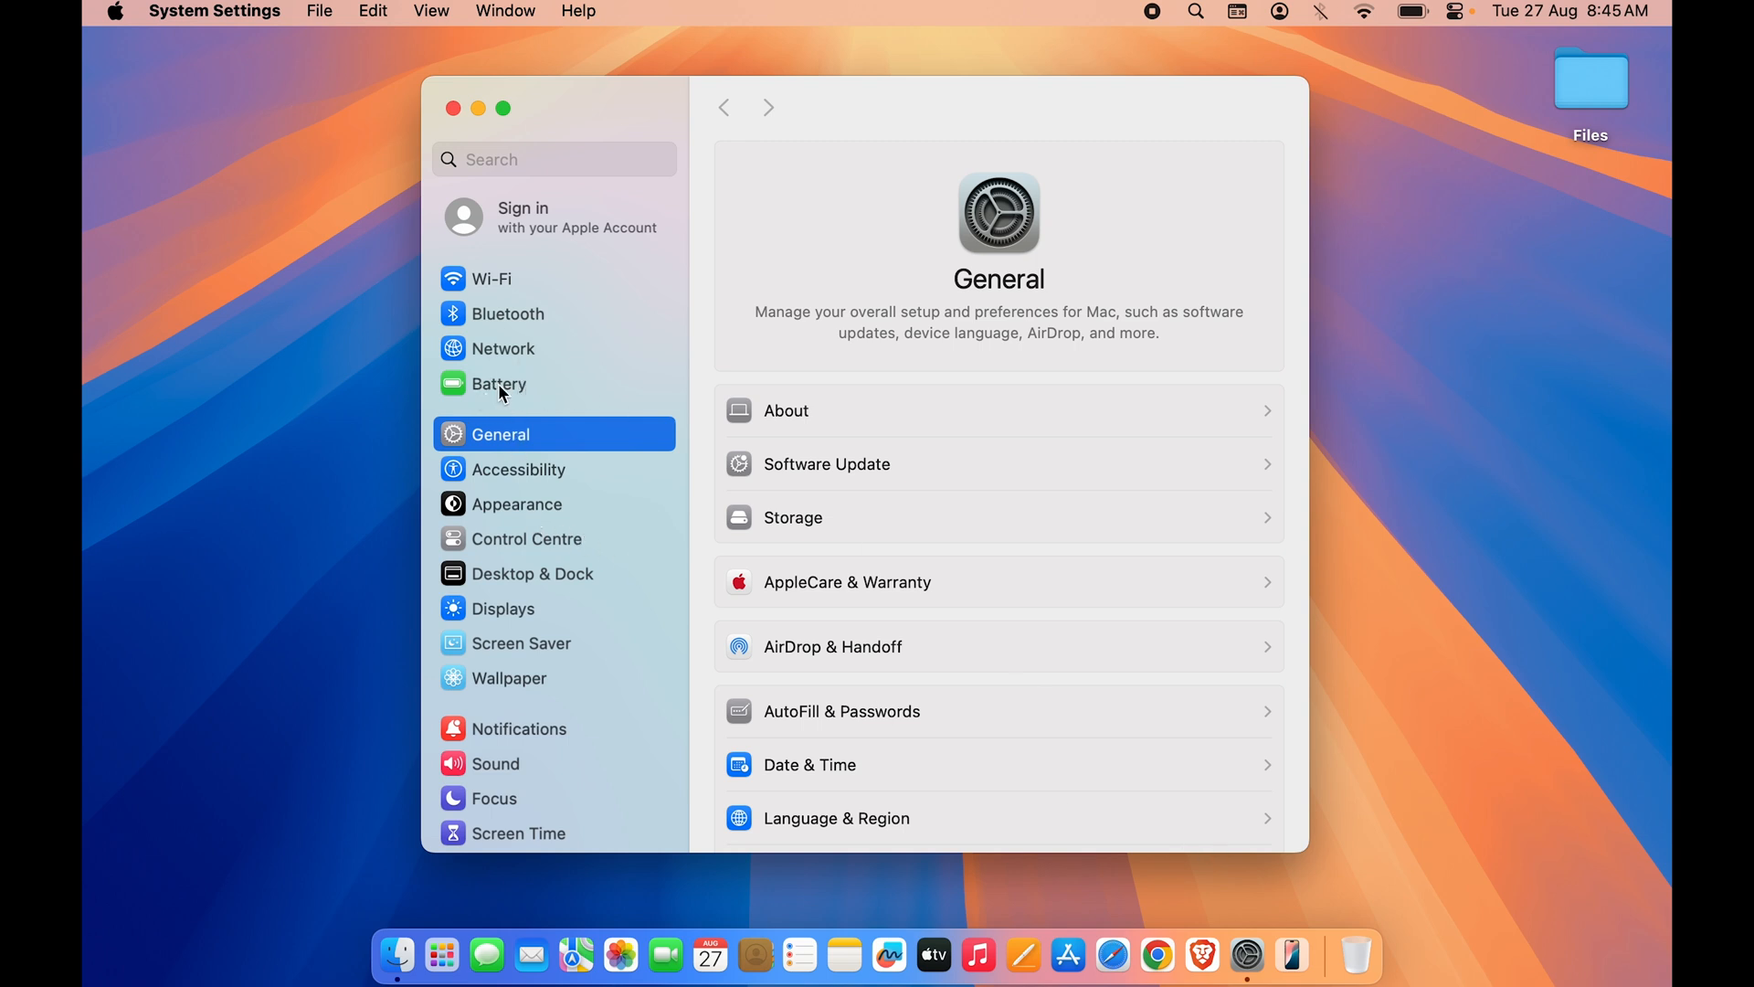
click(499, 383)
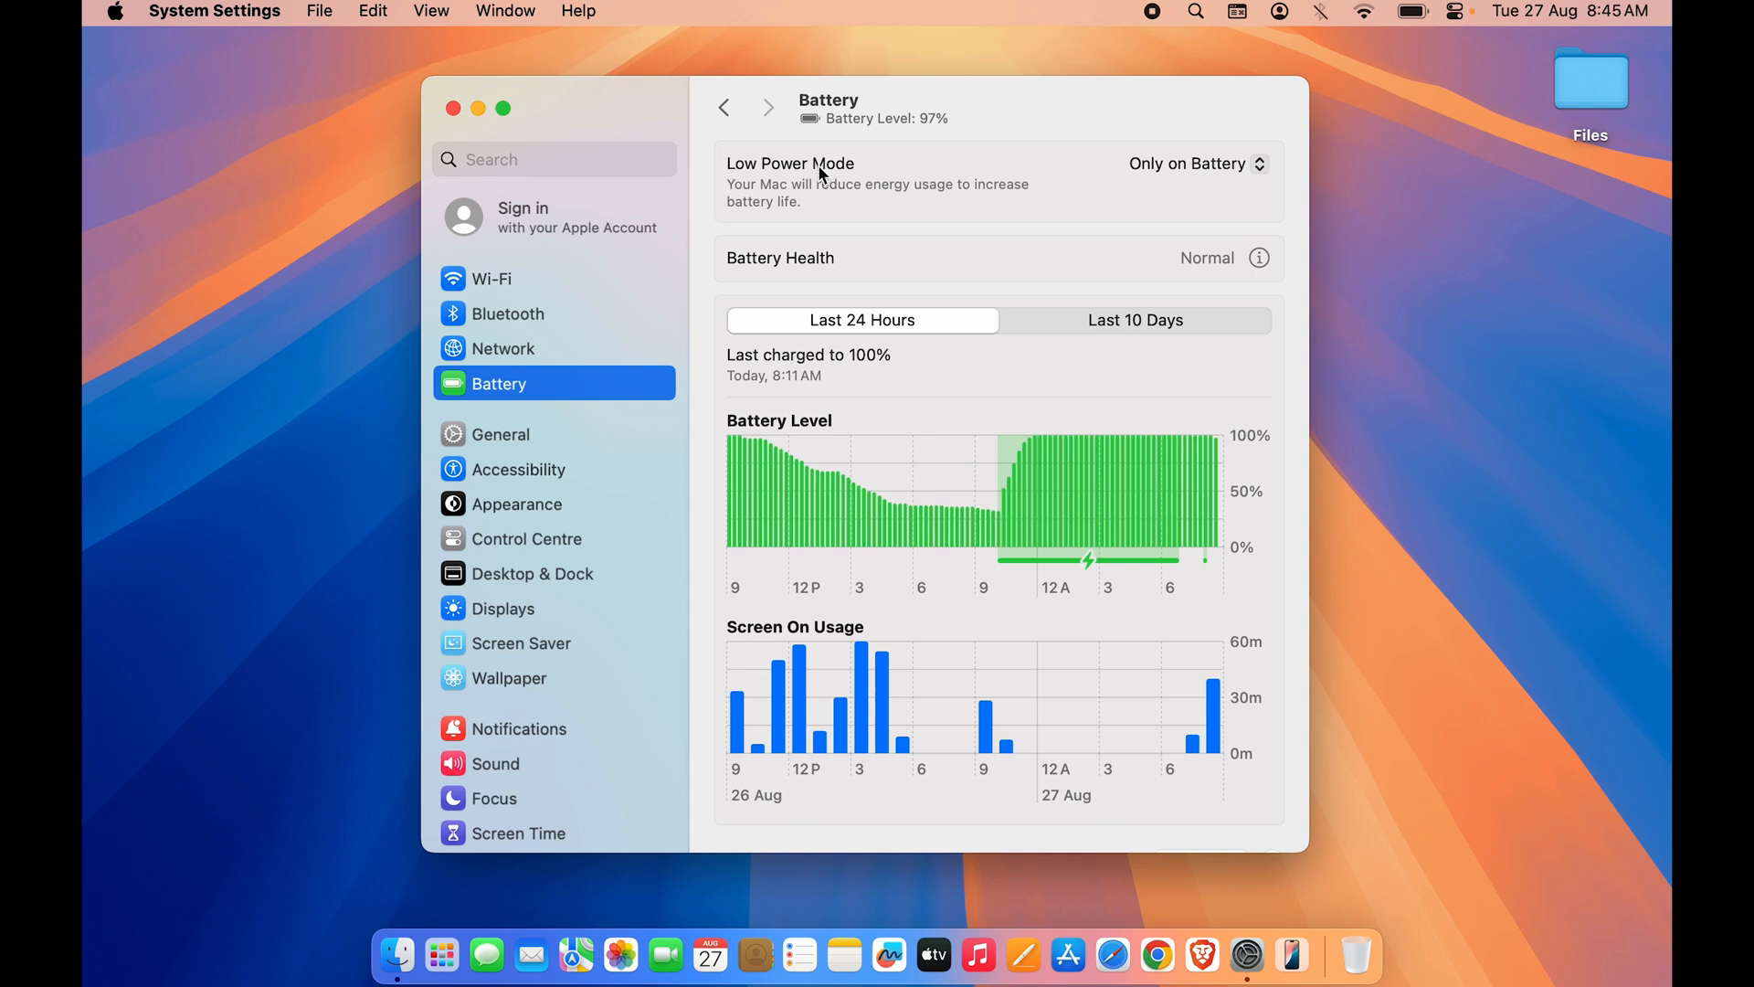
click(1191, 163)
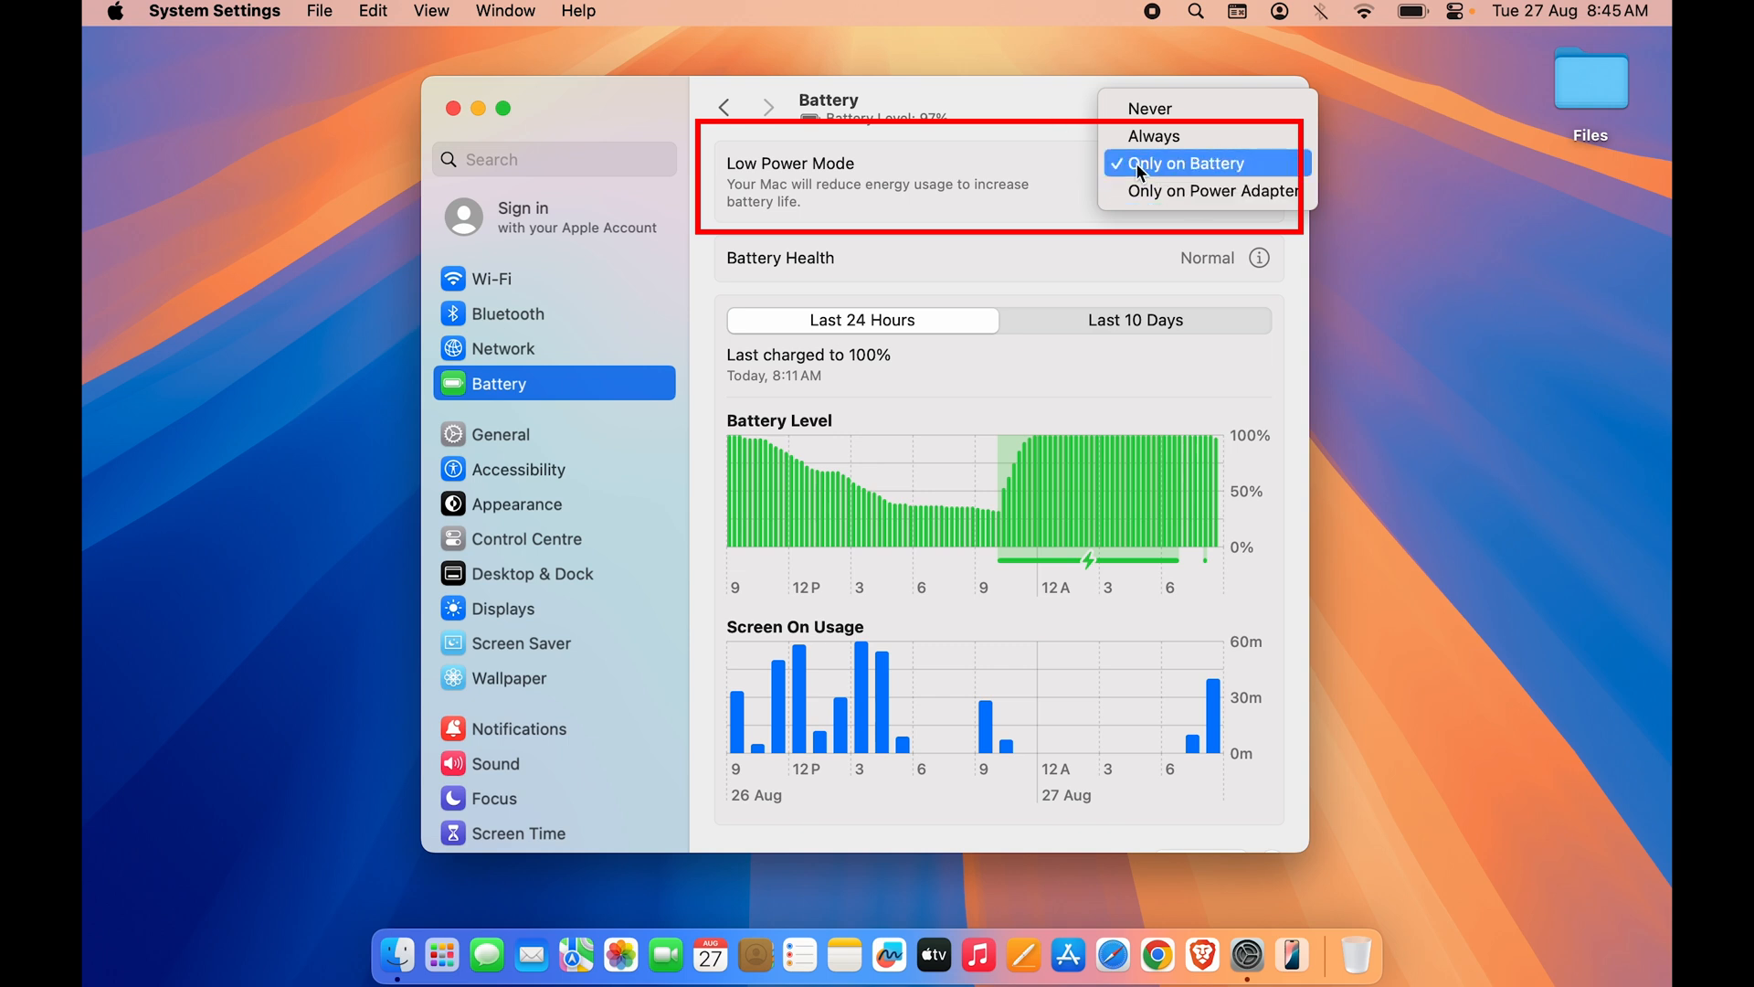
click(1141, 164)
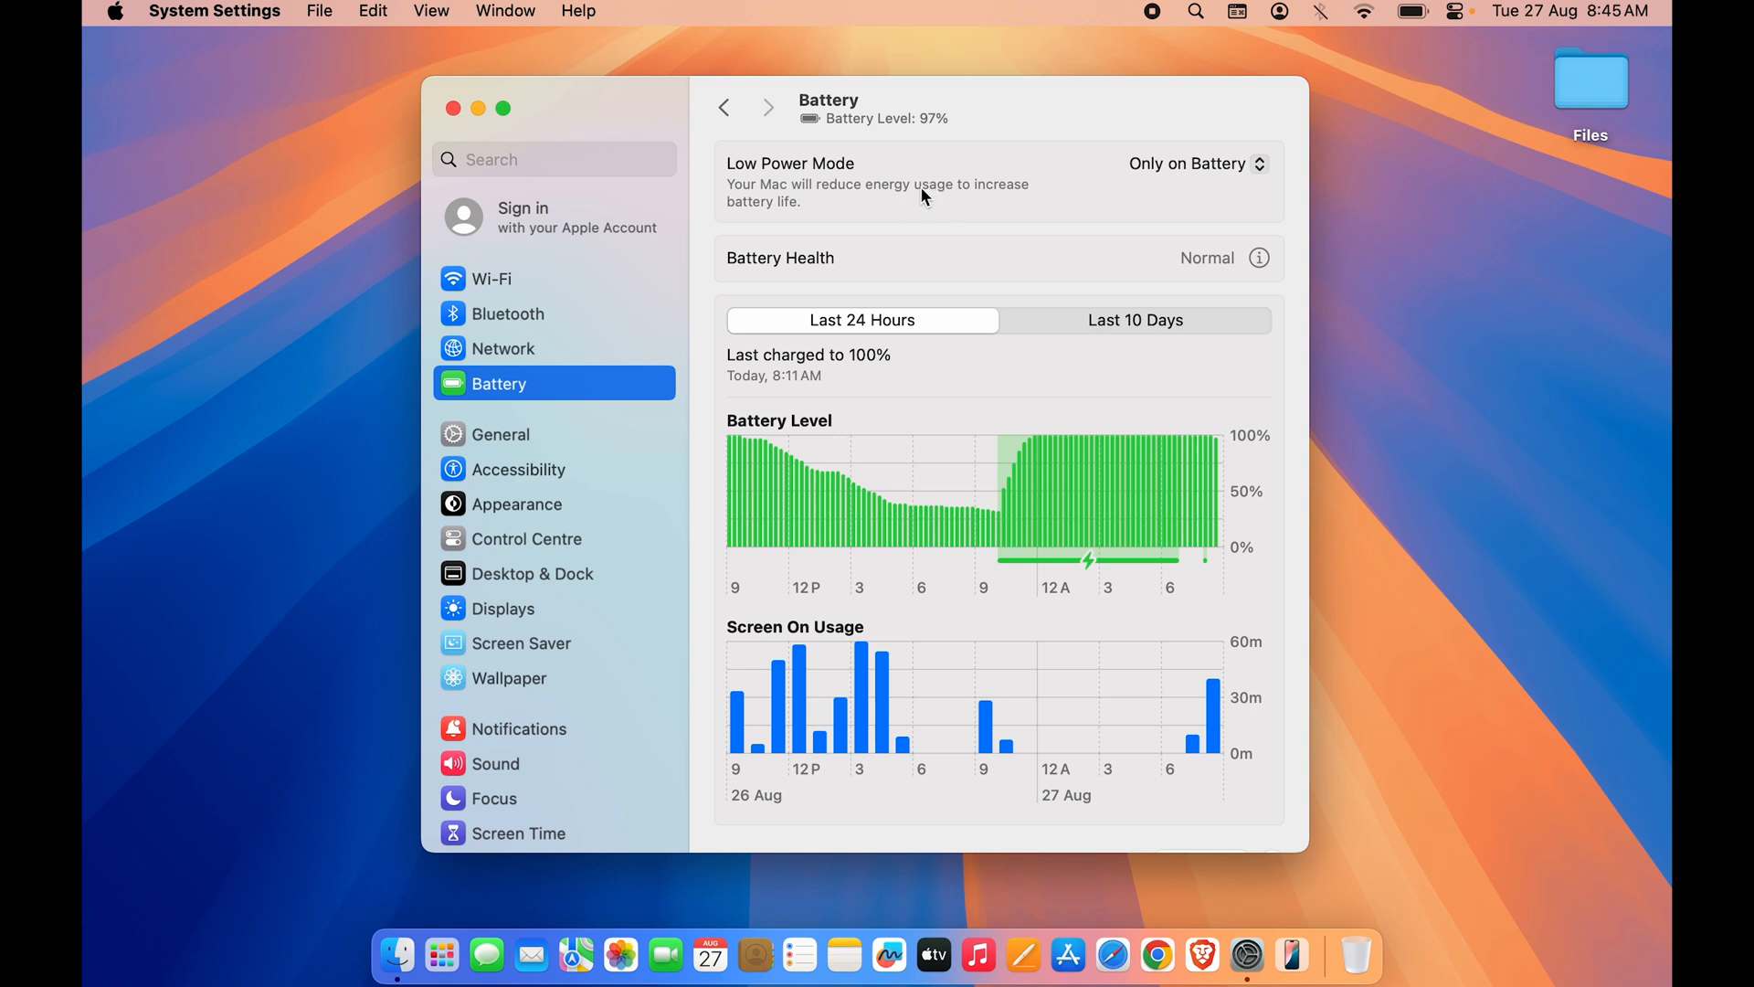
mouse_move(869, 220)
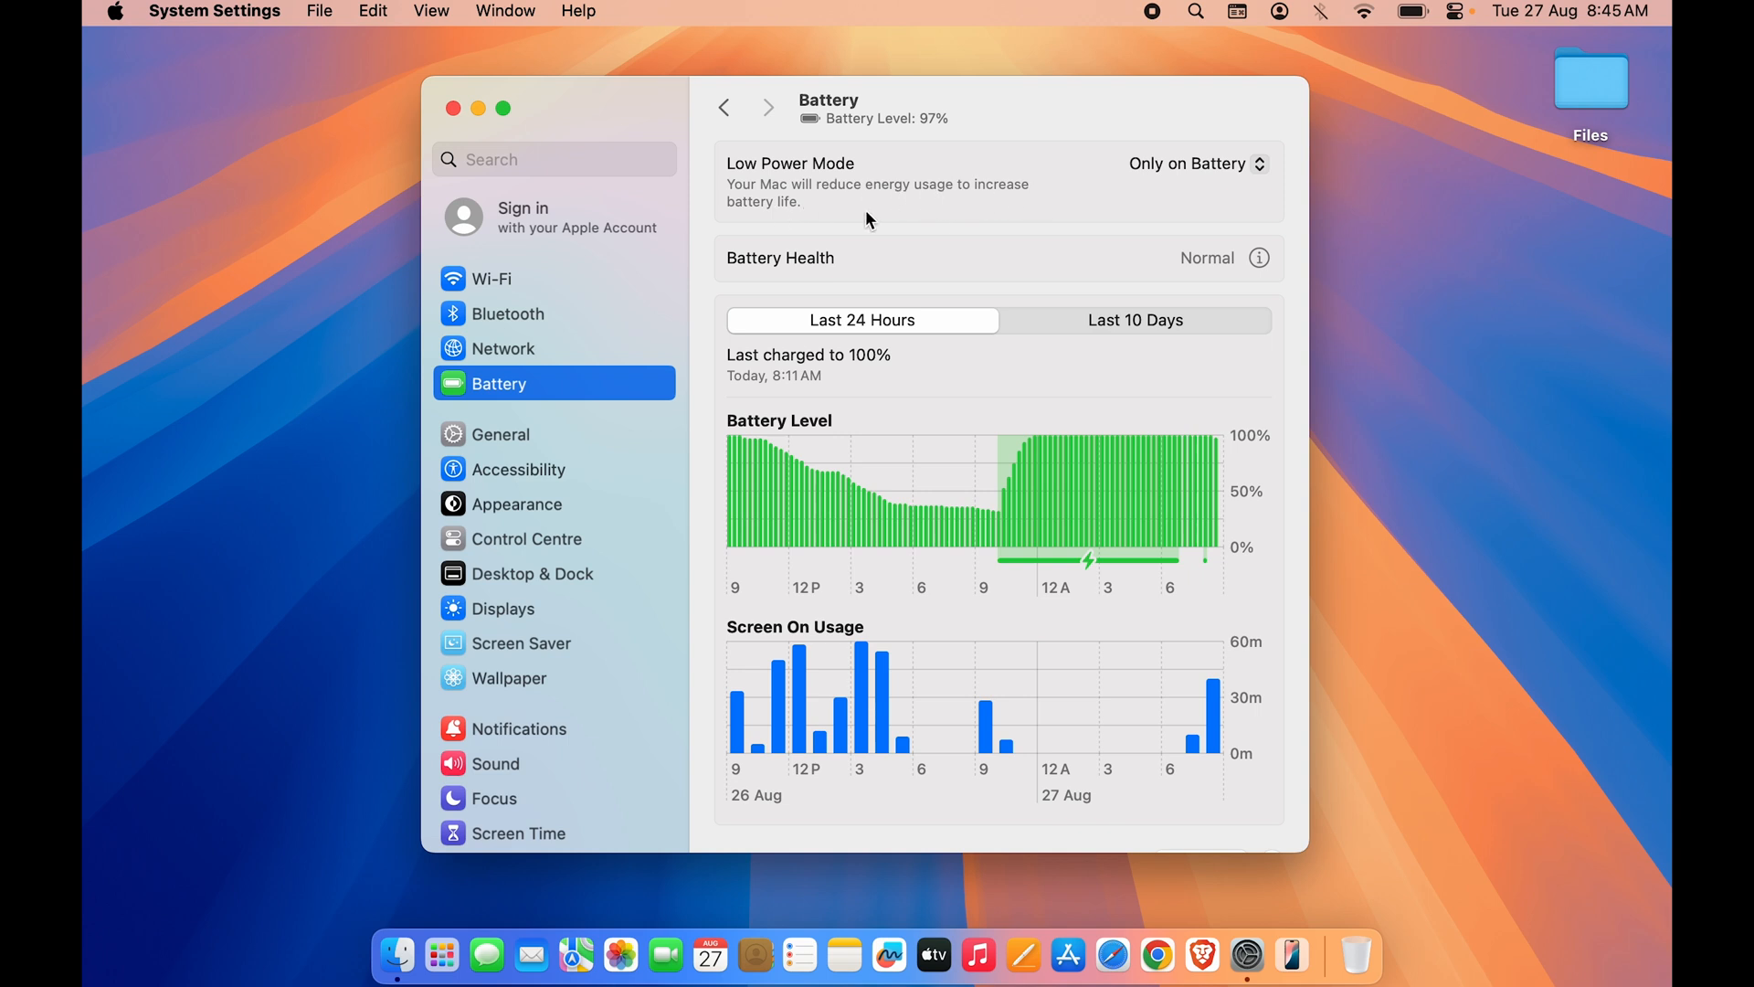
mouse_move(1077, 258)
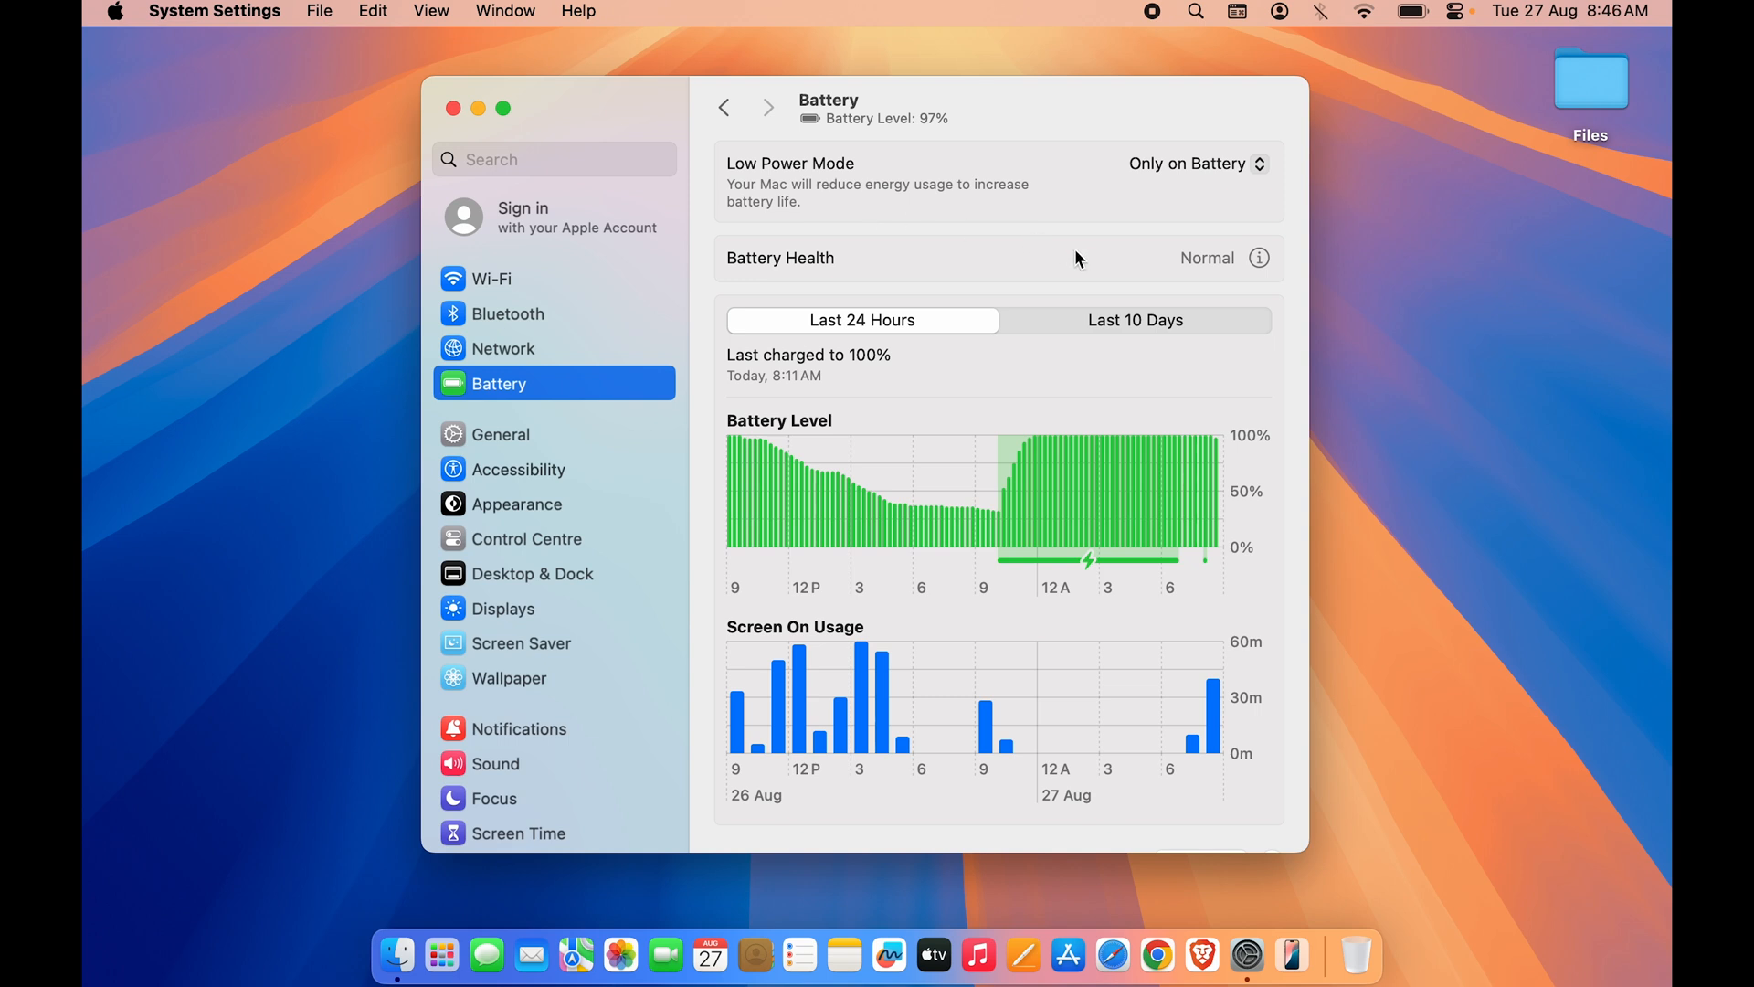
mouse_move(742, 279)
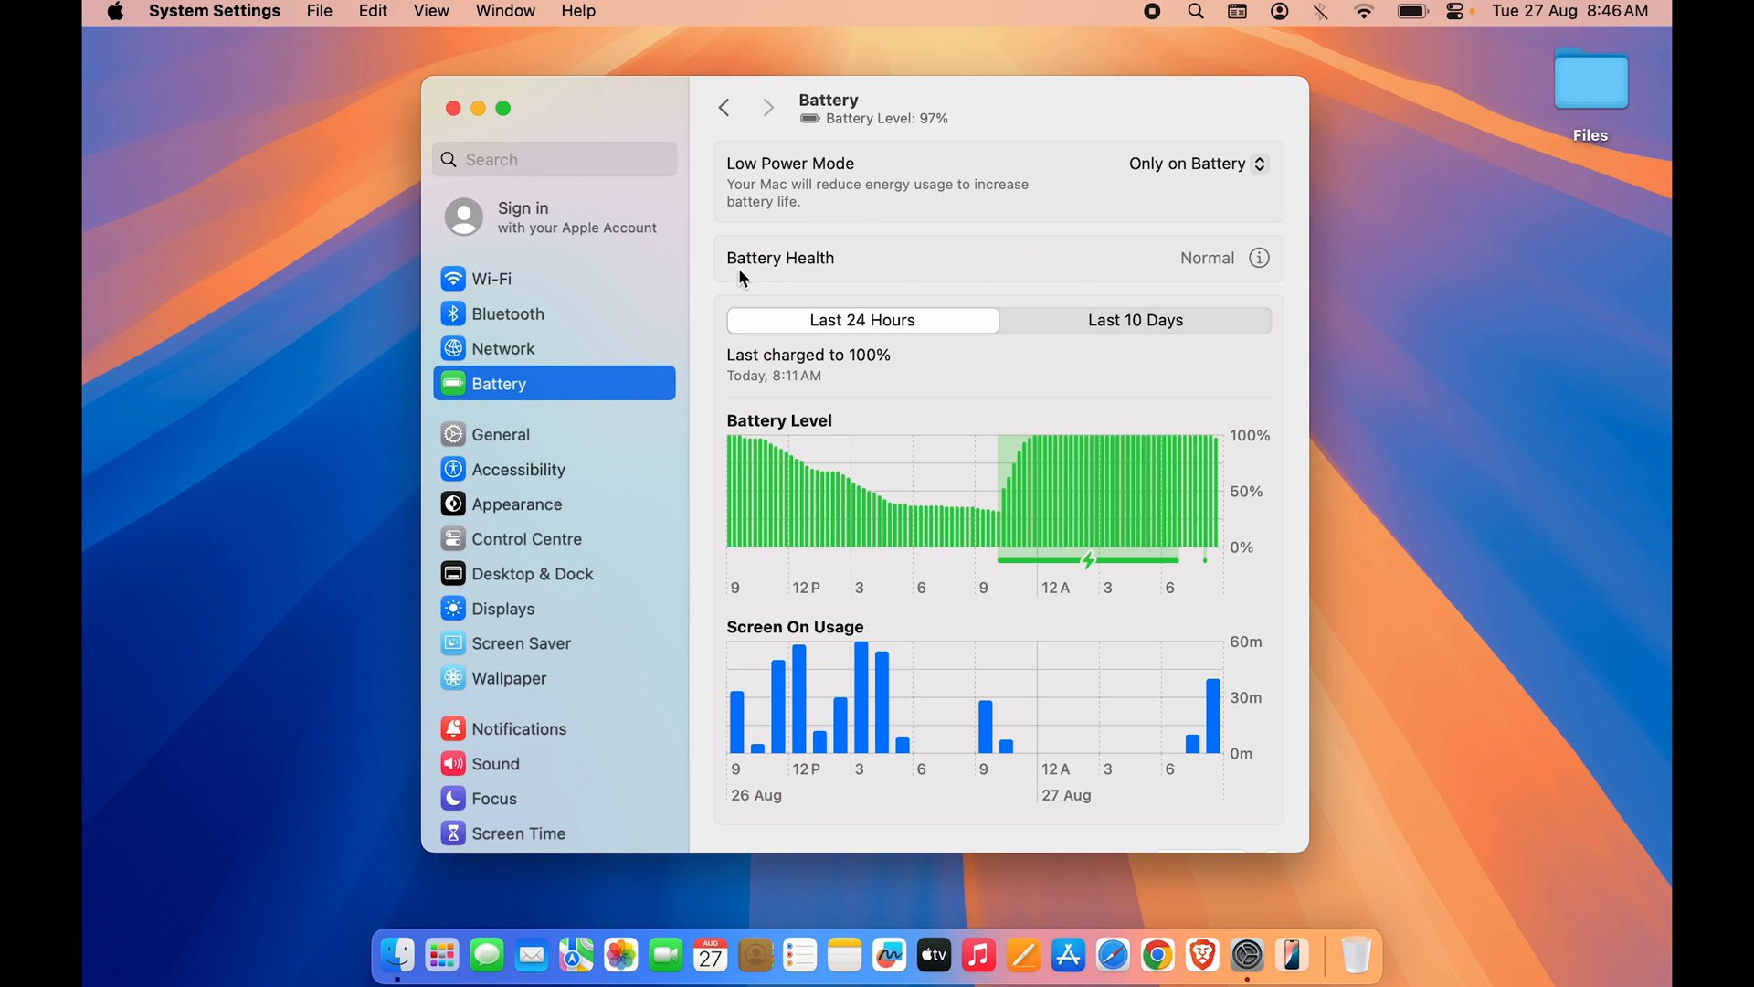
mouse_move(1260, 257)
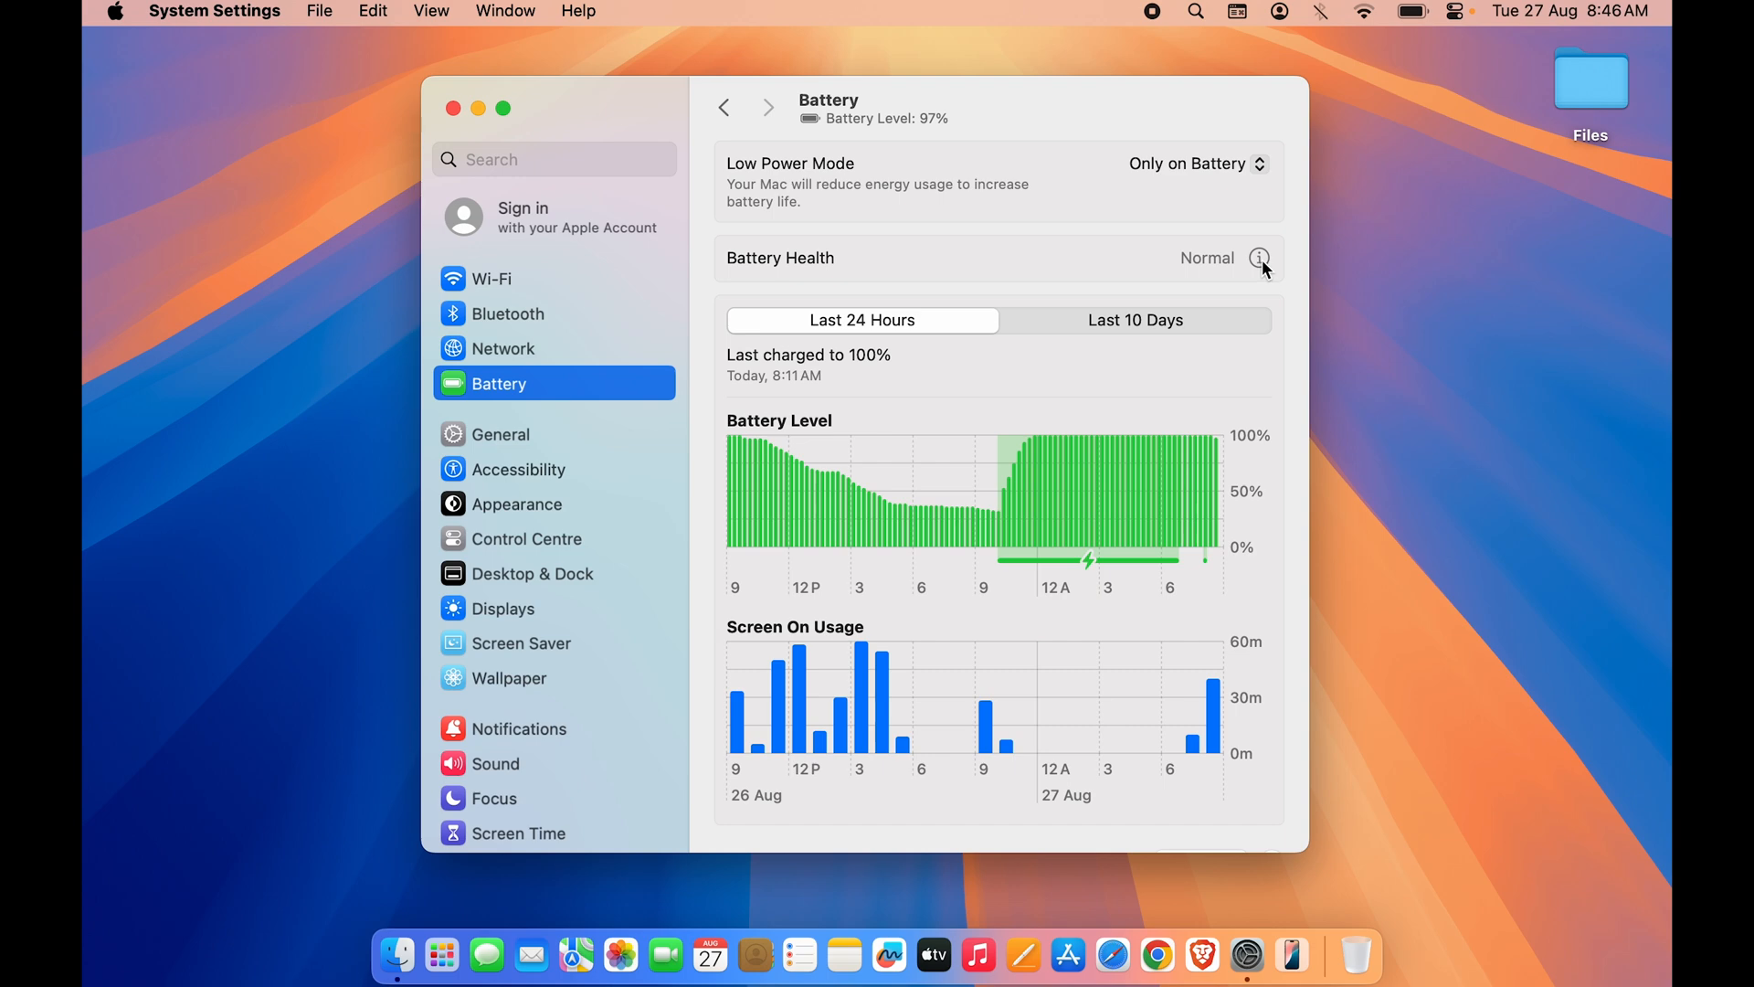
click(1260, 257)
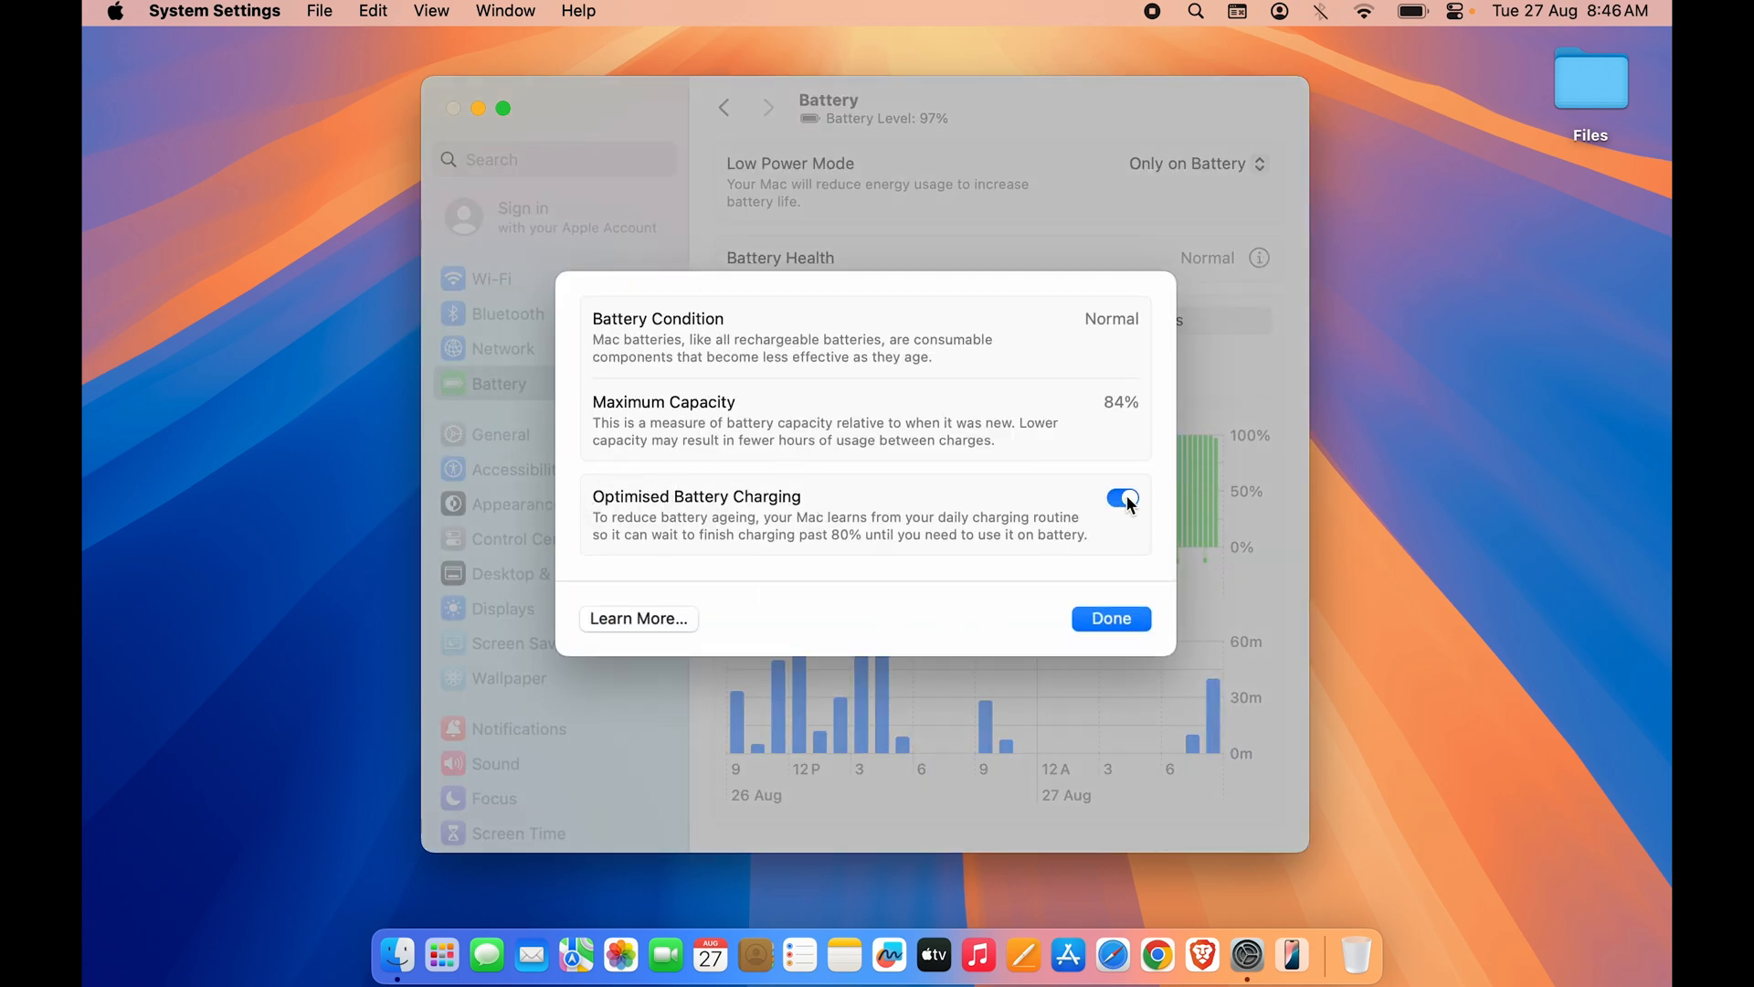
click(1123, 498)
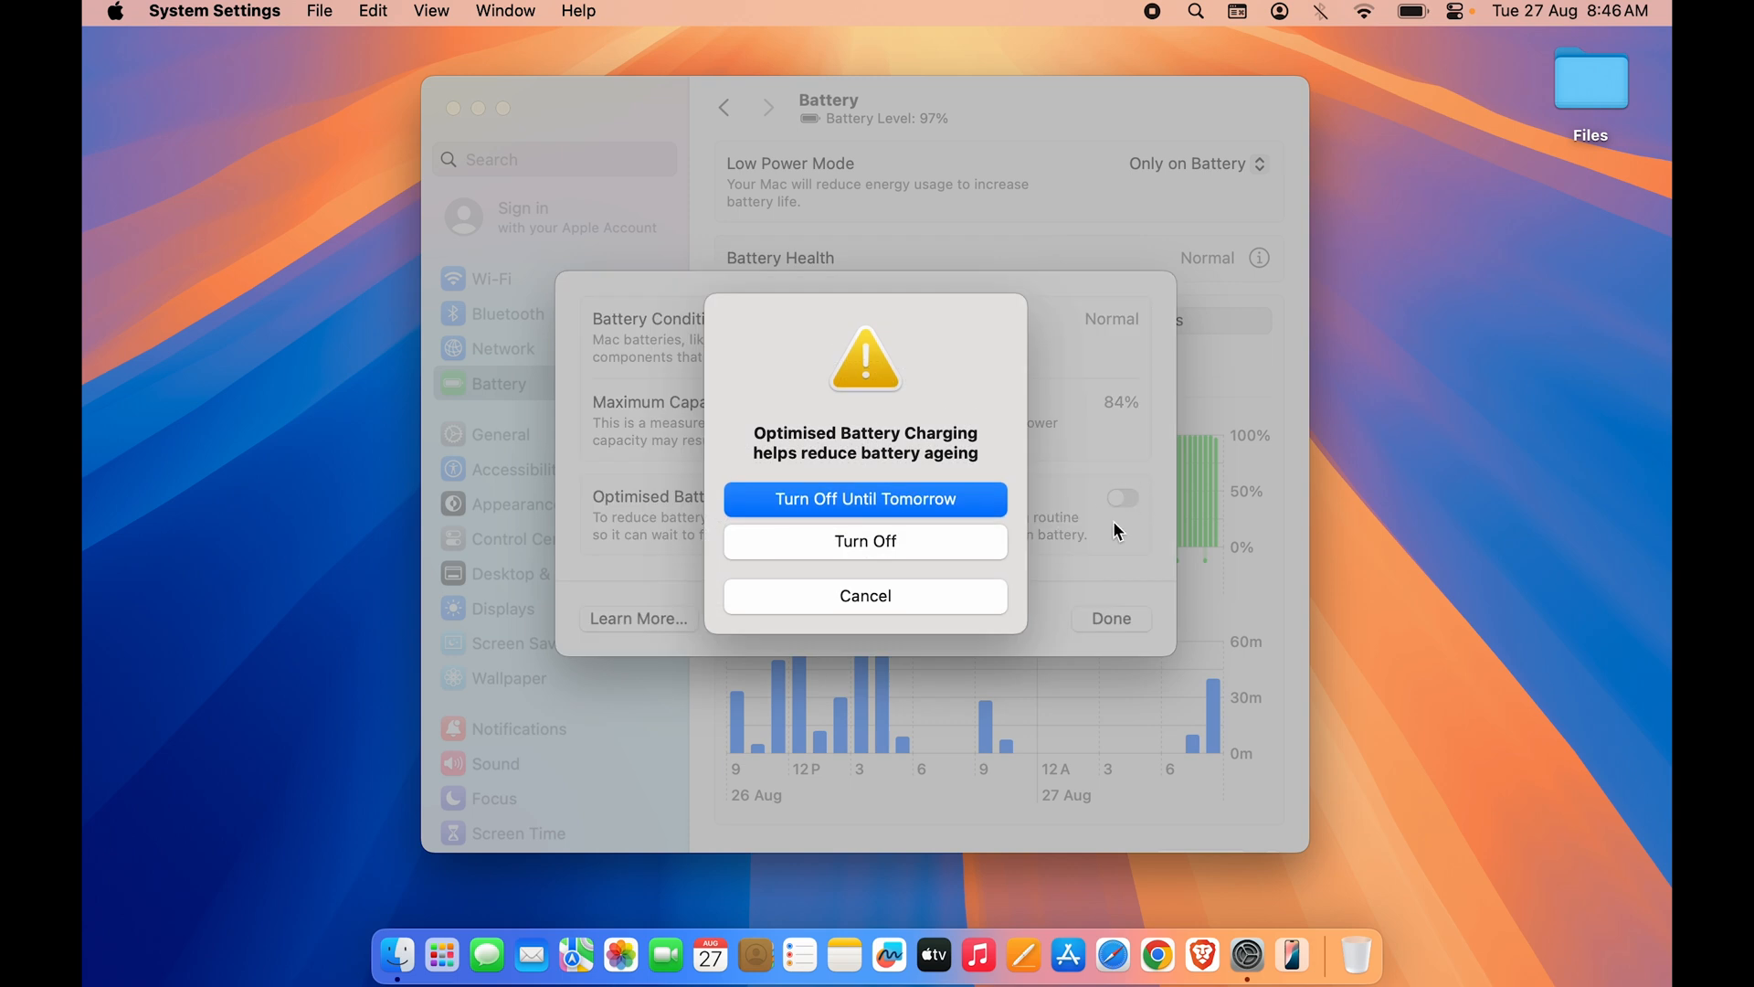
click(863, 595)
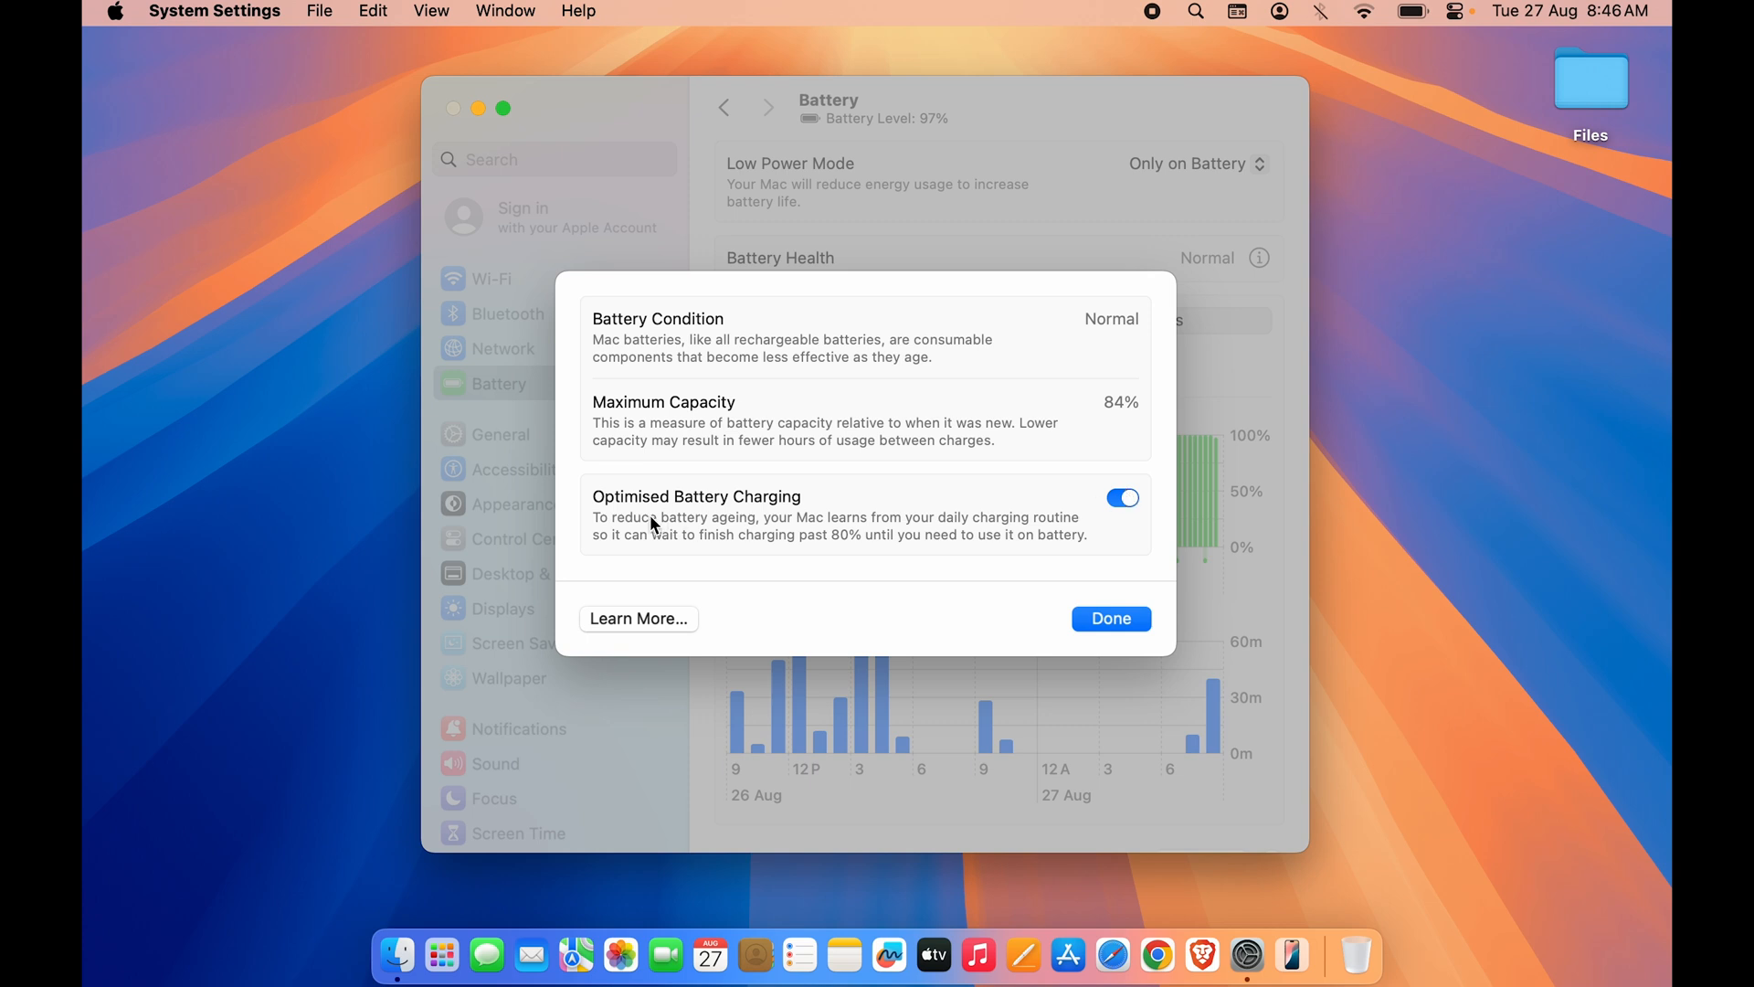
mouse_move(757, 527)
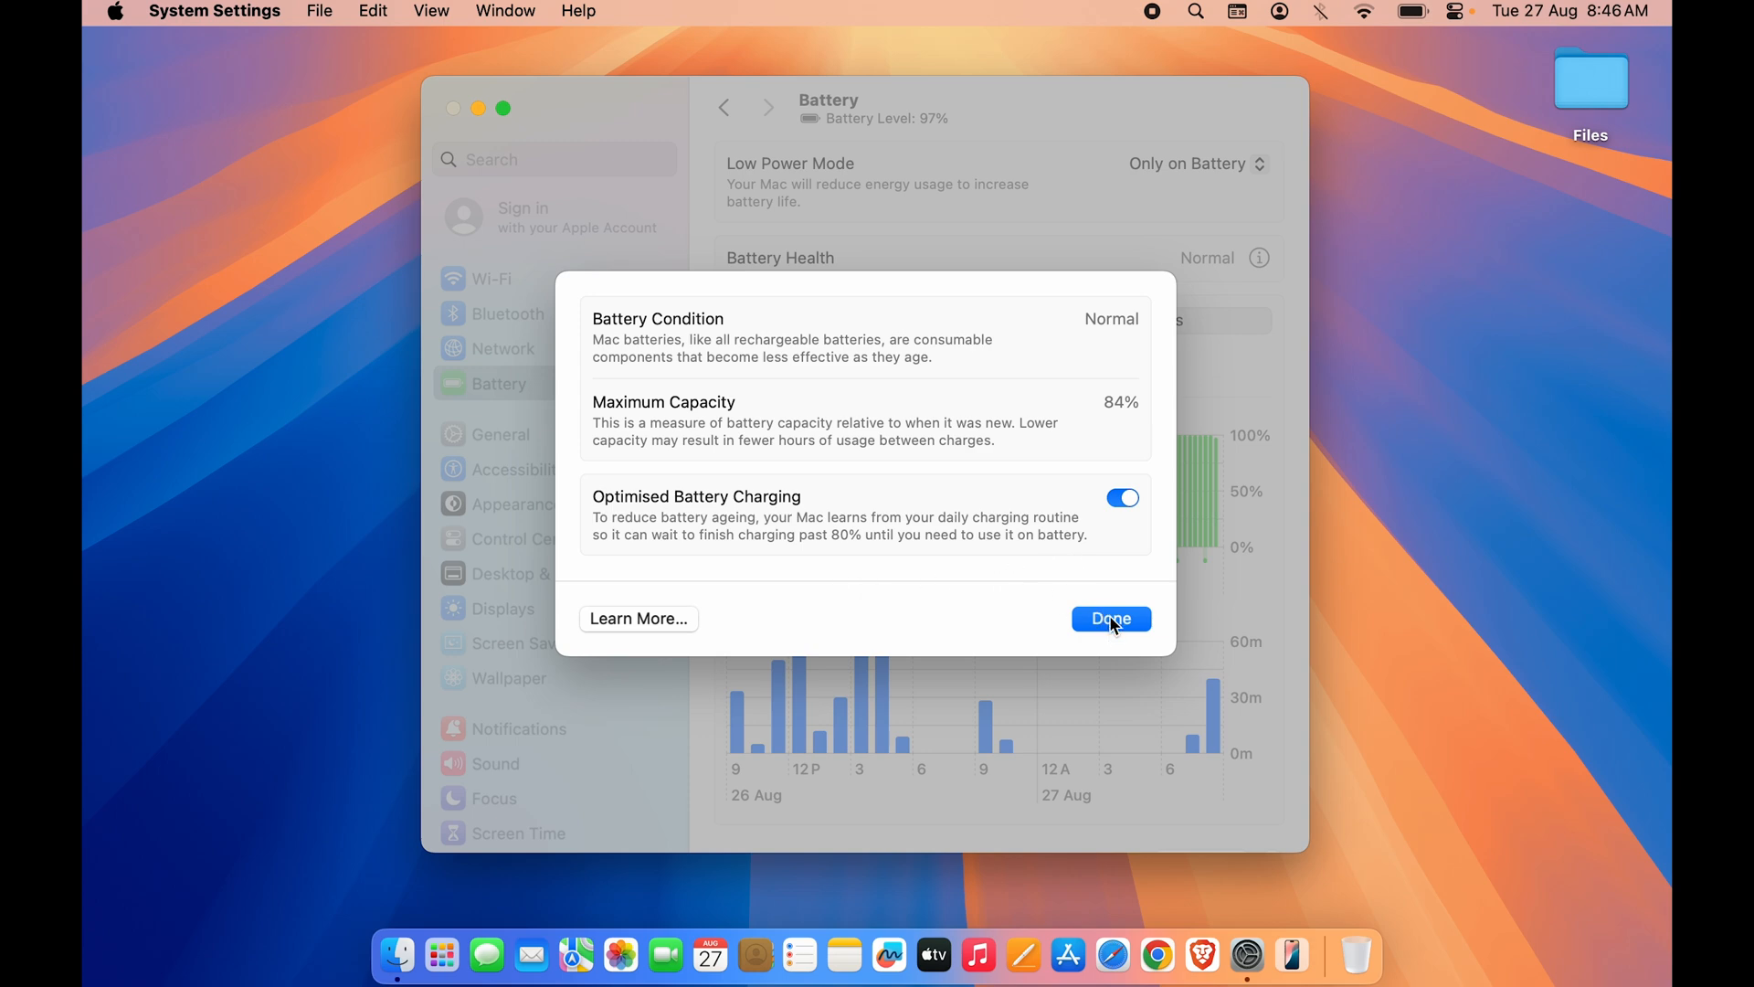
click(1109, 619)
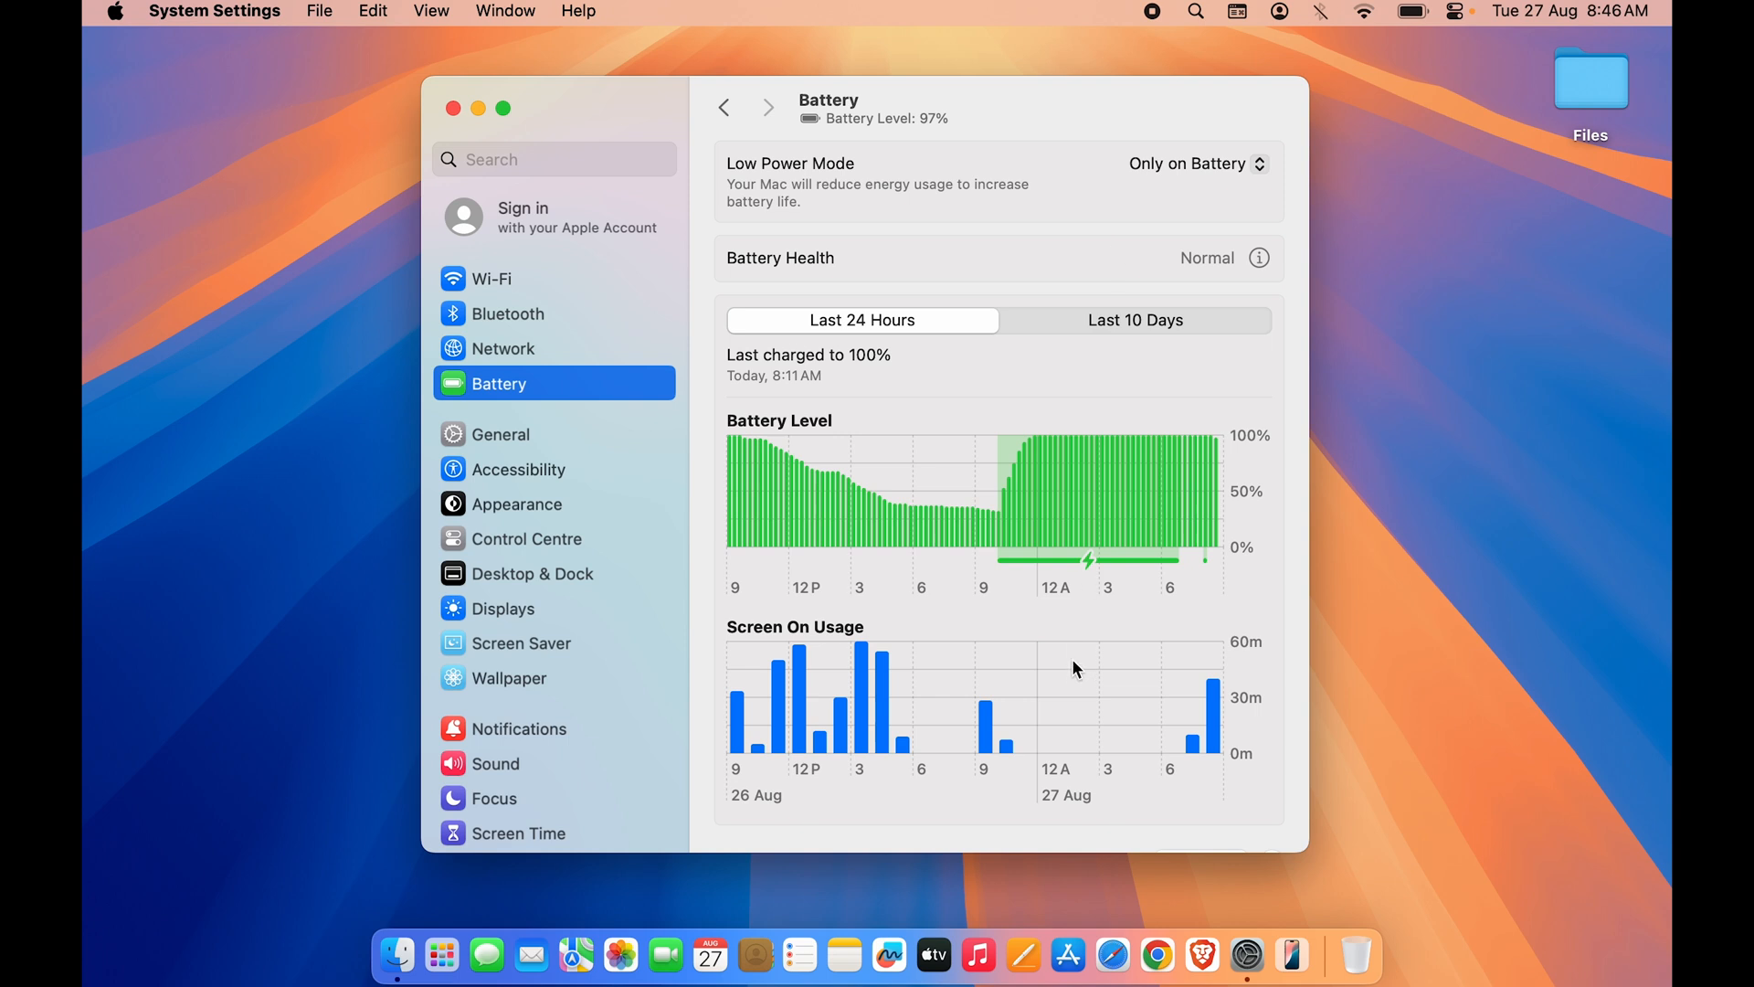
mouse_move(1025, 478)
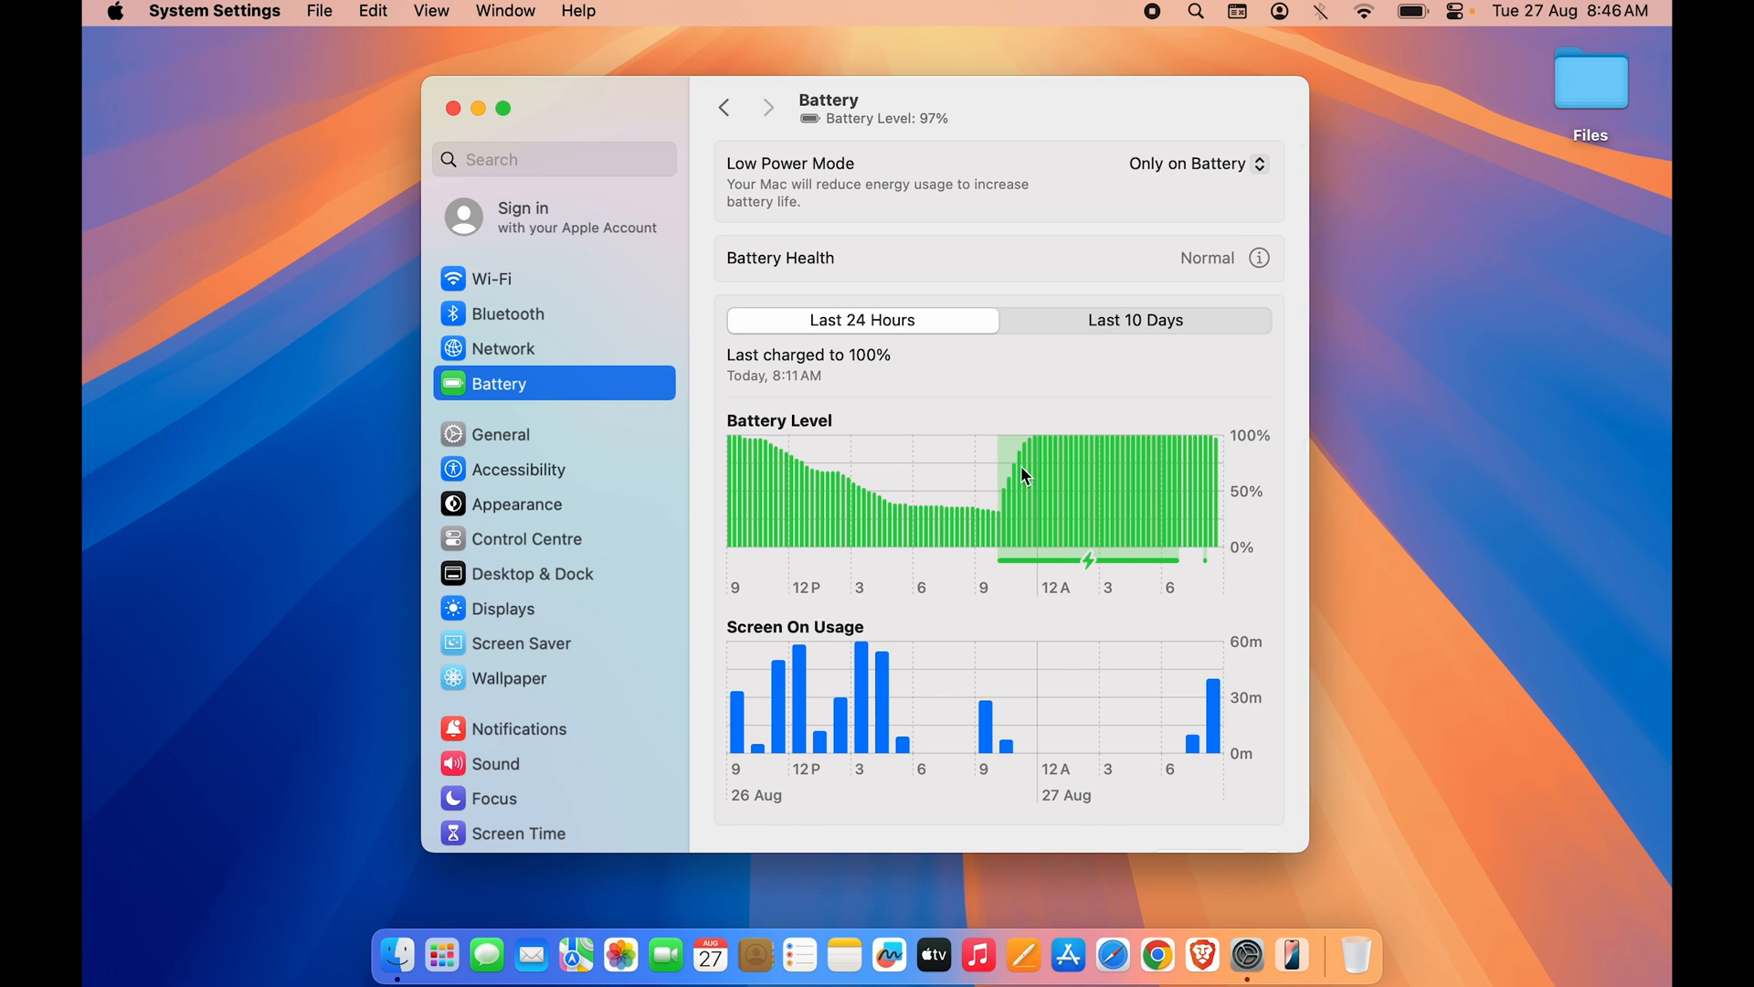
scroll(down, 3)
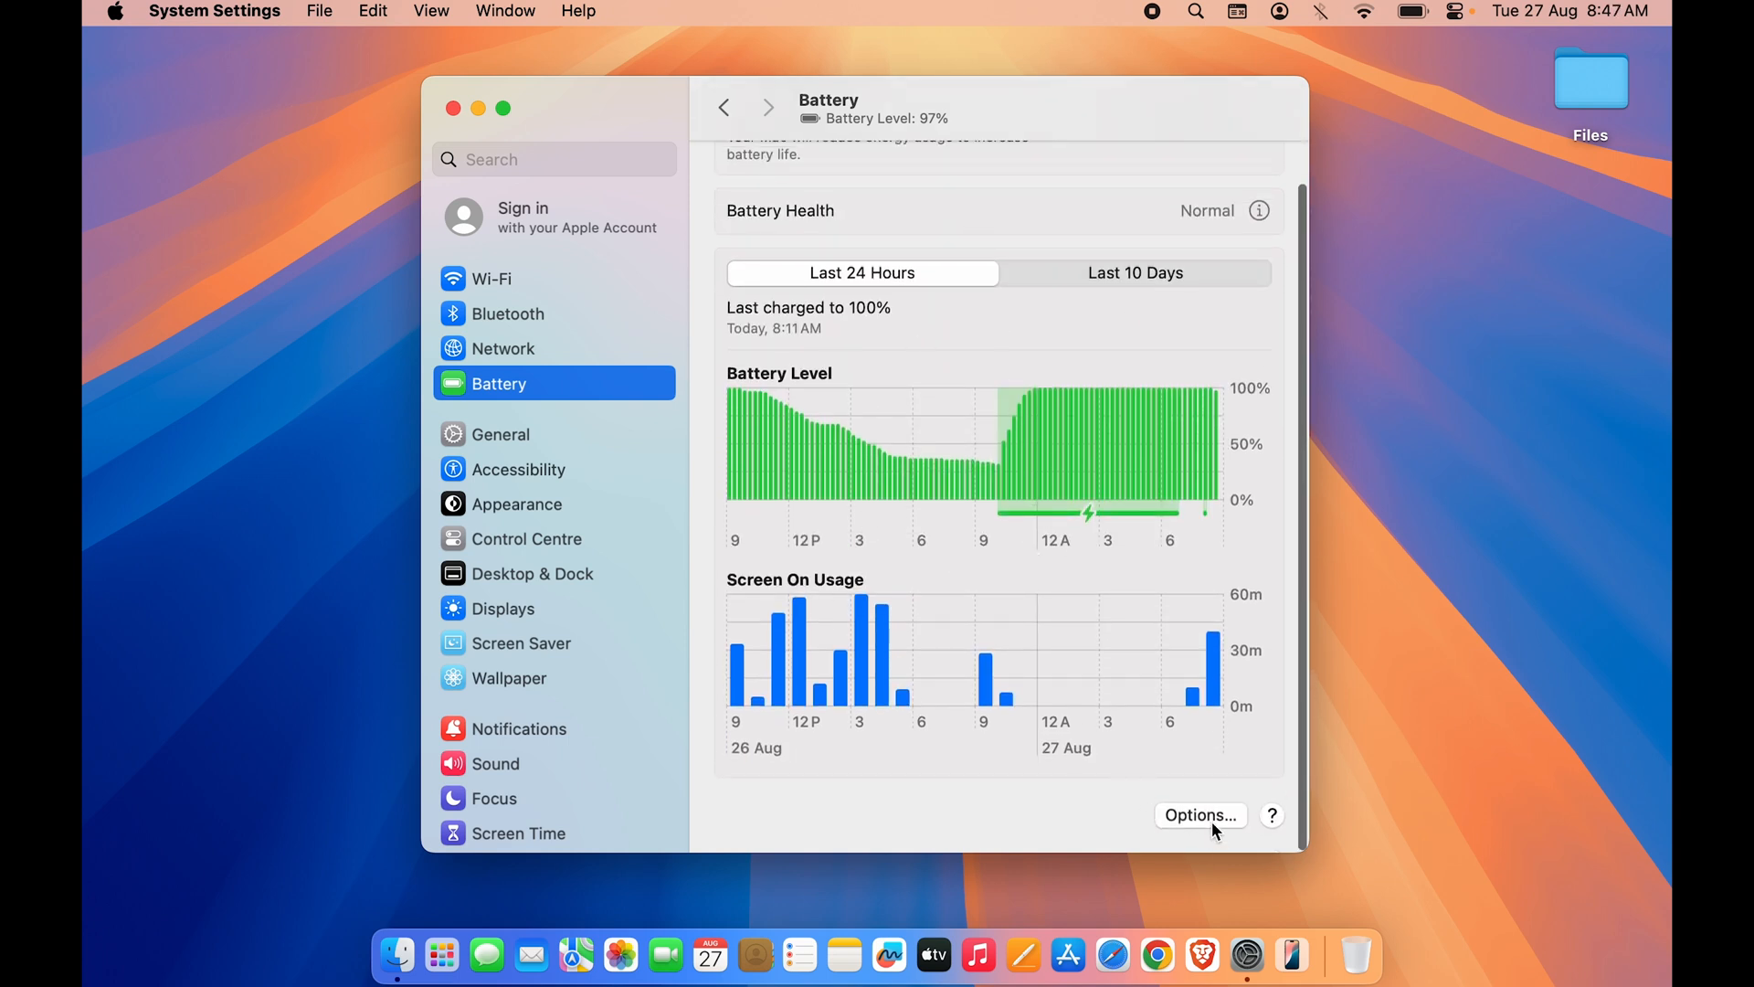
click(1200, 814)
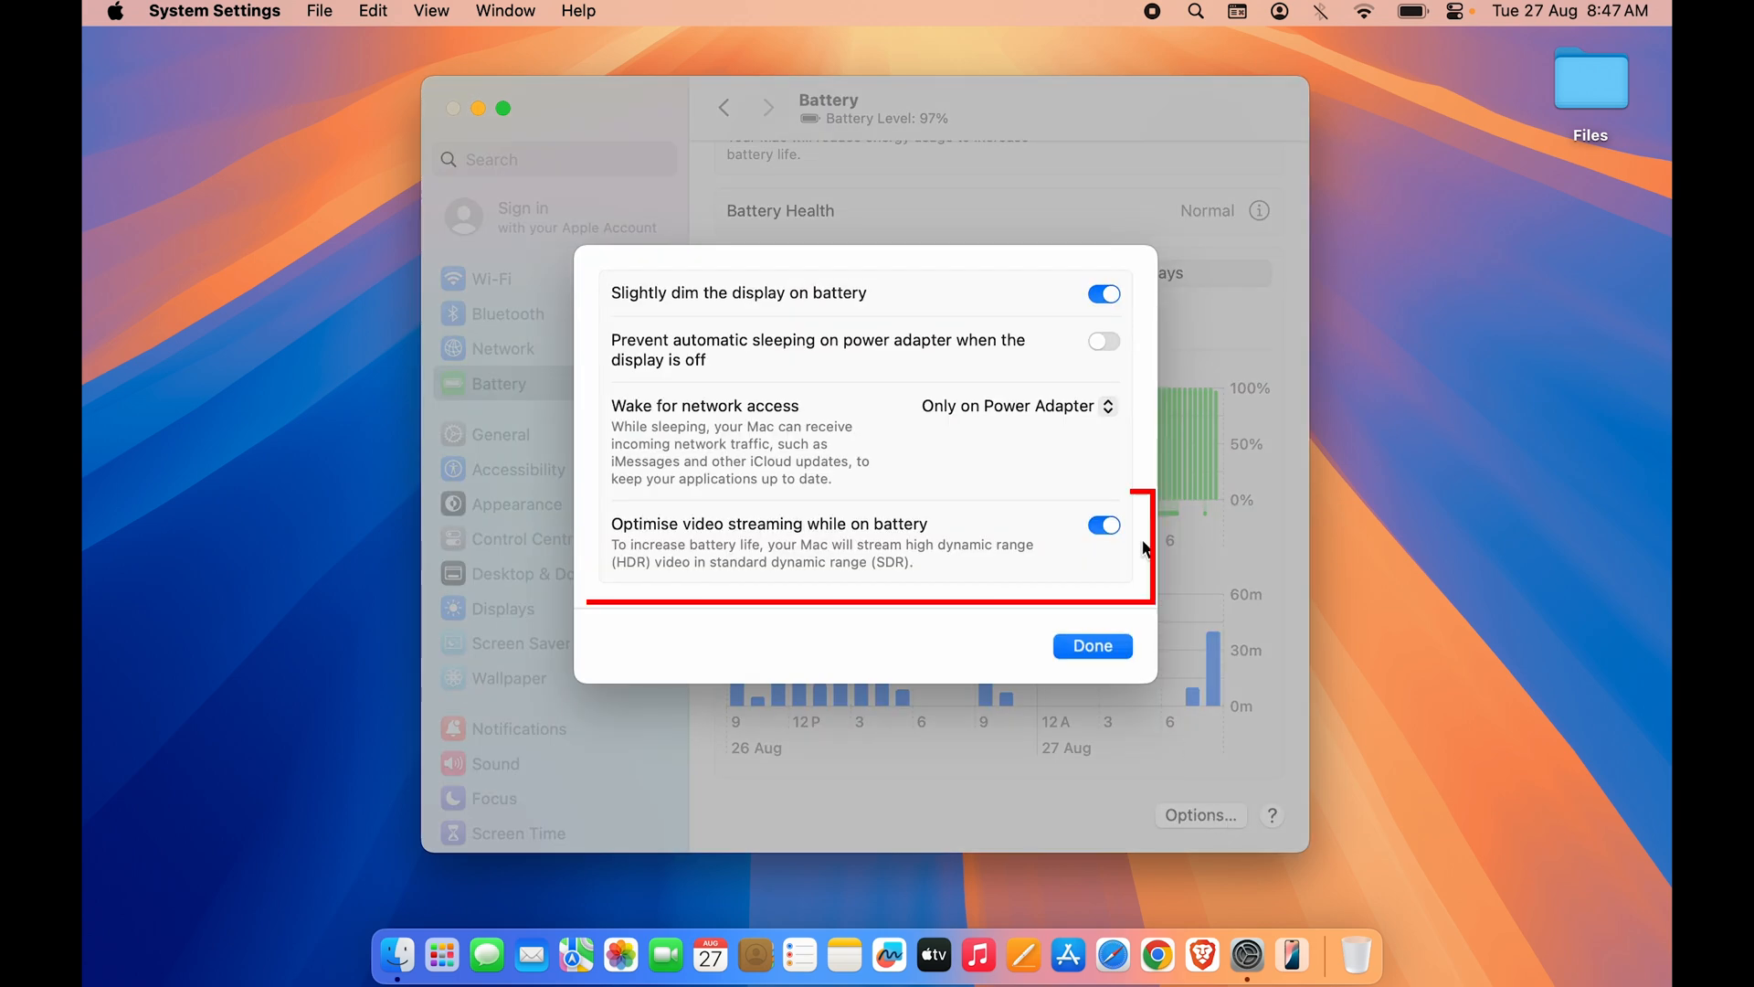
mouse_move(842, 536)
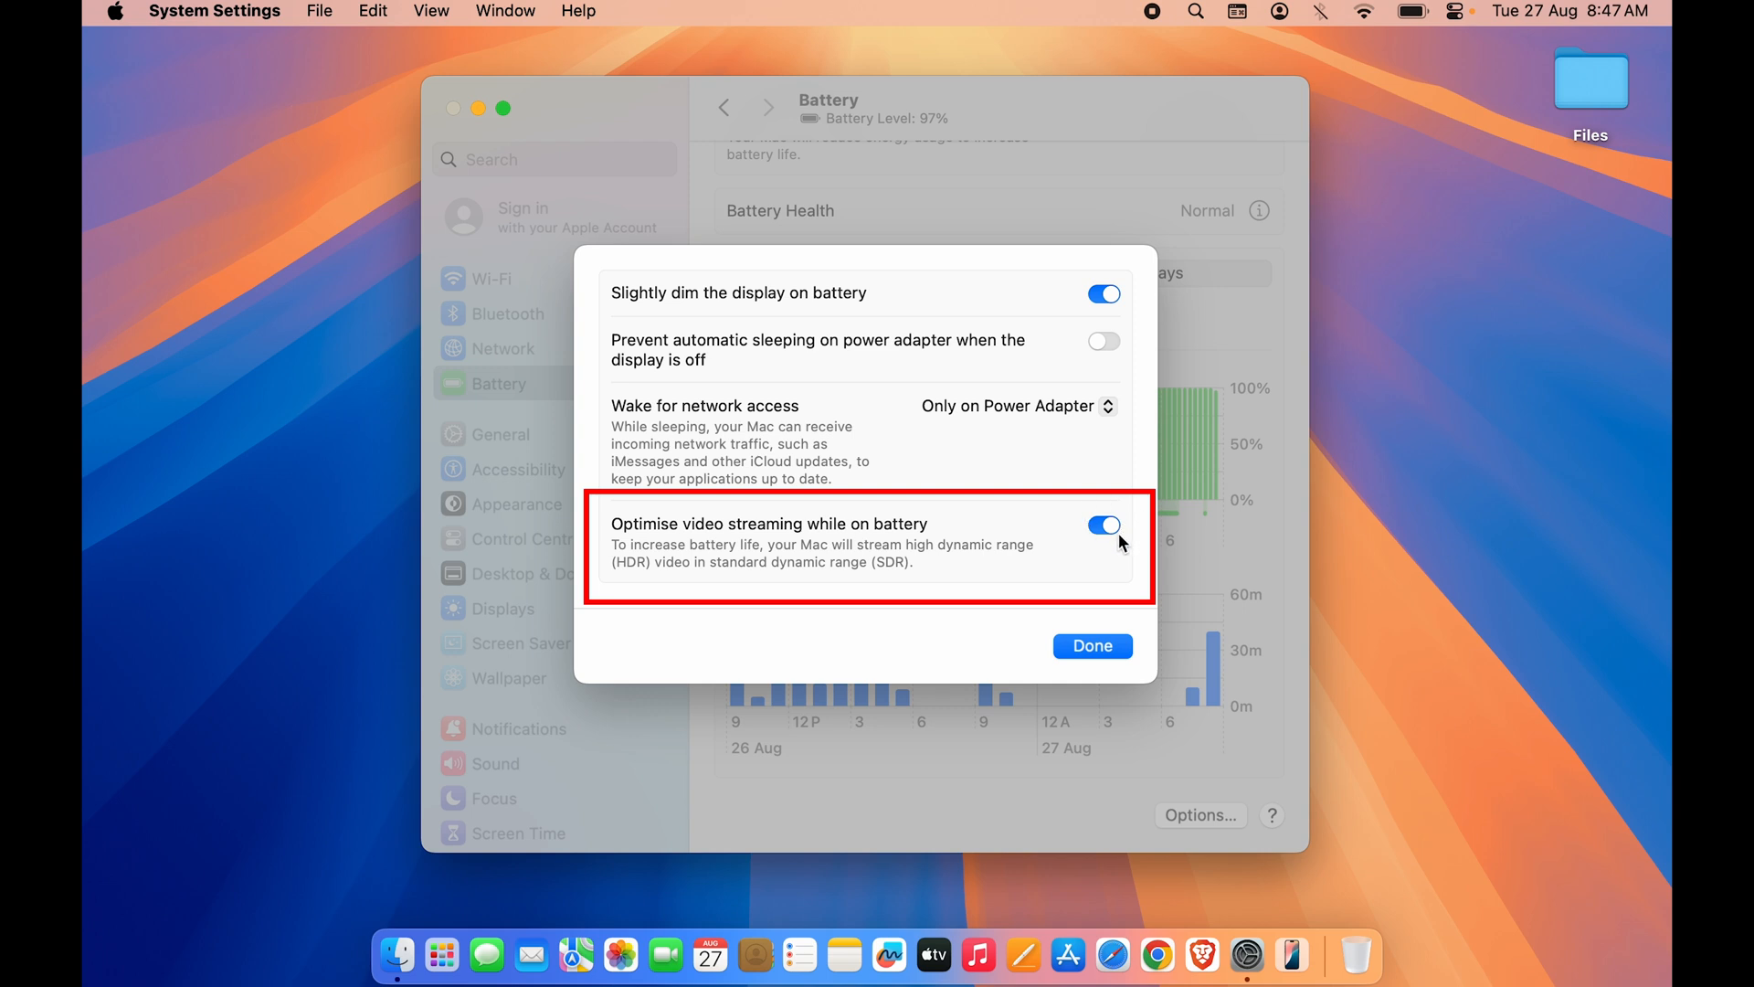
mouse_move(709, 553)
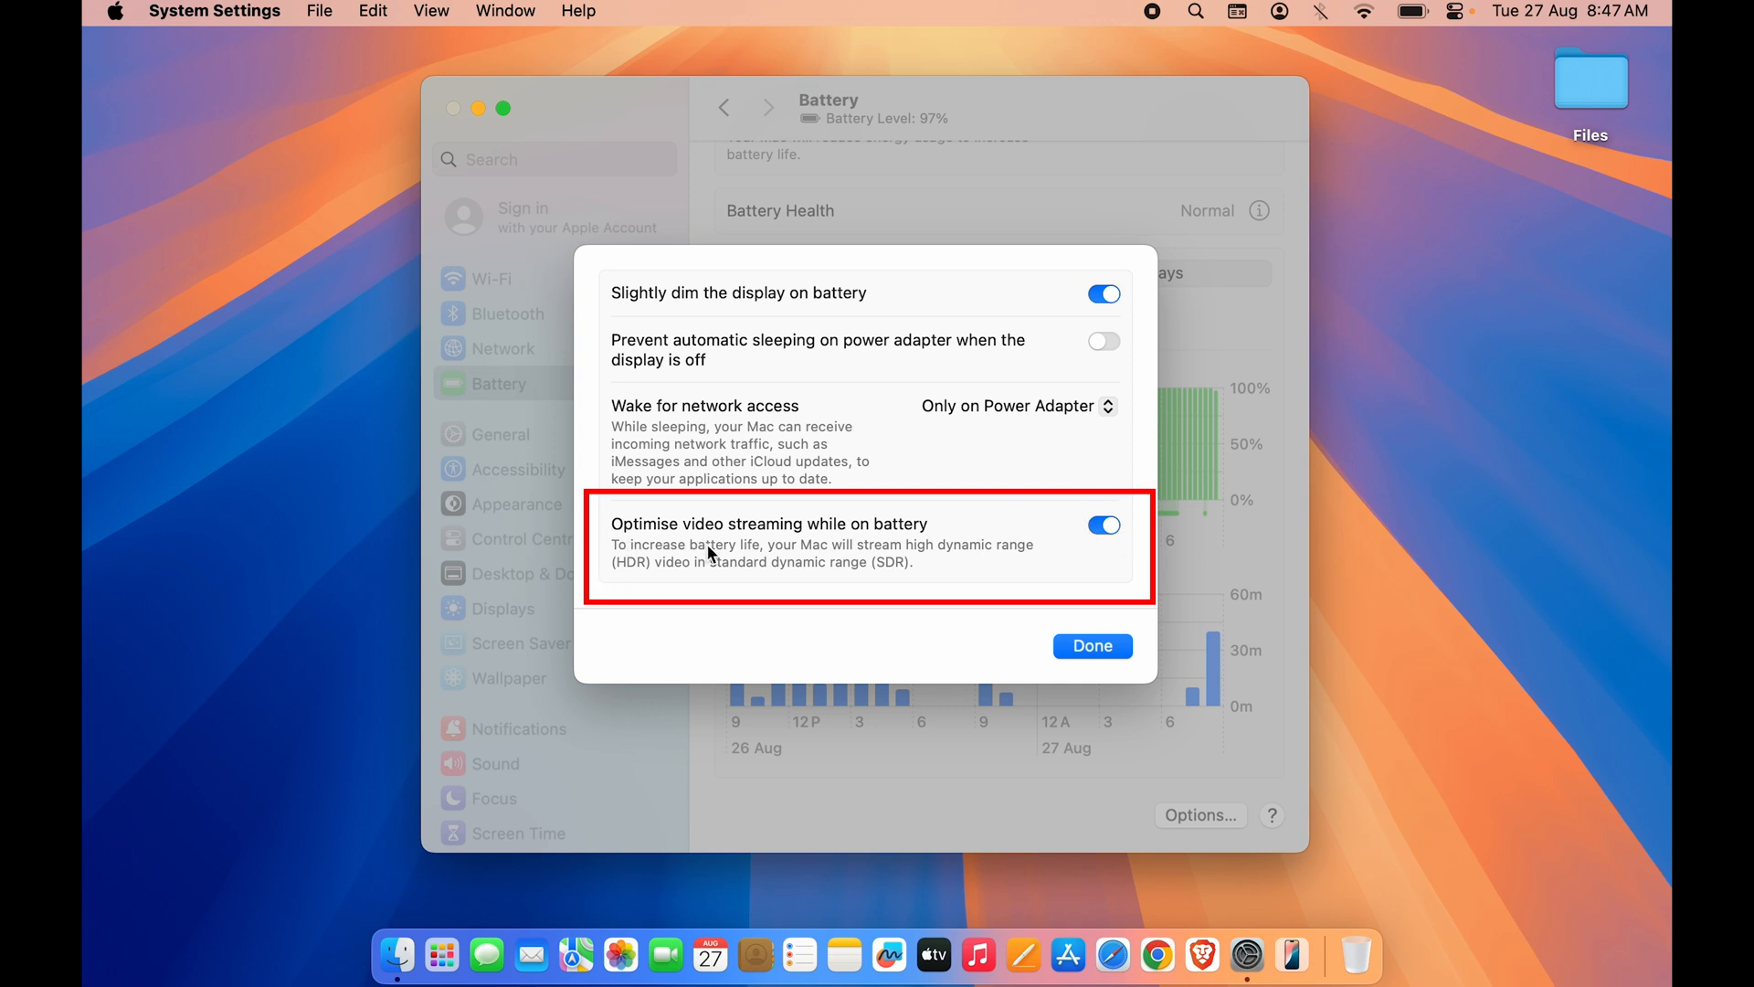
mouse_move(948, 569)
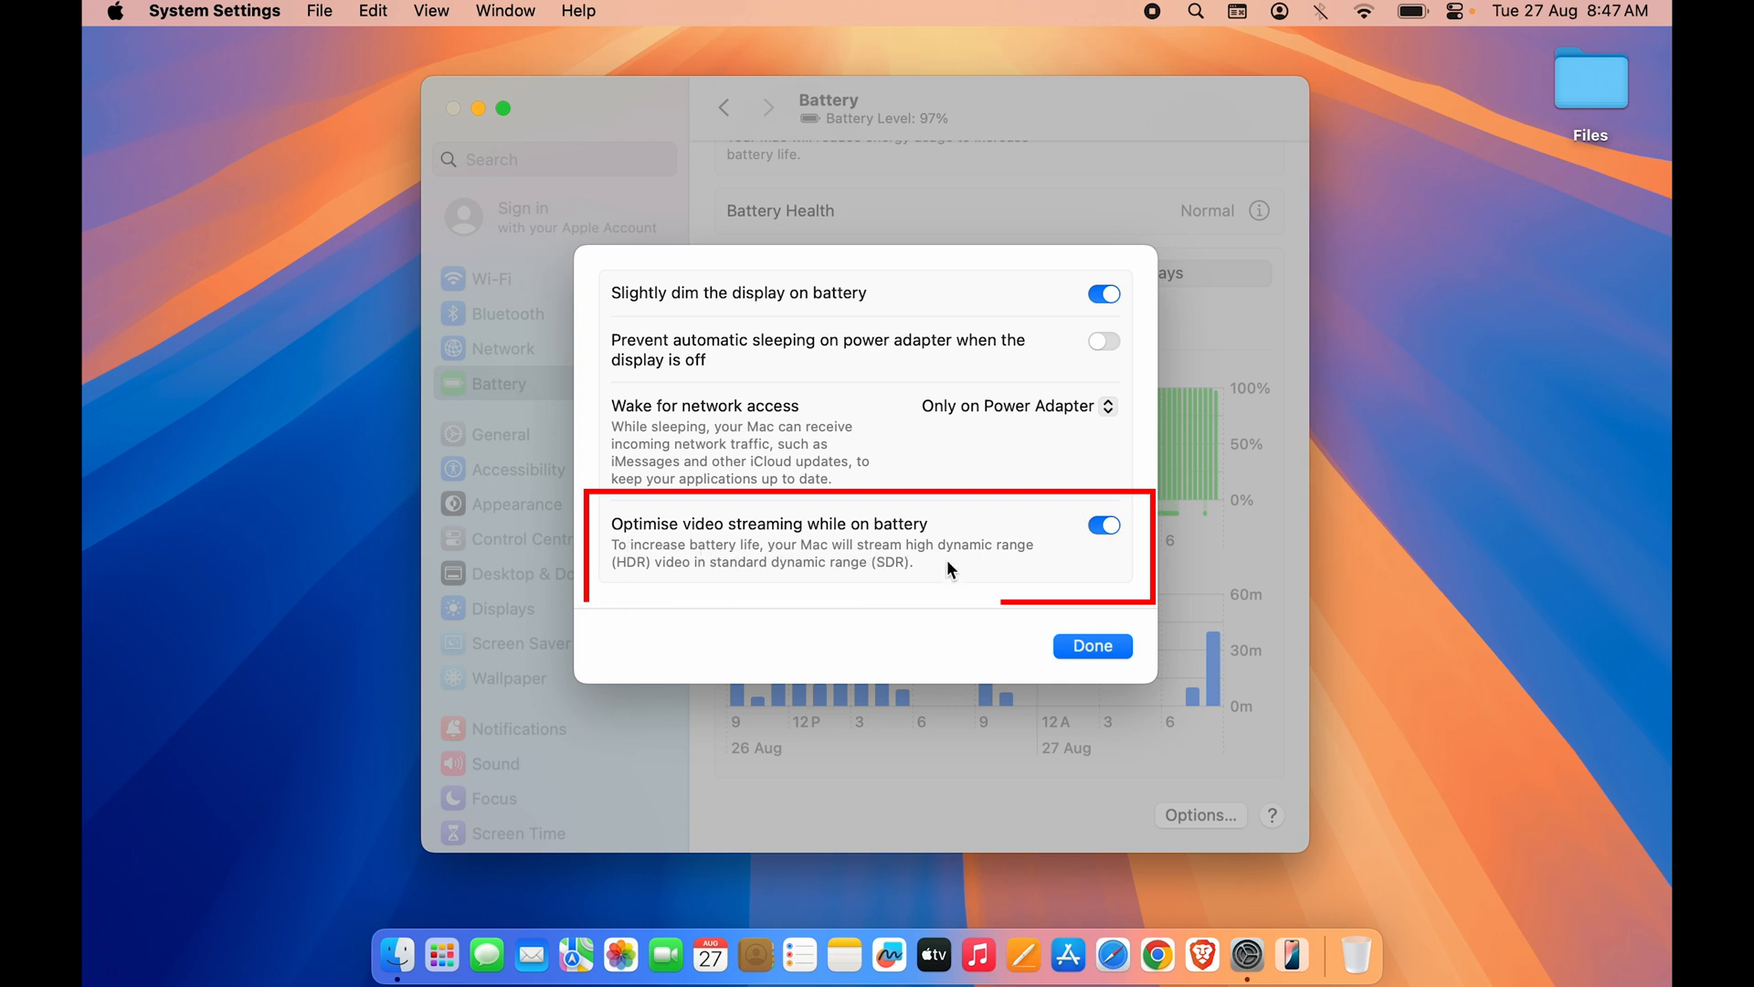
mouse_move(1350, 163)
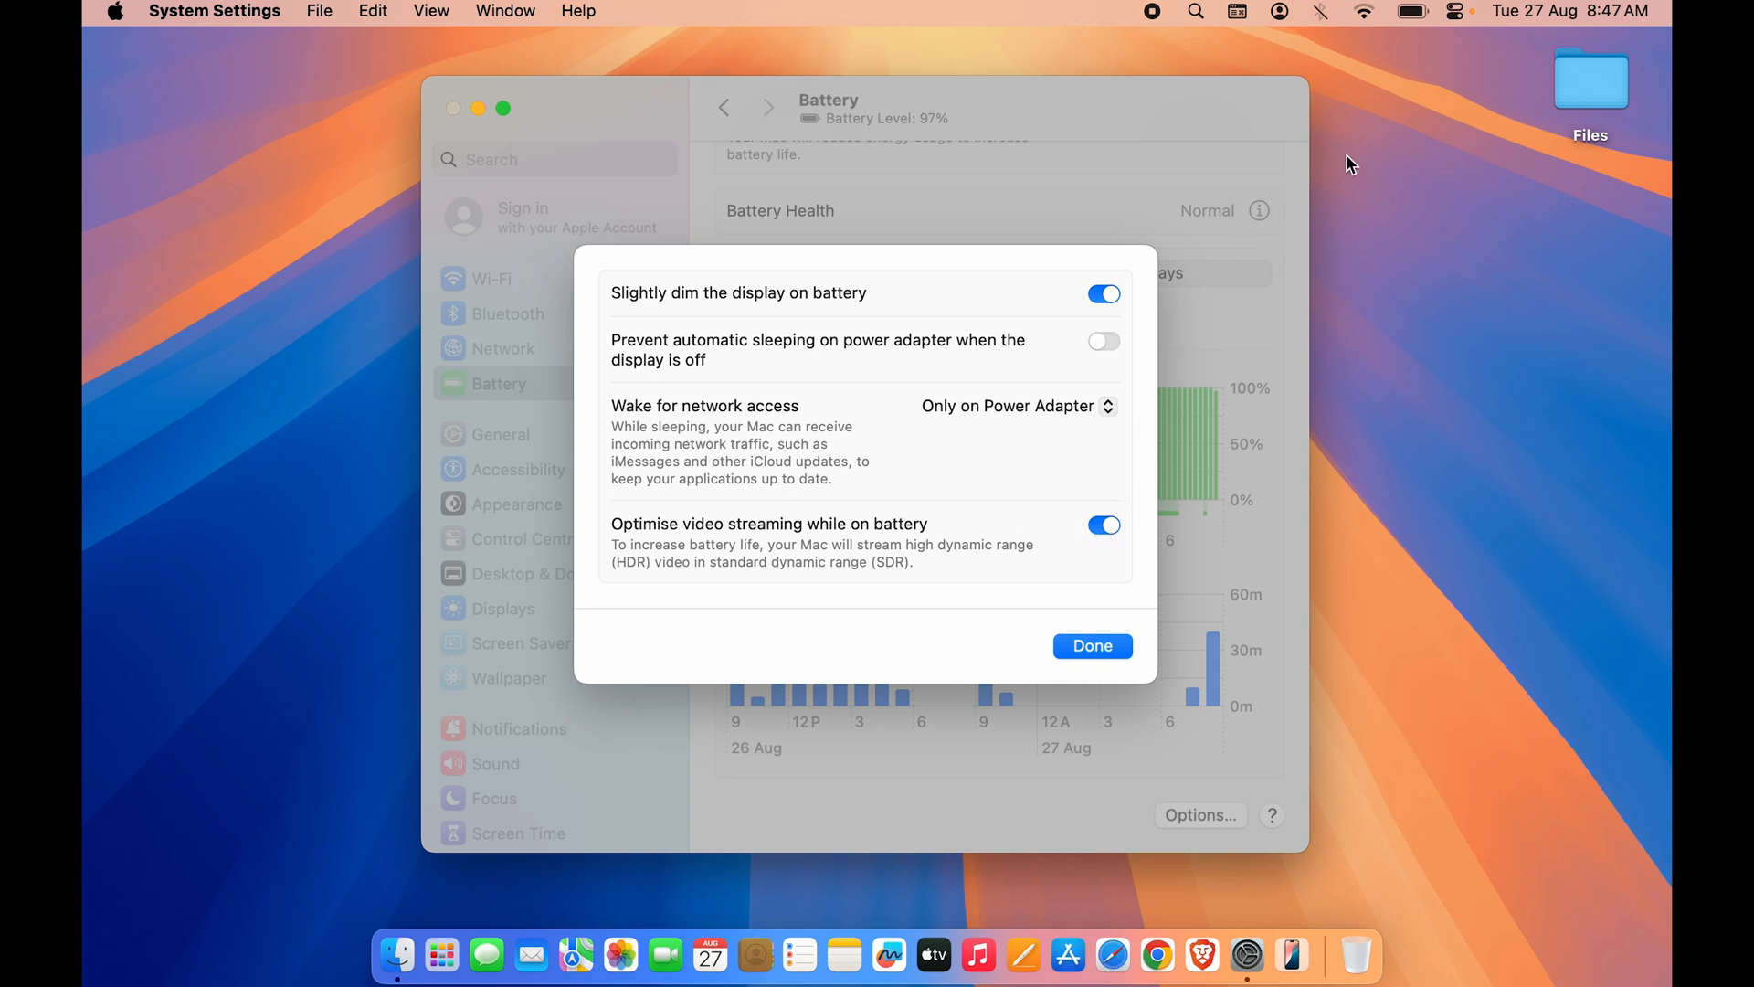
mouse_move(846, 564)
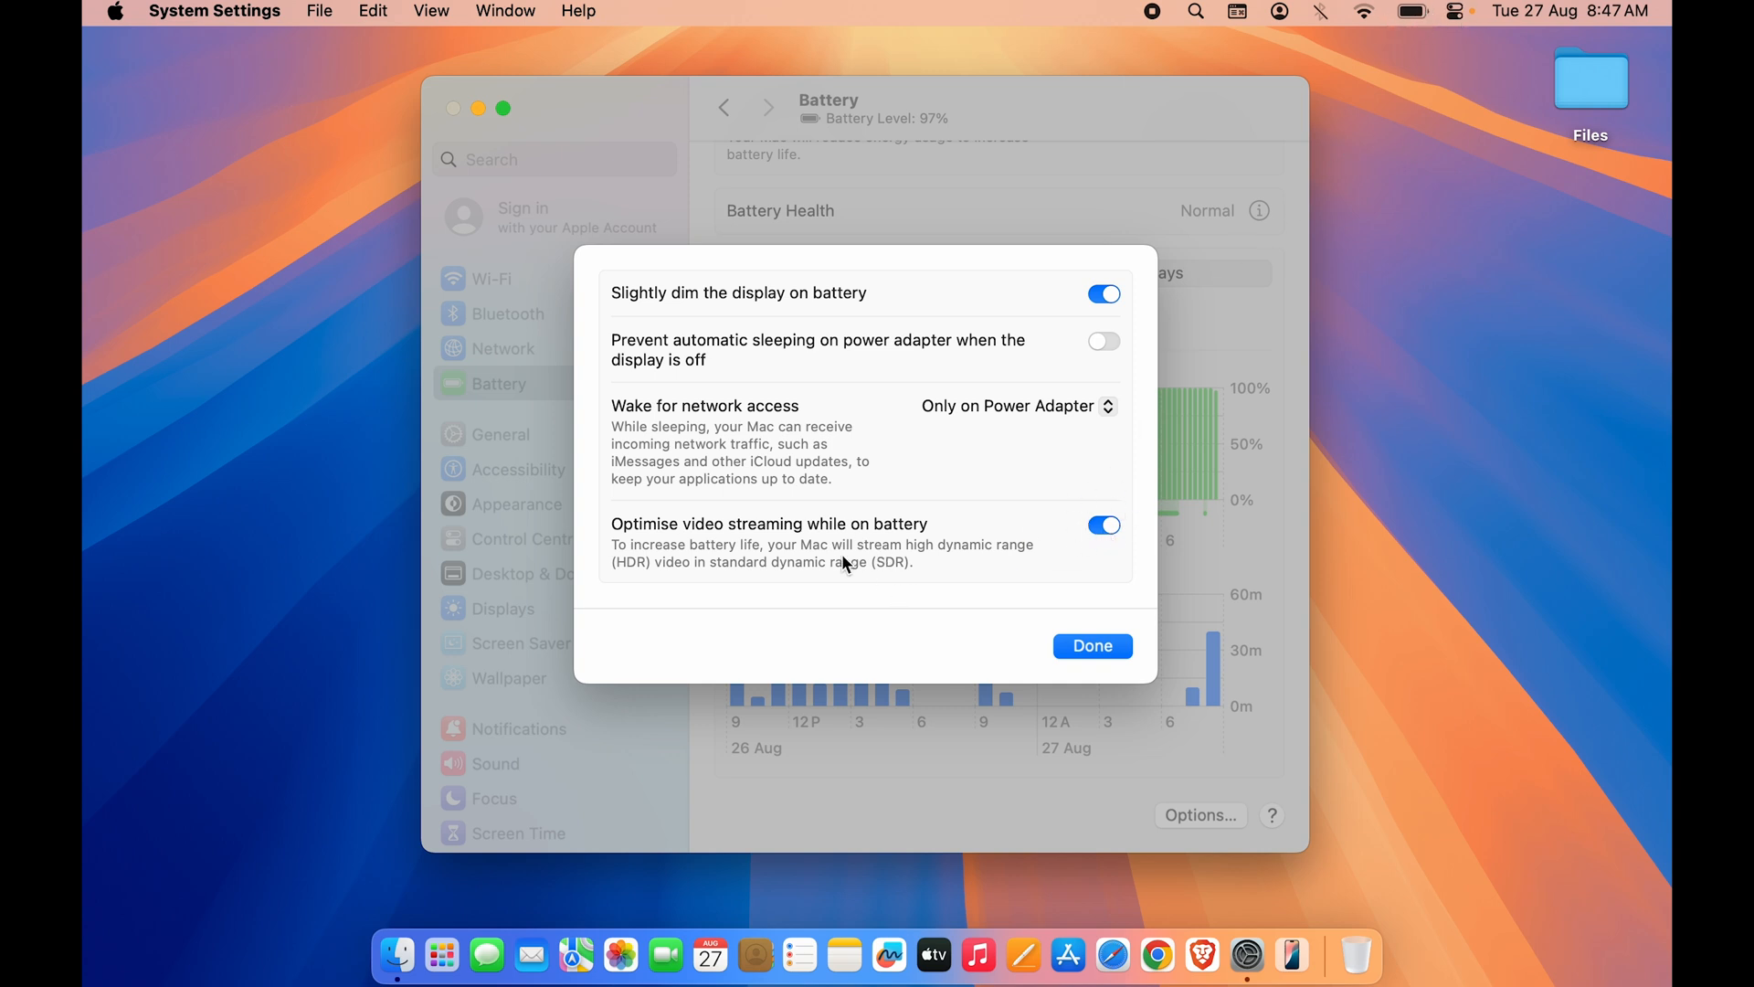
mouse_move(945, 559)
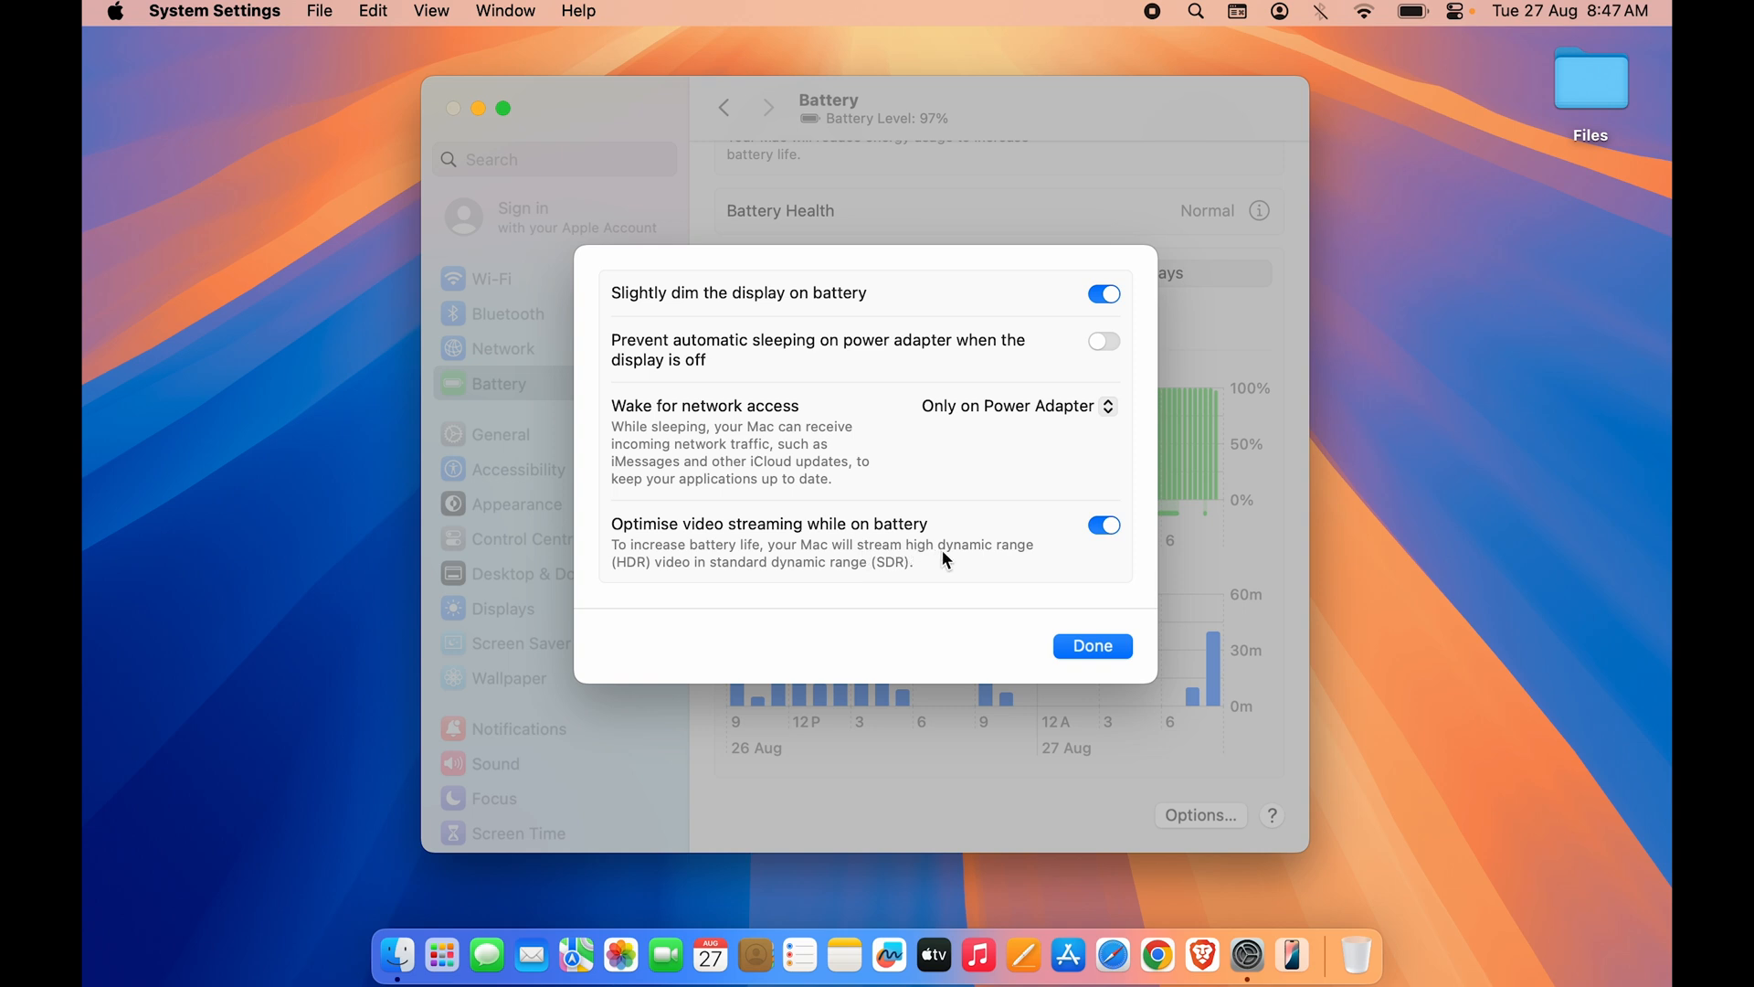
mouse_move(761, 579)
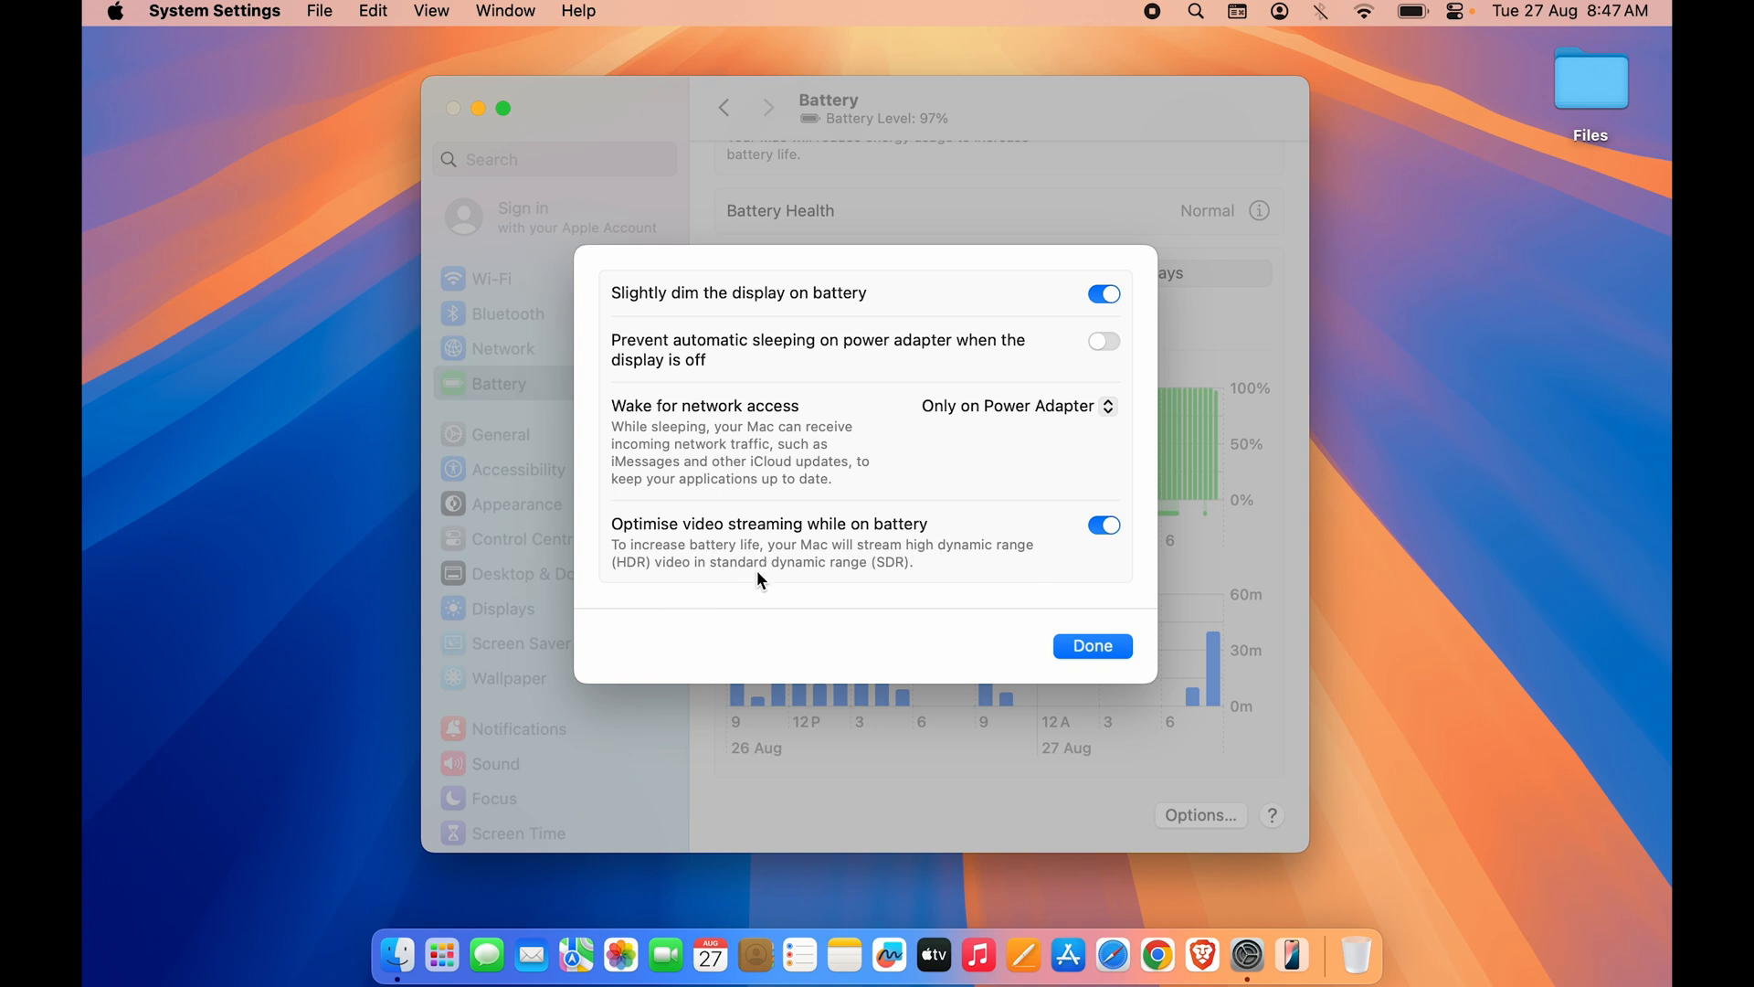
mouse_move(711, 608)
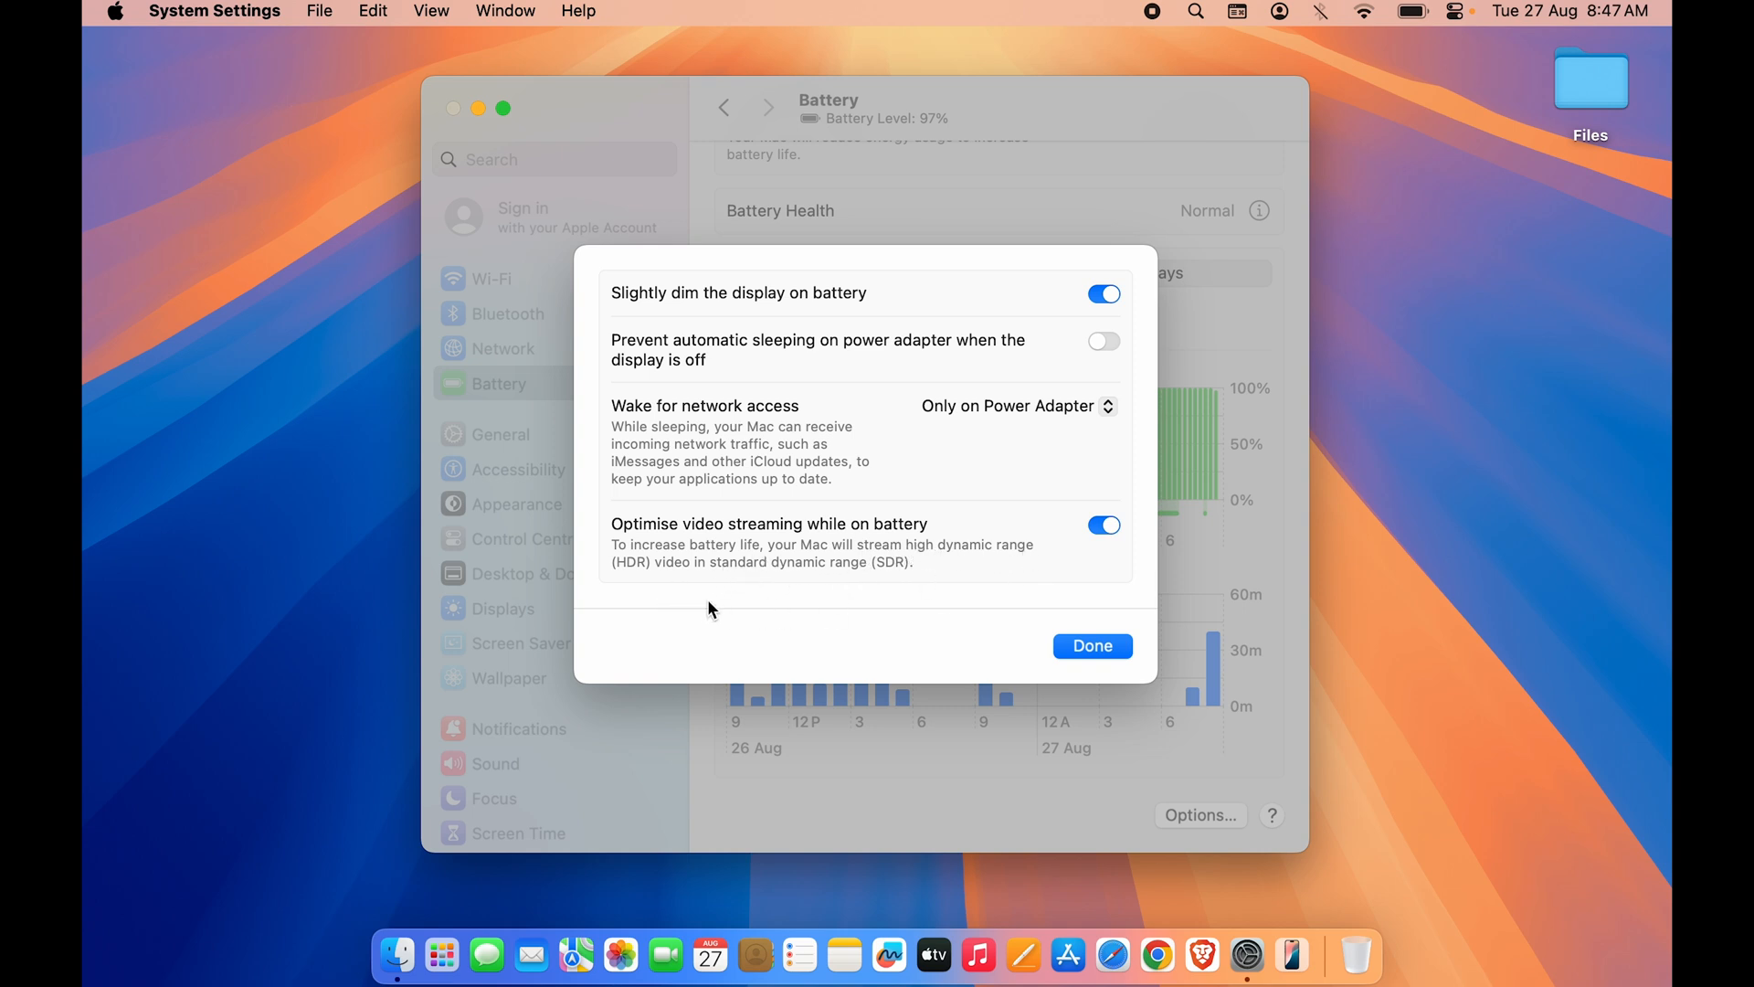
mouse_move(1015, 604)
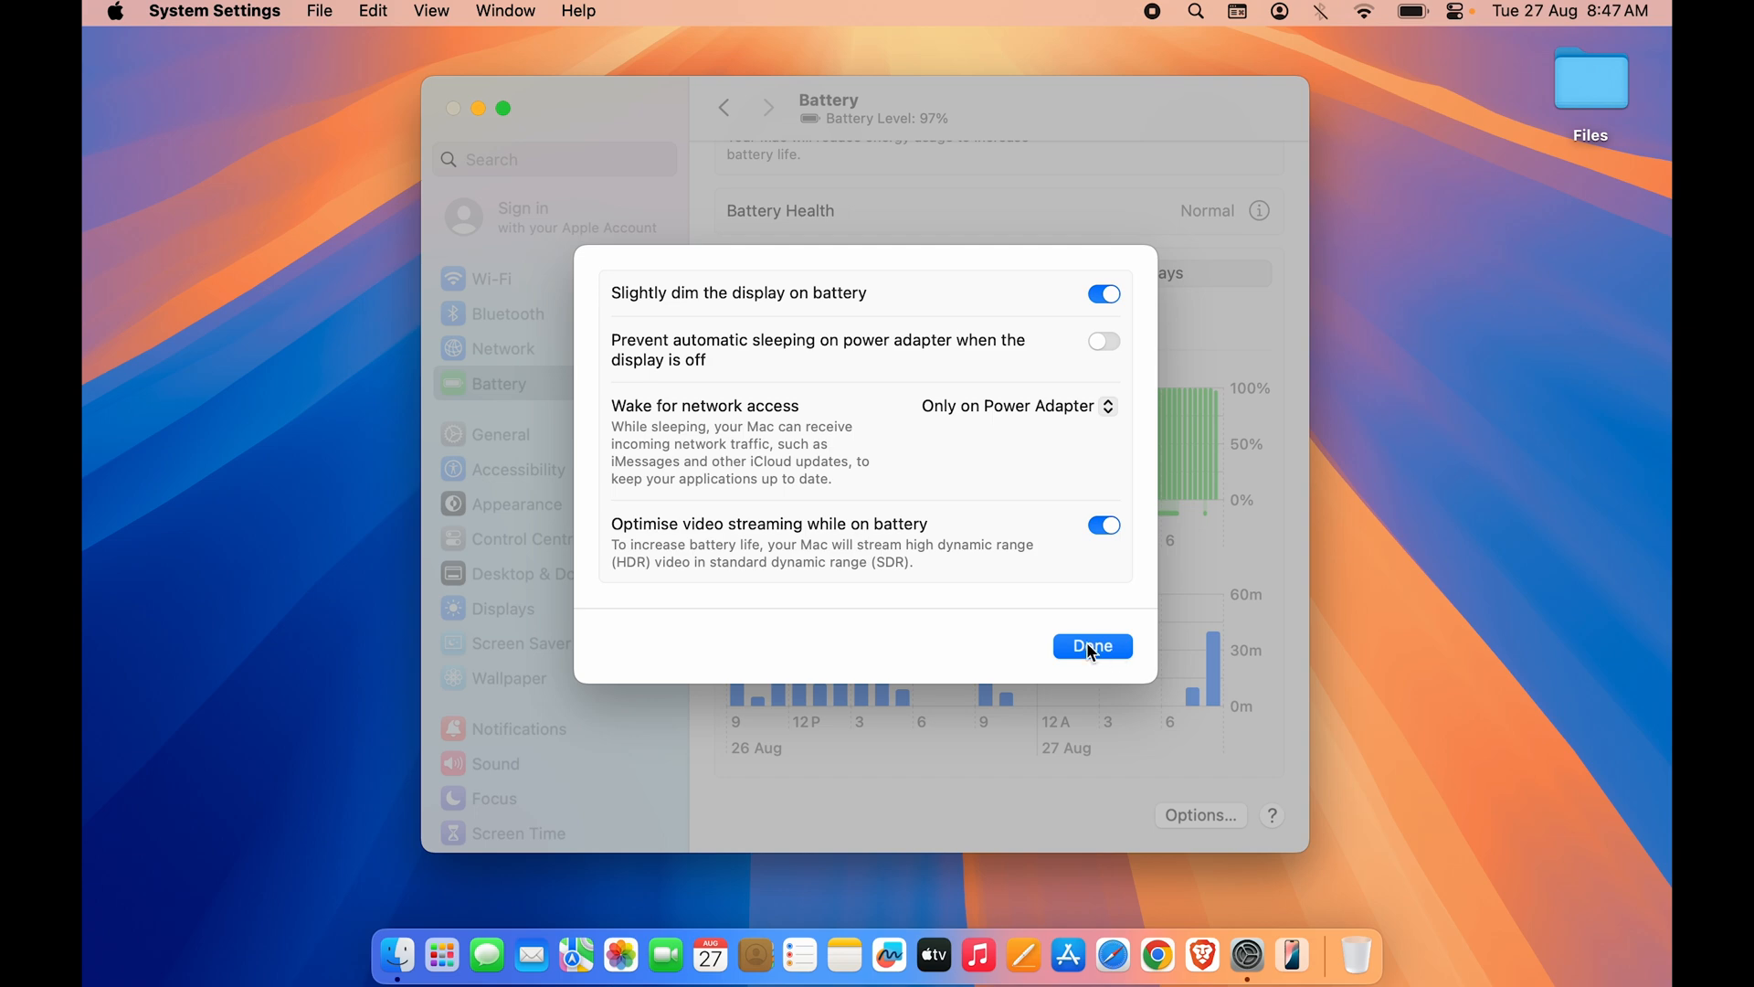
click(1091, 646)
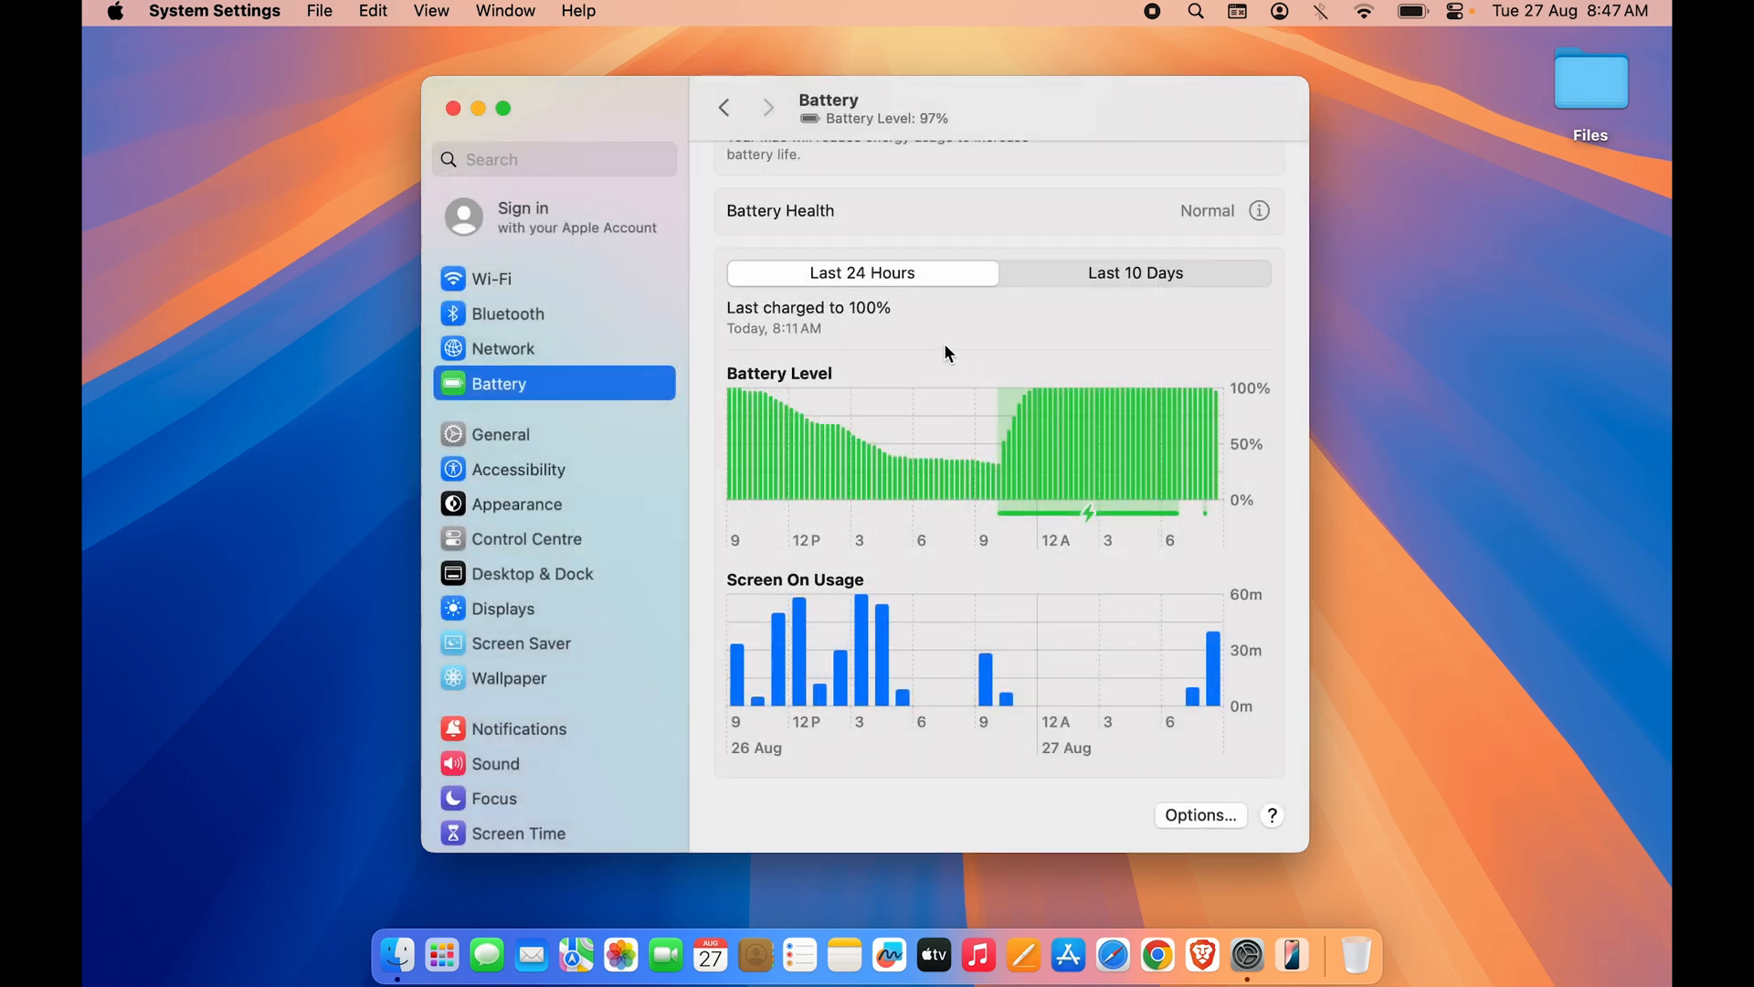
Step: Close the Battery settings window, leaving the empty Finder desktop
click(453, 108)
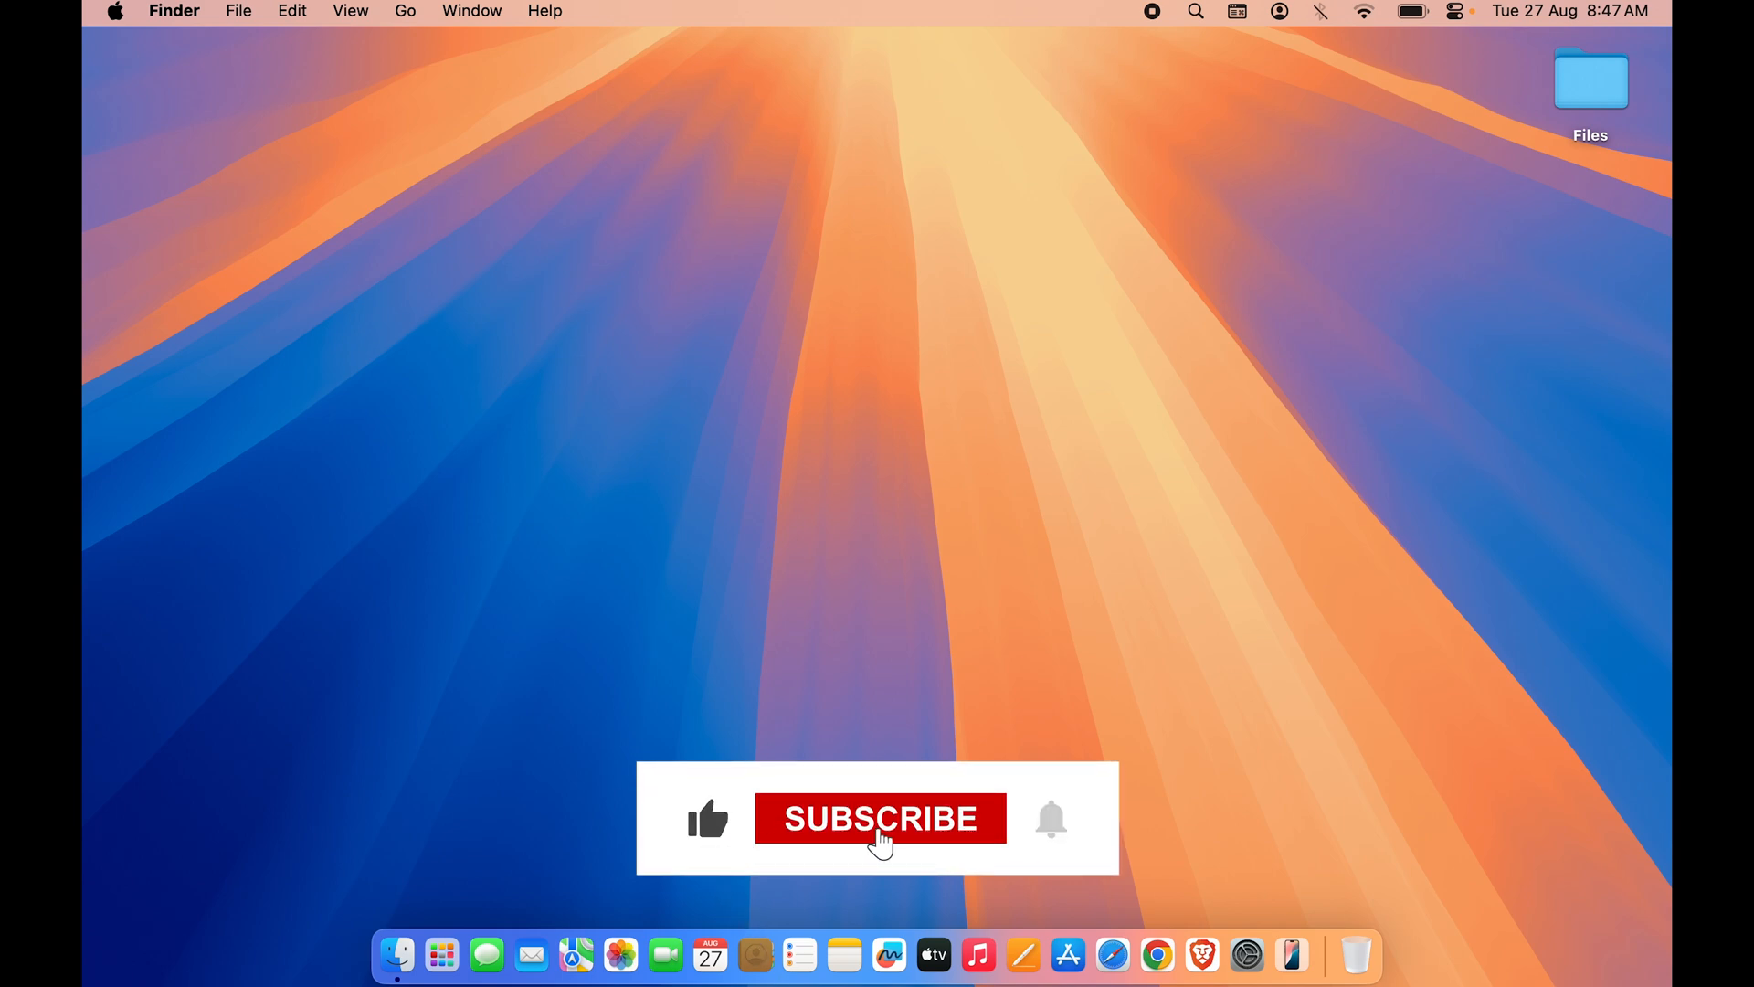
click(879, 818)
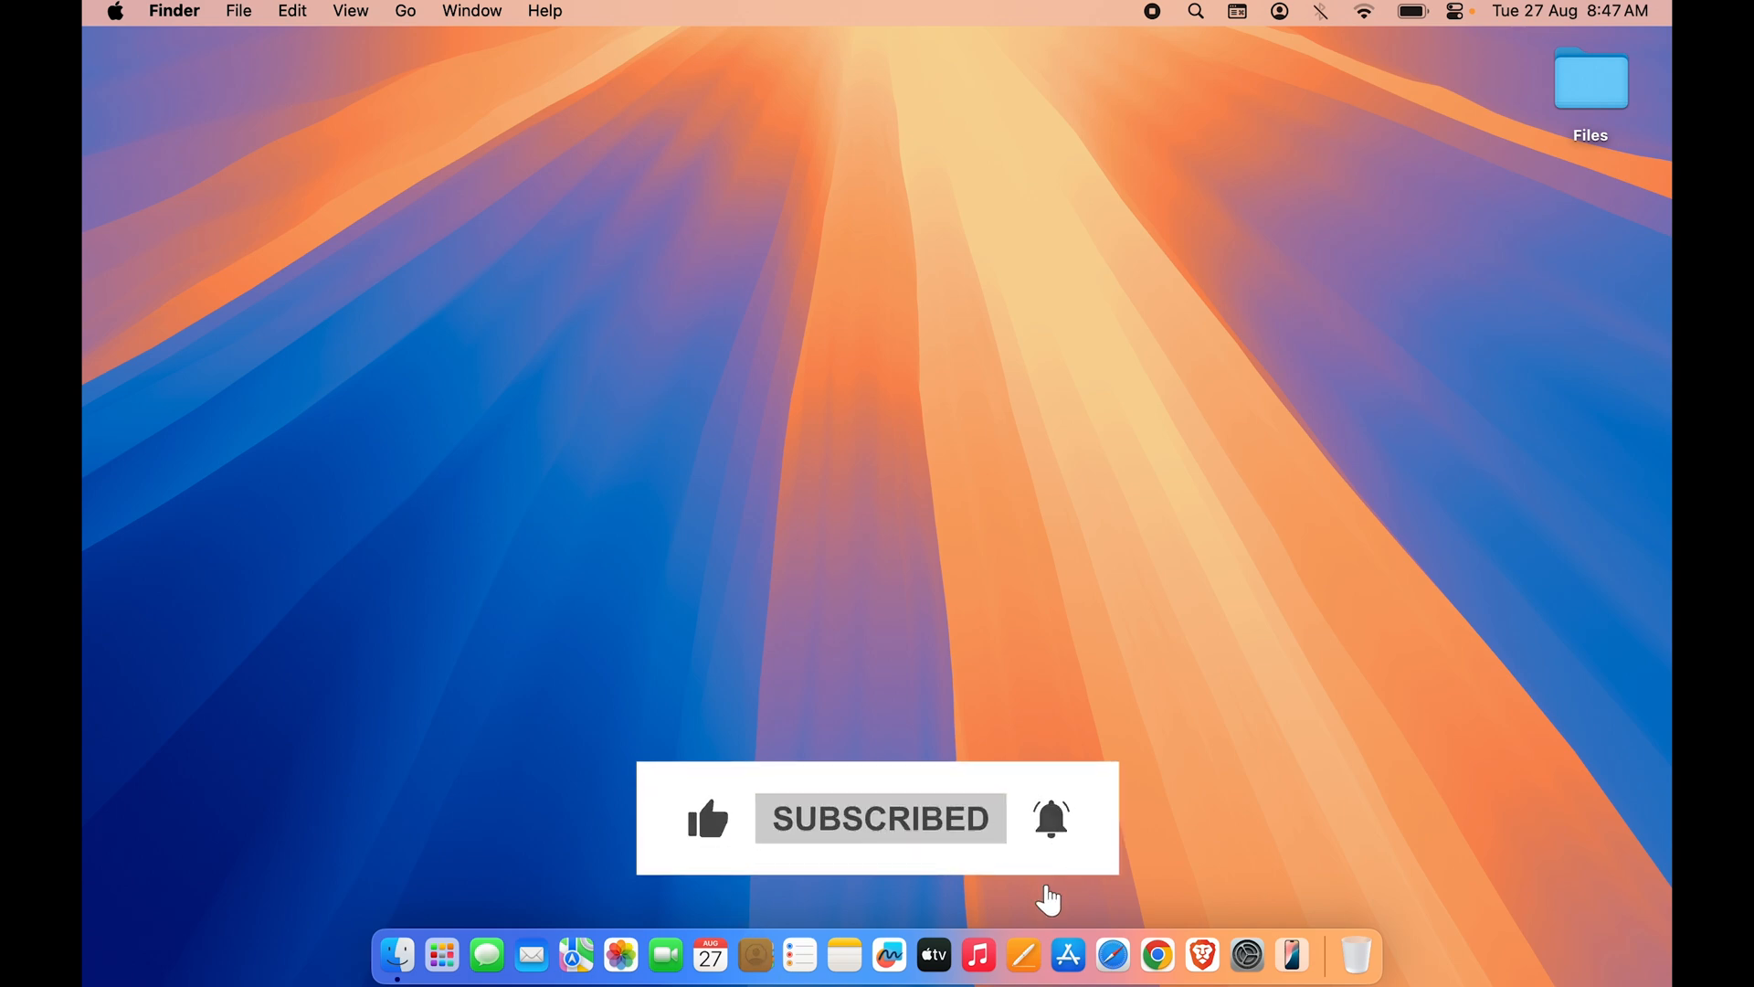